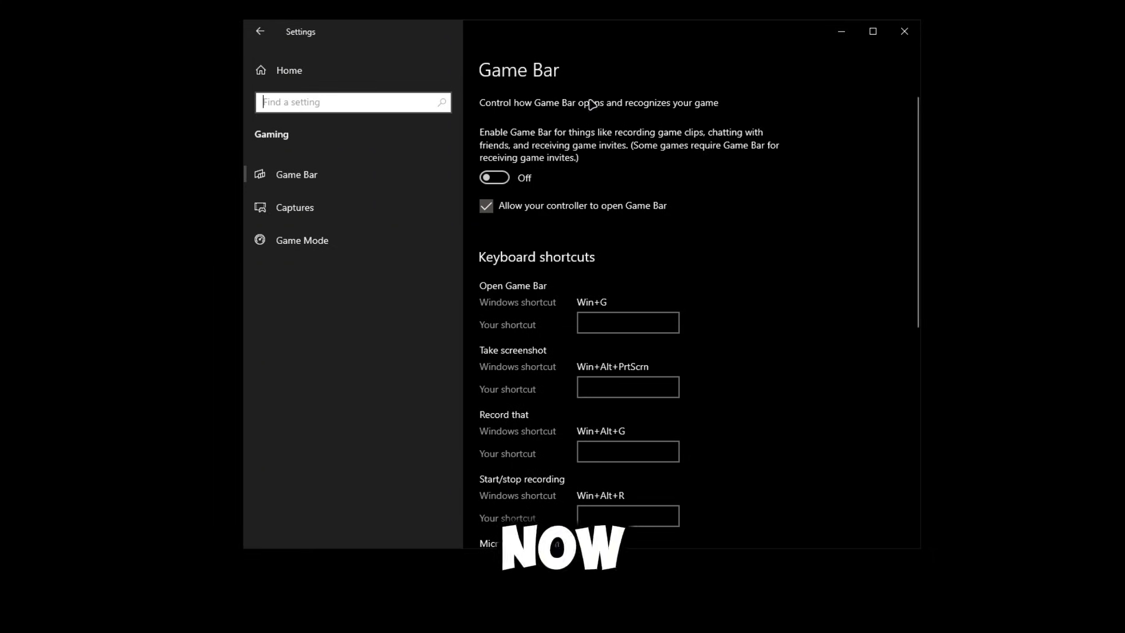
mouse_move(625, 183)
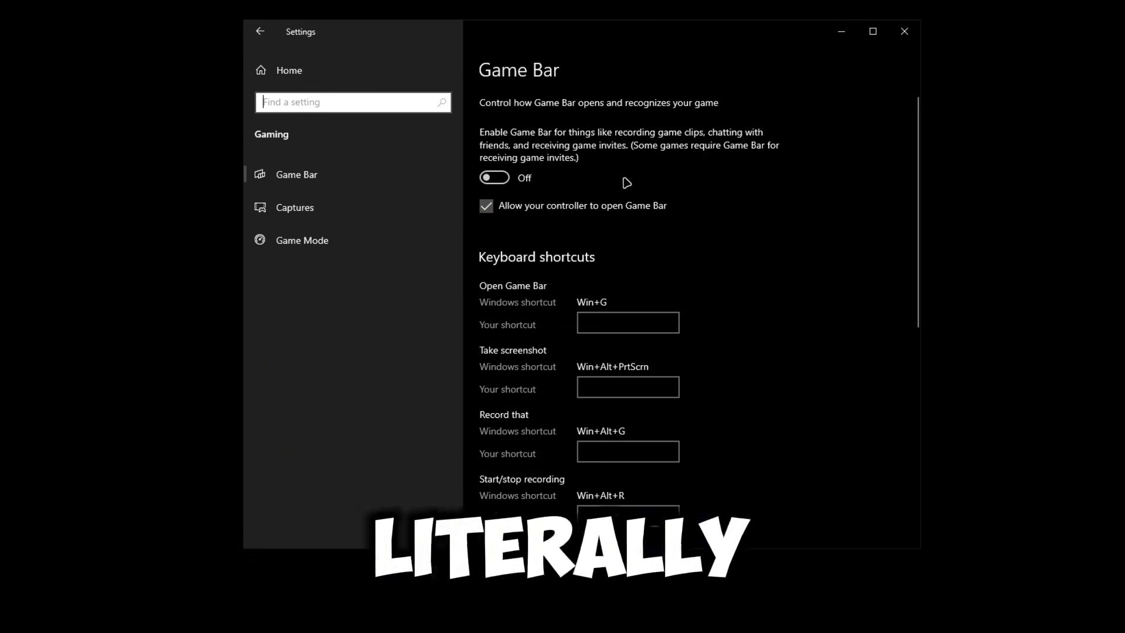
Check Game Mode is on, view the Captures page, then close Settings to the desktop
scroll("down", 3)
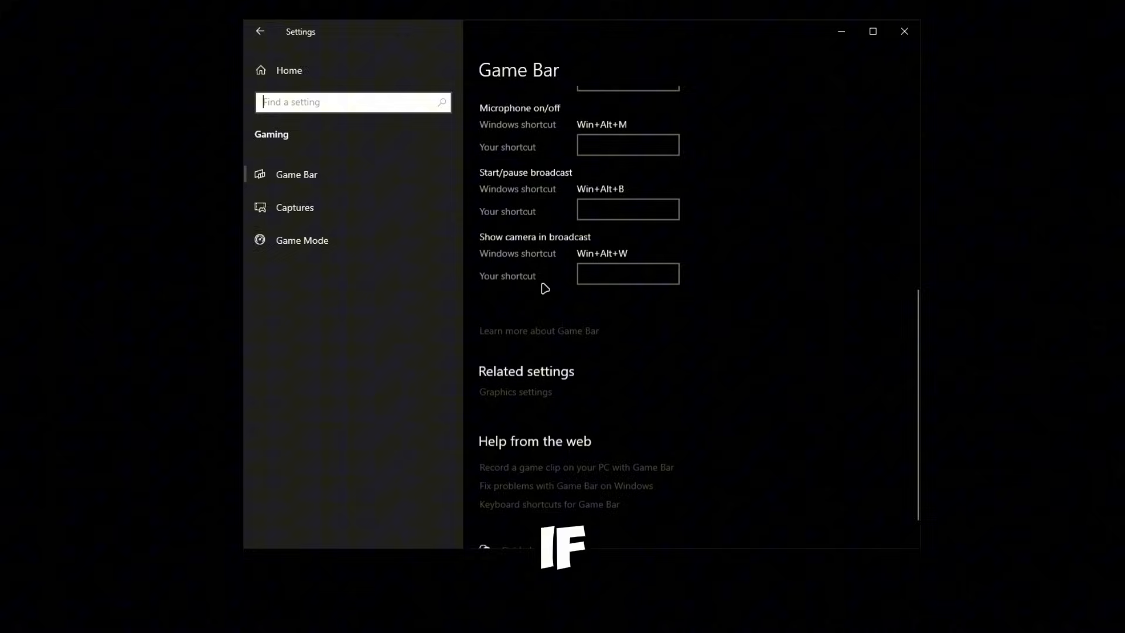
scroll("up", 3)
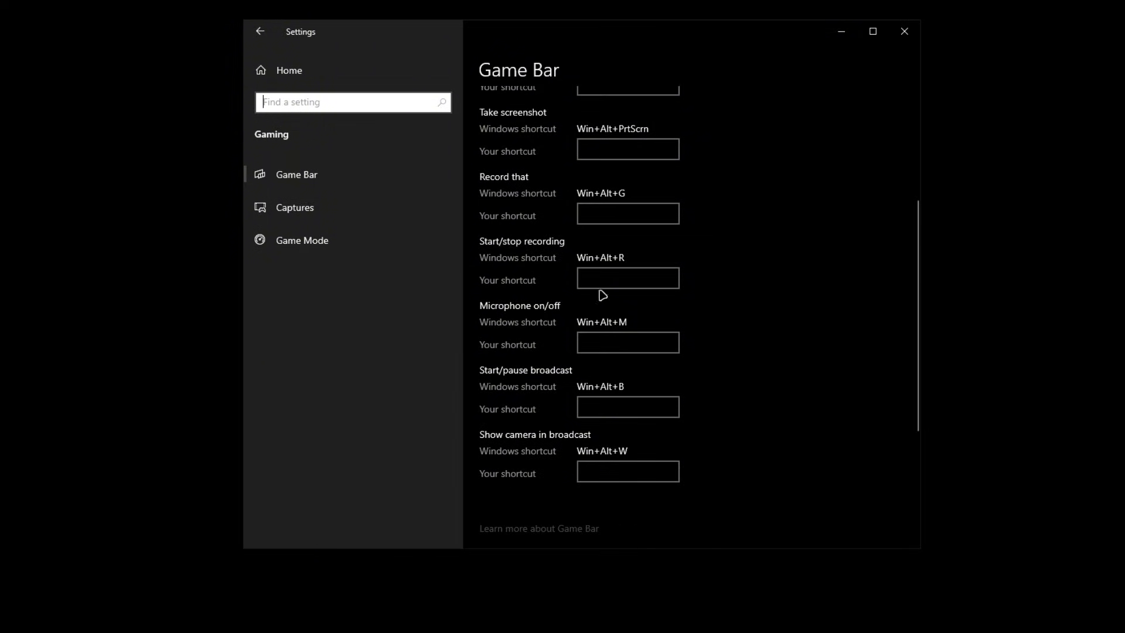
scroll("up", 3)
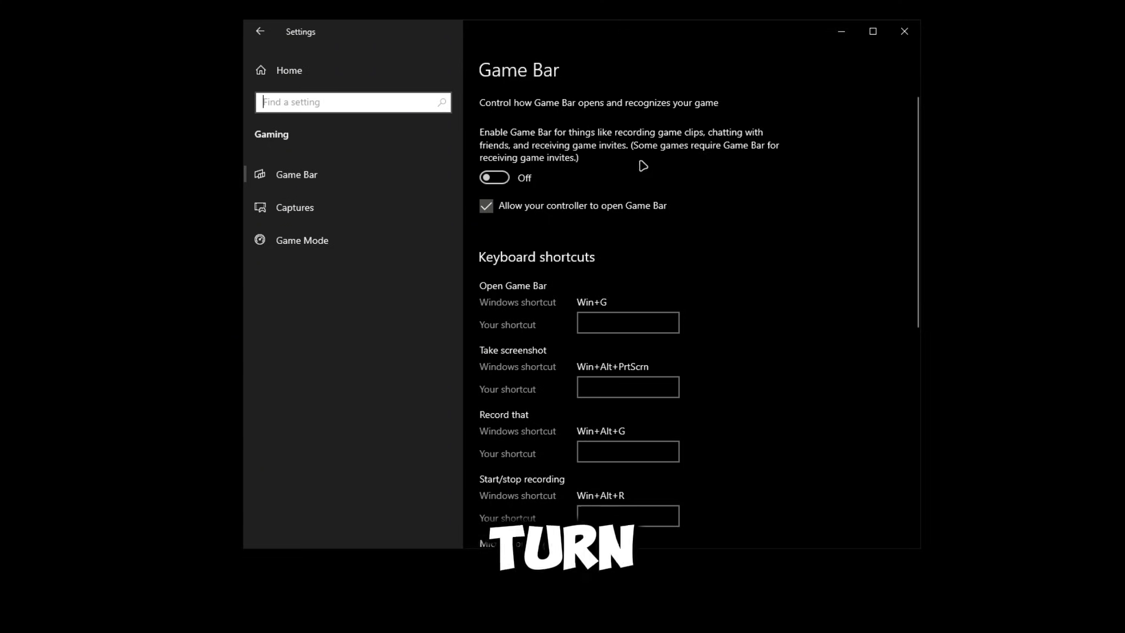
mouse_move(609, 190)
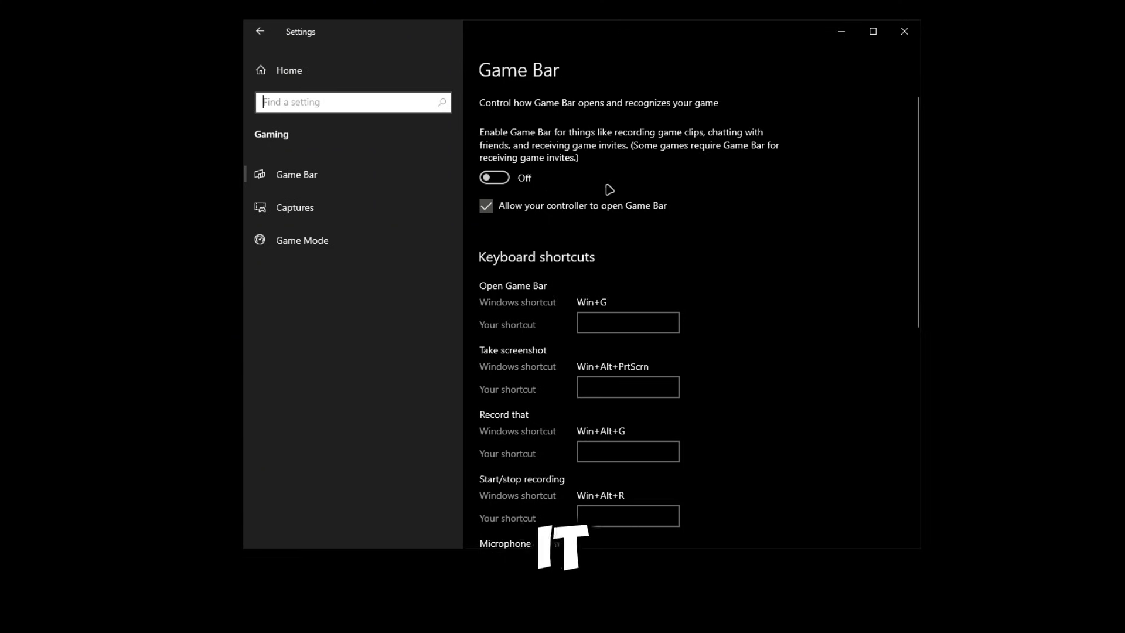
mouse_move(705, 264)
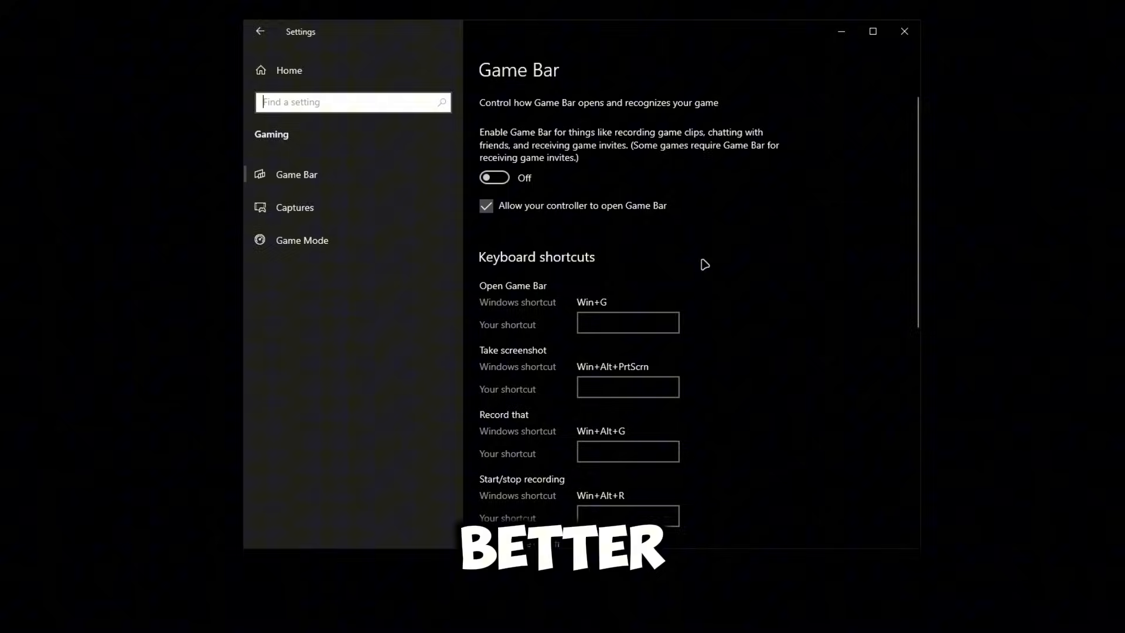
left_click(302, 239)
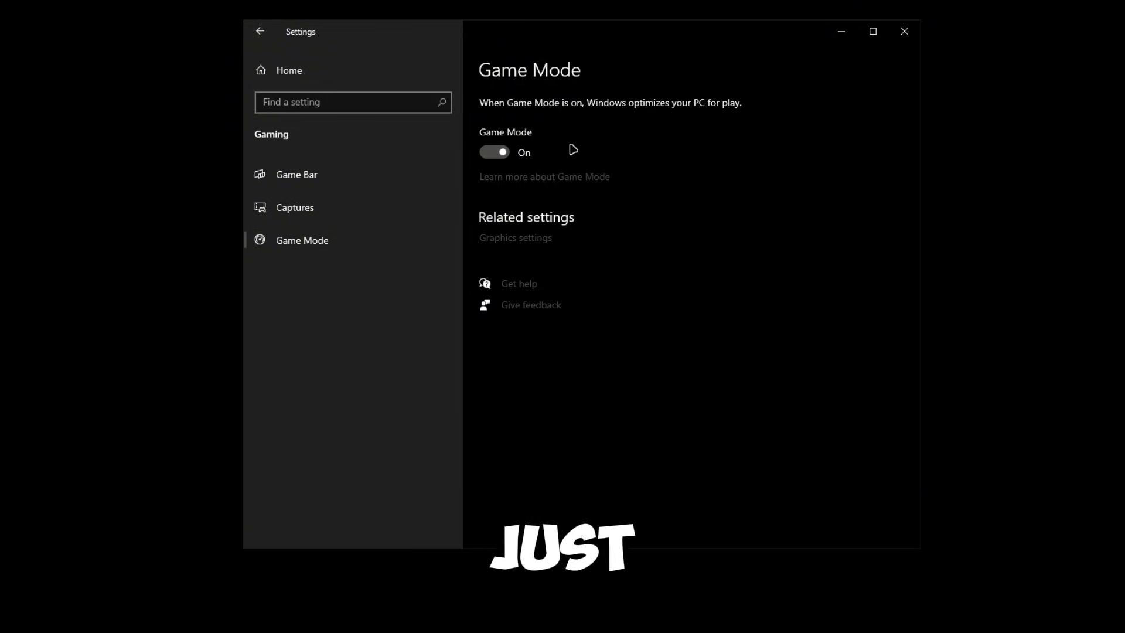
mouse_move(356, 194)
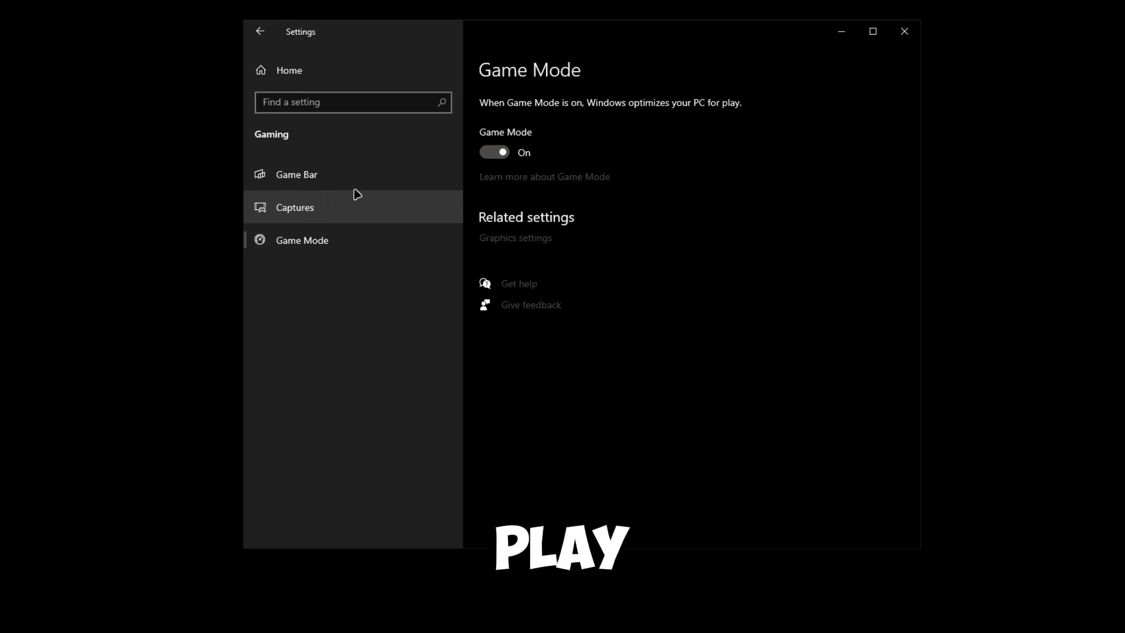
left_click(294, 207)
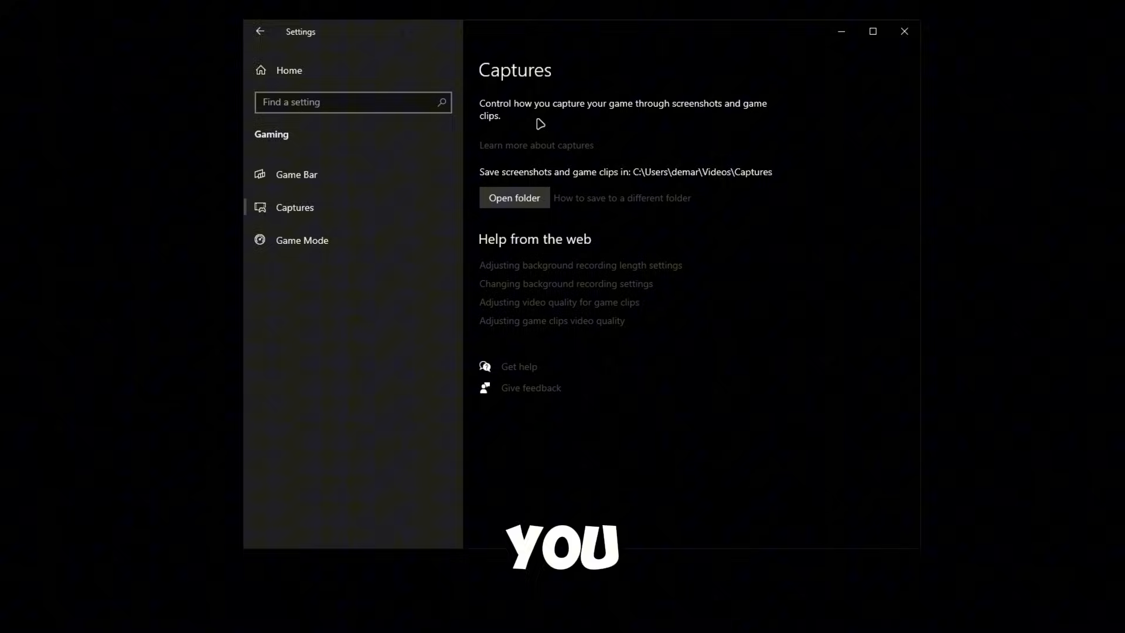
left_click(903, 31)
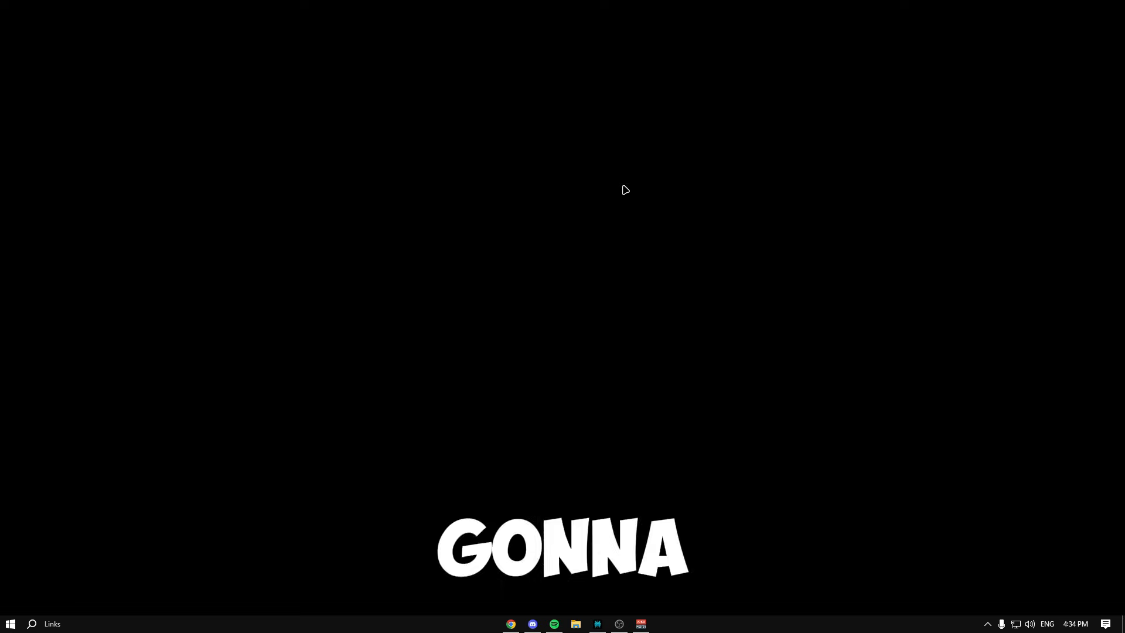
Search 'storage' and reach the Storage Sense configuration page, scrolling through its options
type("storage")
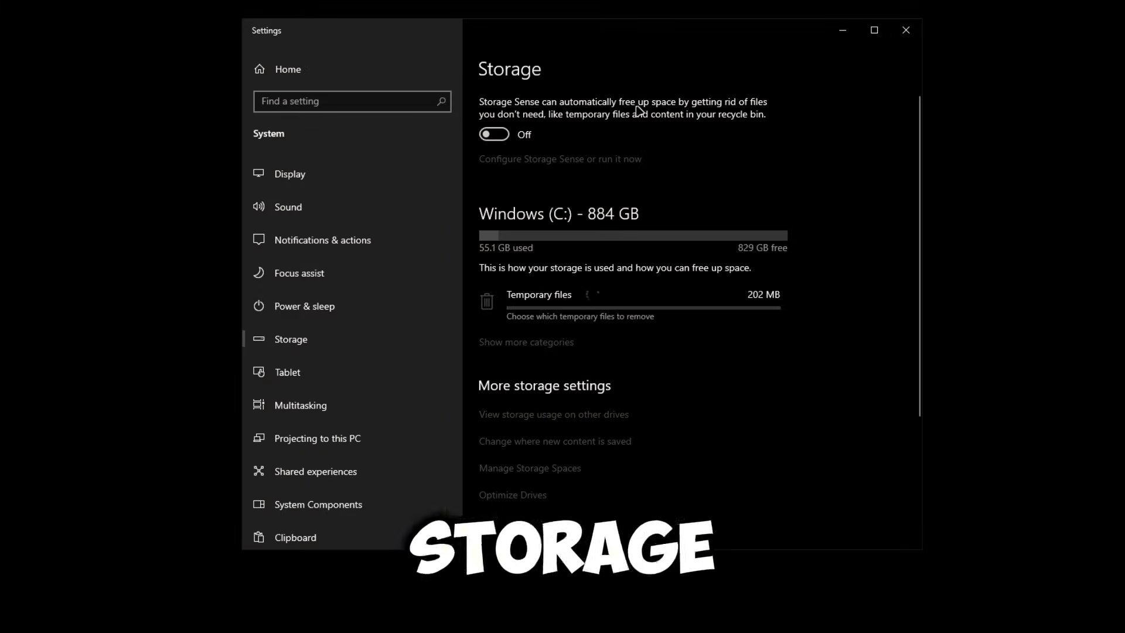
left_click(560, 158)
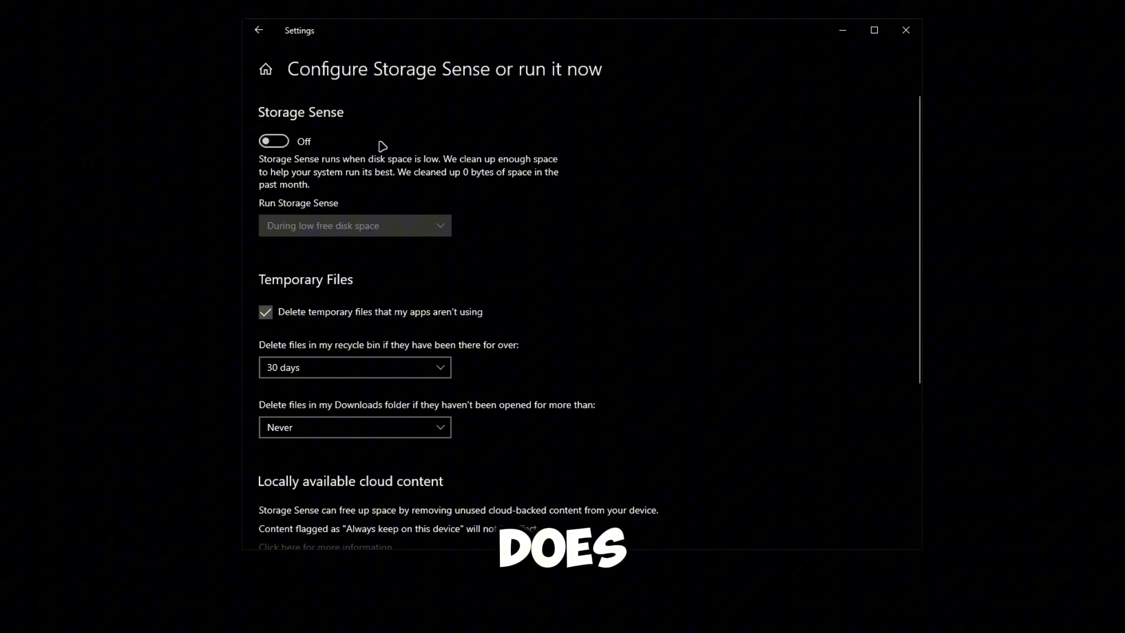
scroll("down", 3)
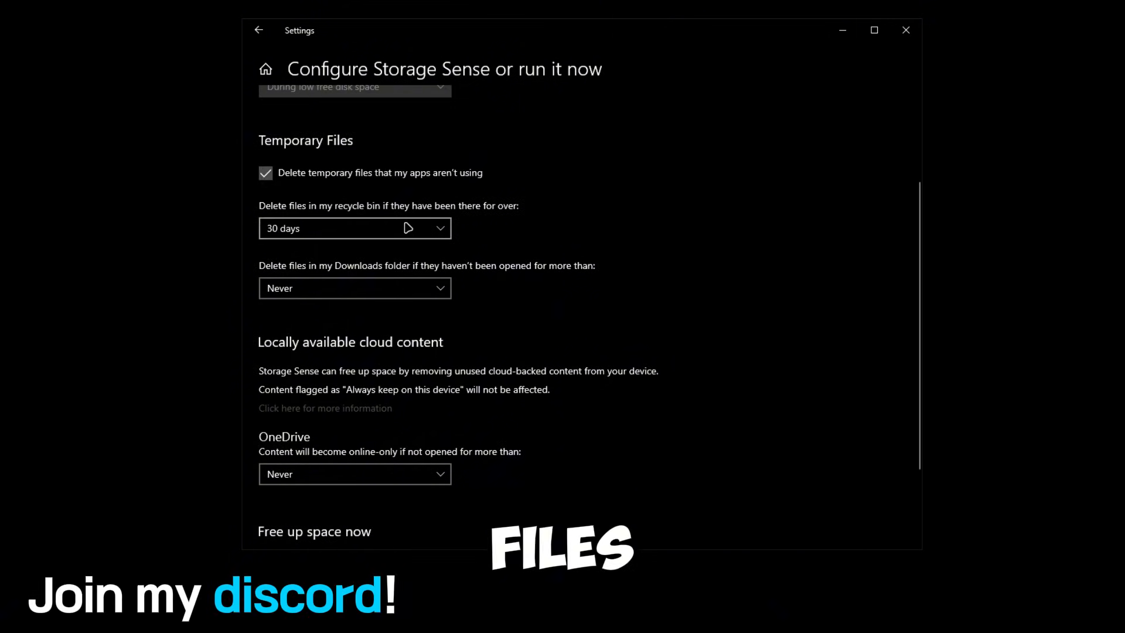
scroll("up", 3)
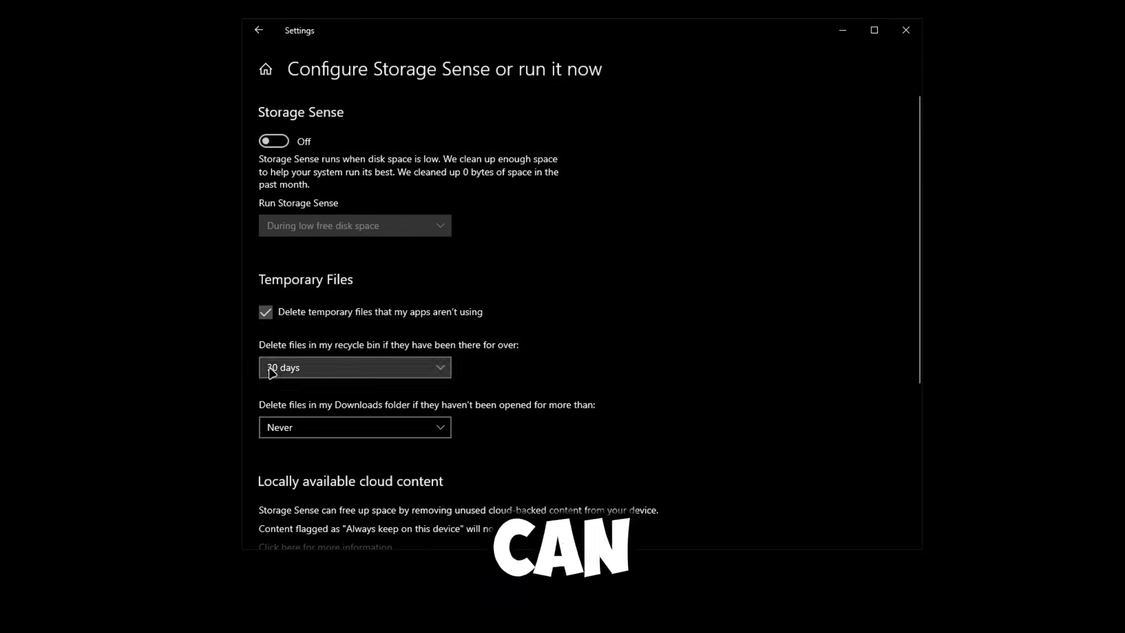
Keep recycle-bin cleanup set to 30 days, leaving Storage Sense off
left_click(354, 367)
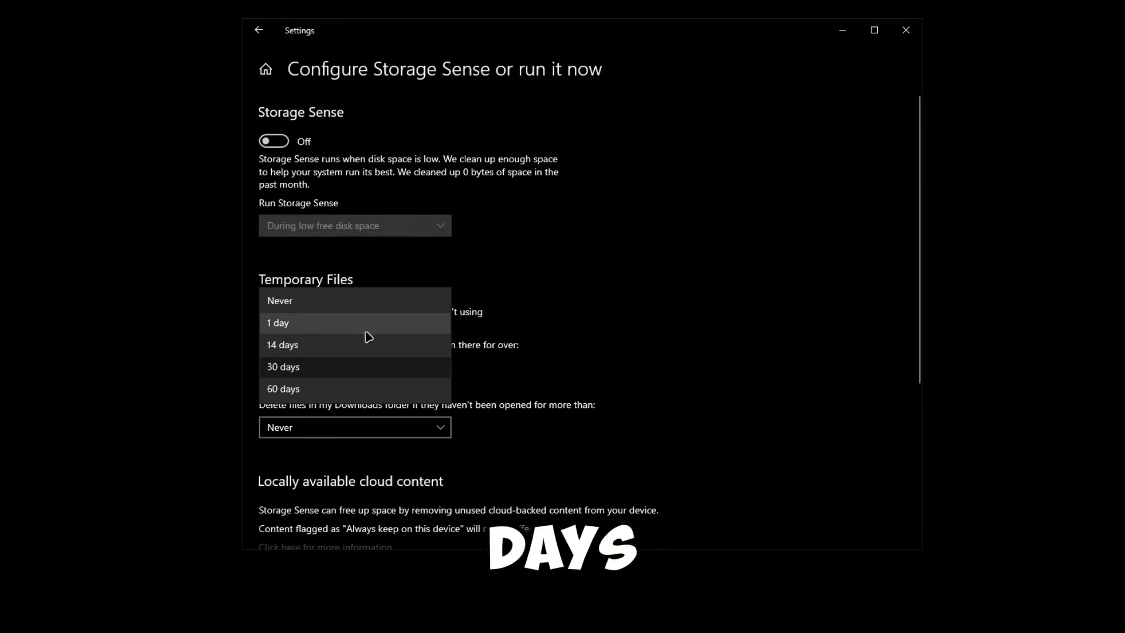
left_click(283, 366)
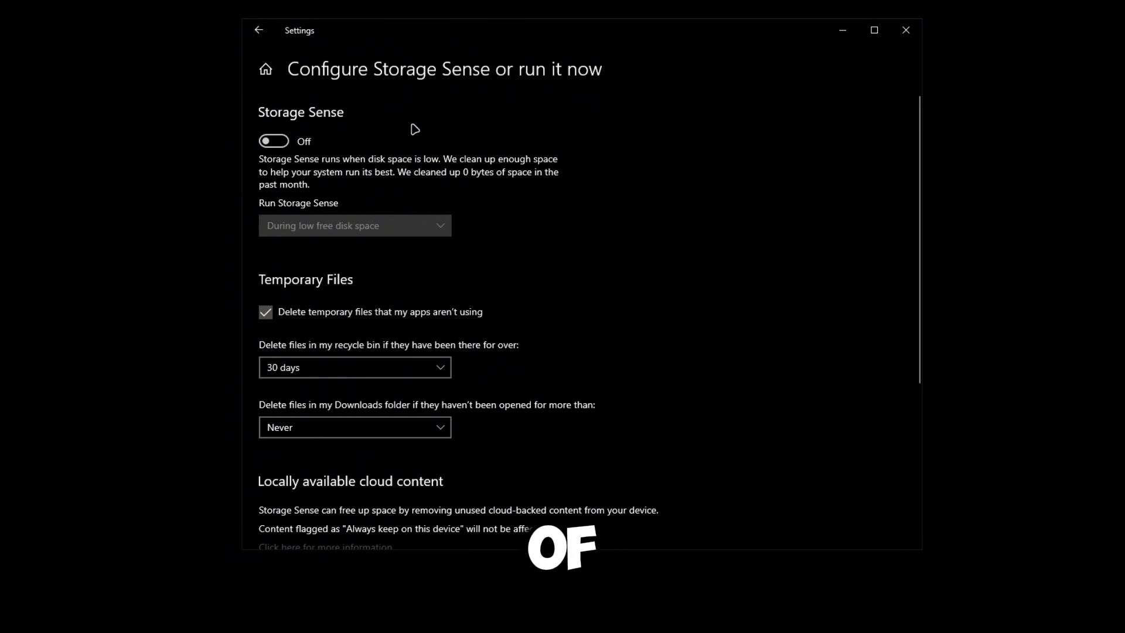
left_click(354, 367)
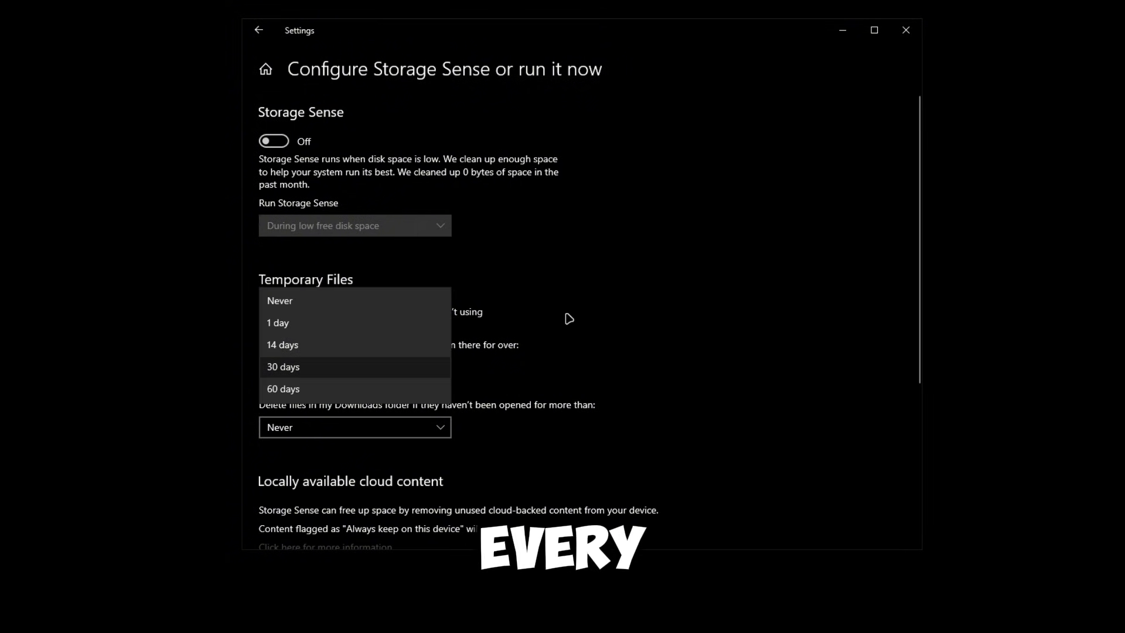
left_click(282, 366)
type("power and sle")
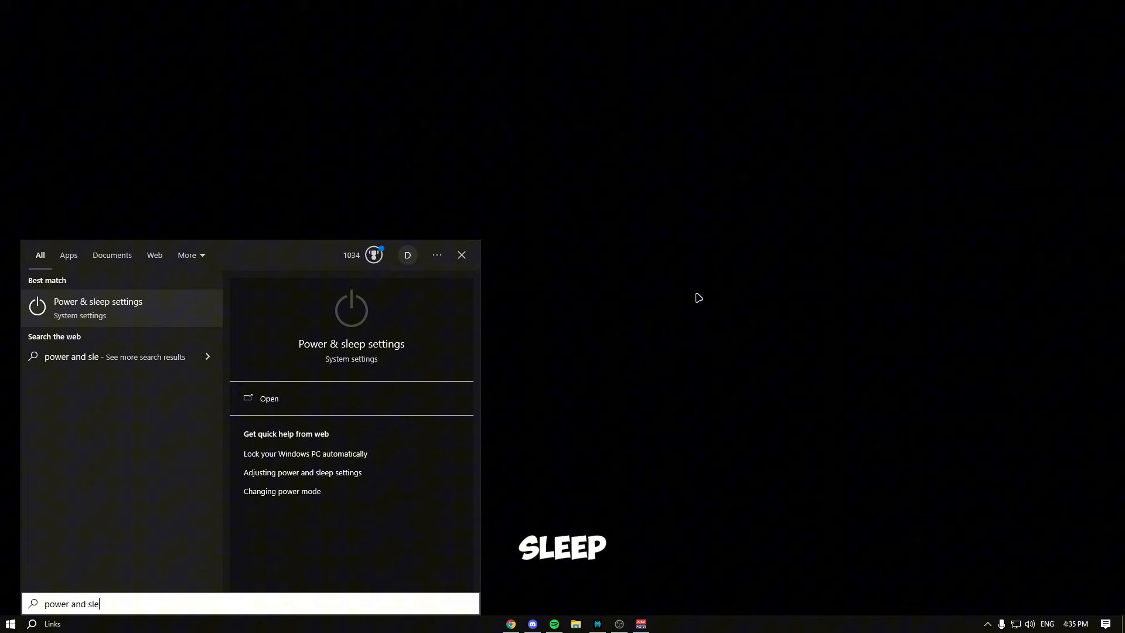
Reach Power Options via Power & sleep, keeping ChrisTitus - Ultimate Power Plan active
left_click(269, 398)
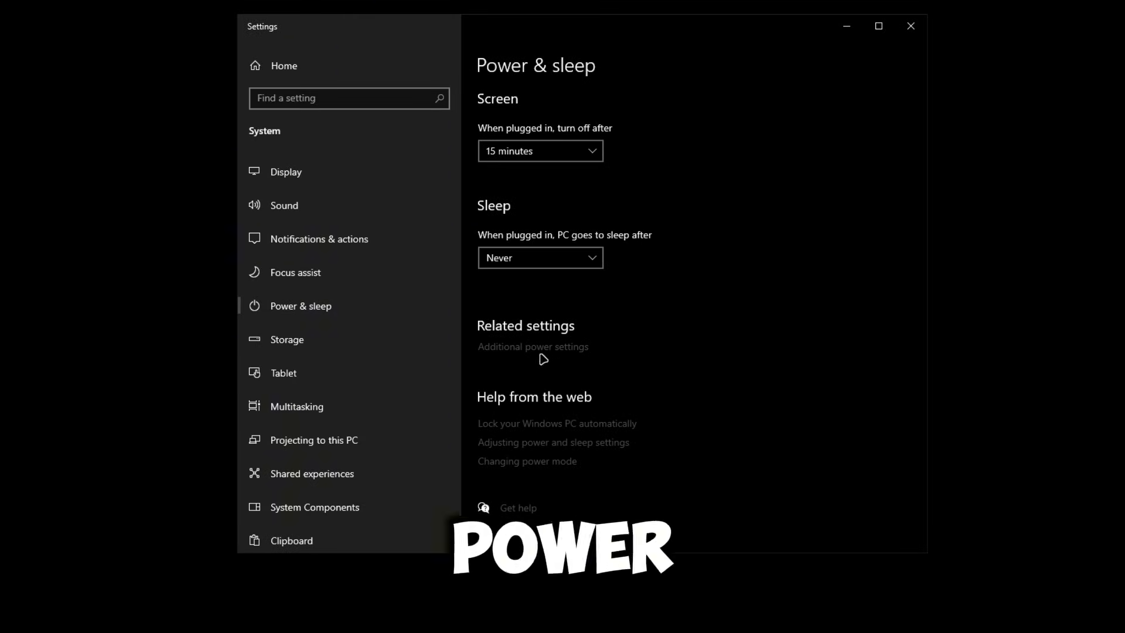
left_click(532, 347)
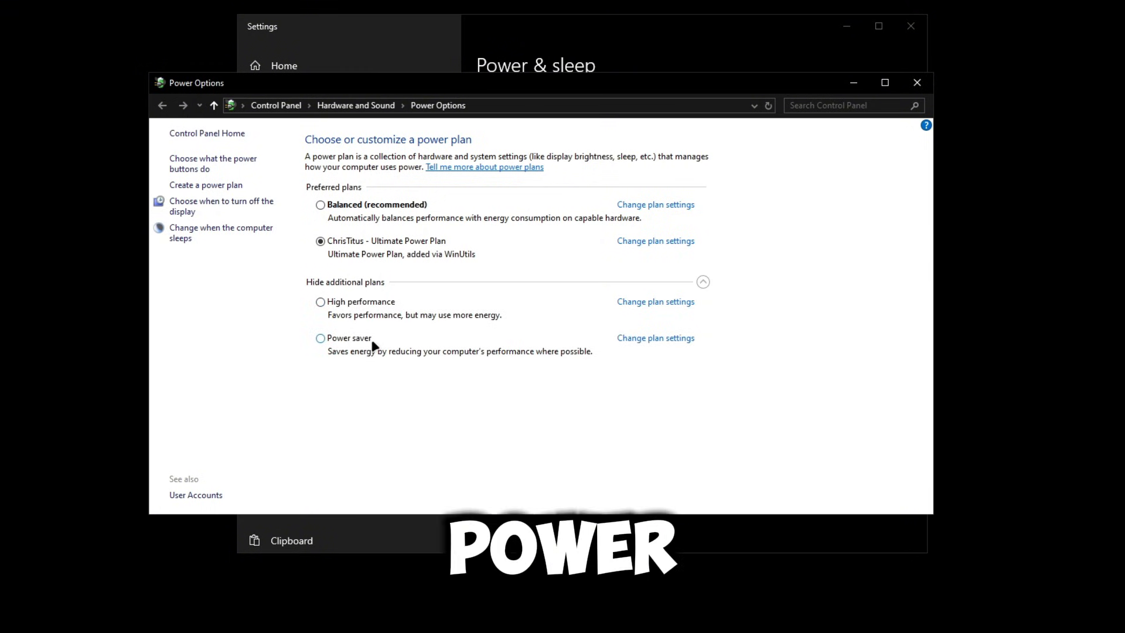
mouse_move(352, 301)
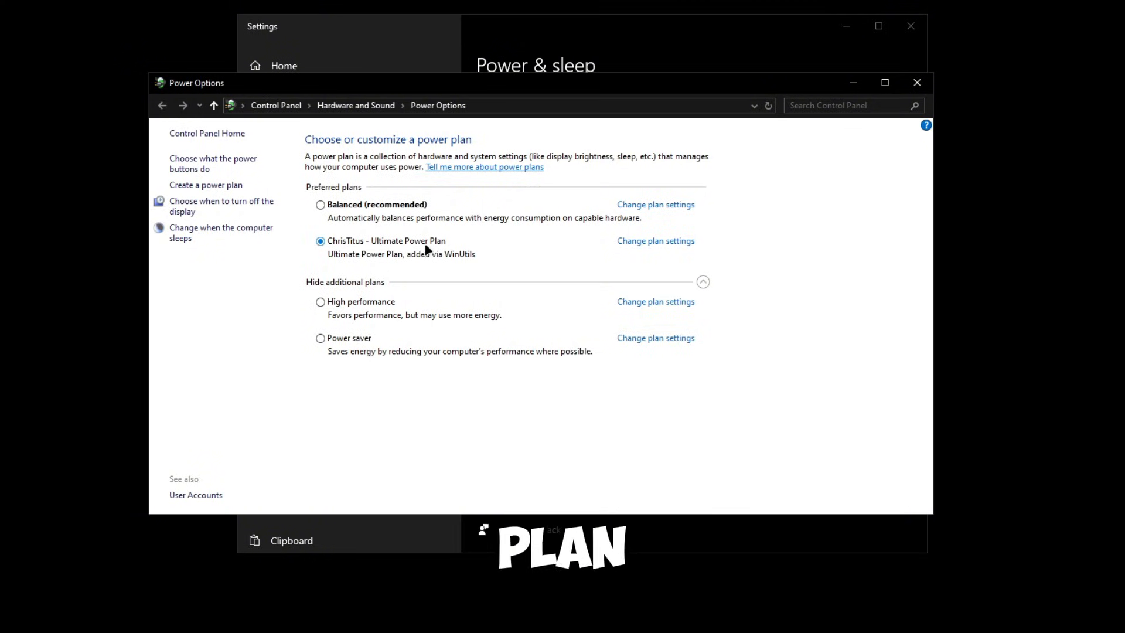
mouse_move(412, 247)
type("core")
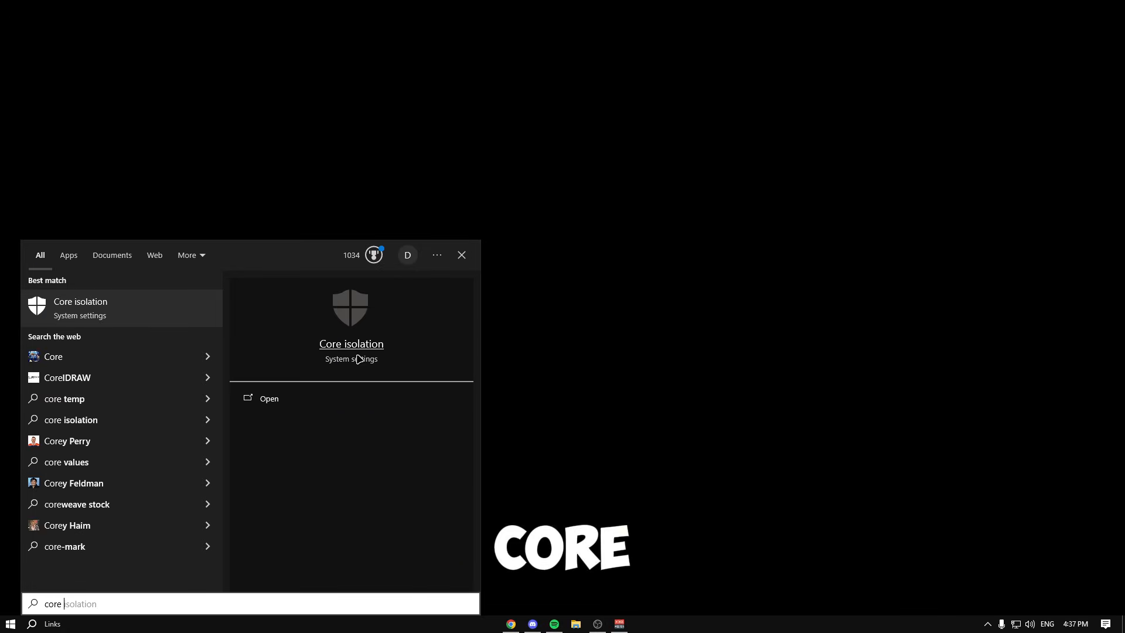
Bring up the Core isolation settings in Windows Security
left_click(270, 398)
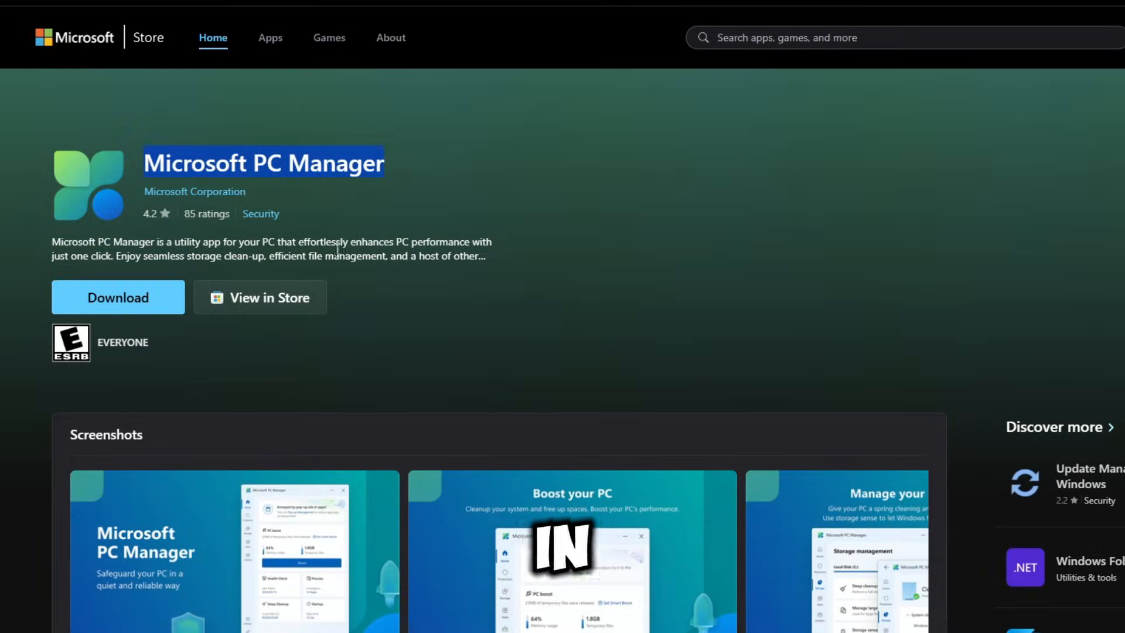
Download the Microsoft PC Manager installer from its Microsoft Store page
left_click(424, 171)
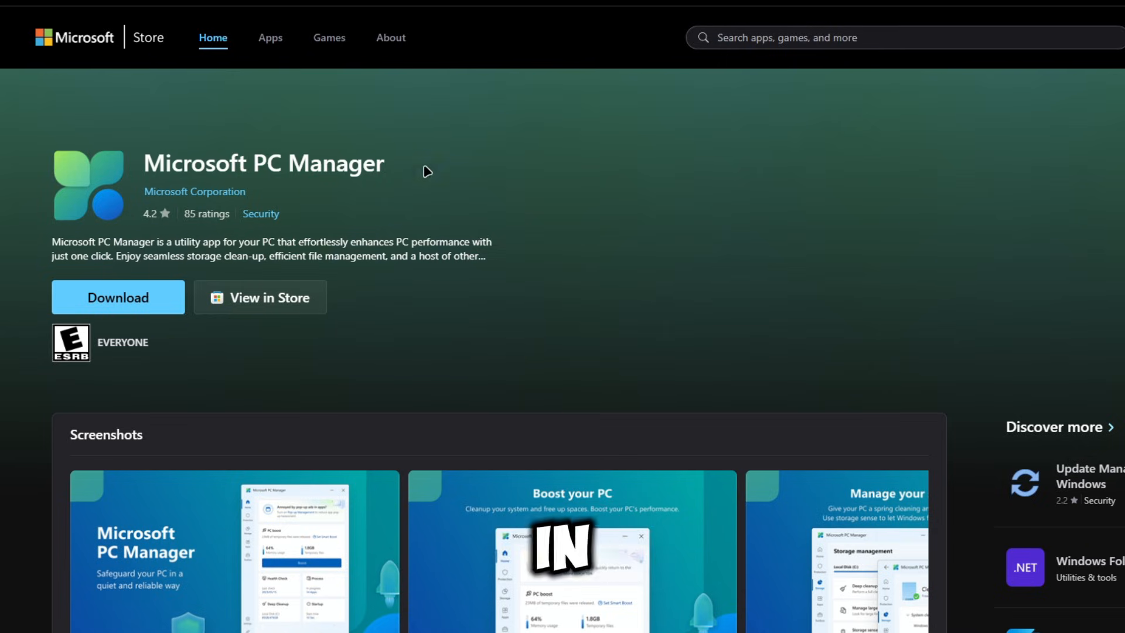
mouse_move(50, 244)
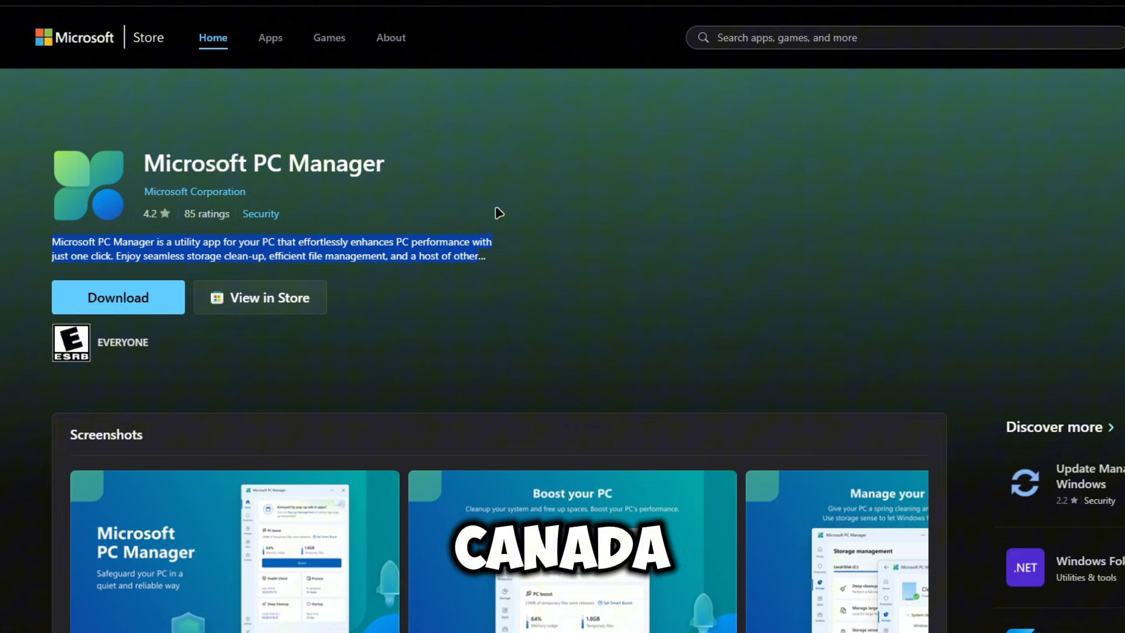
scroll("down", 3)
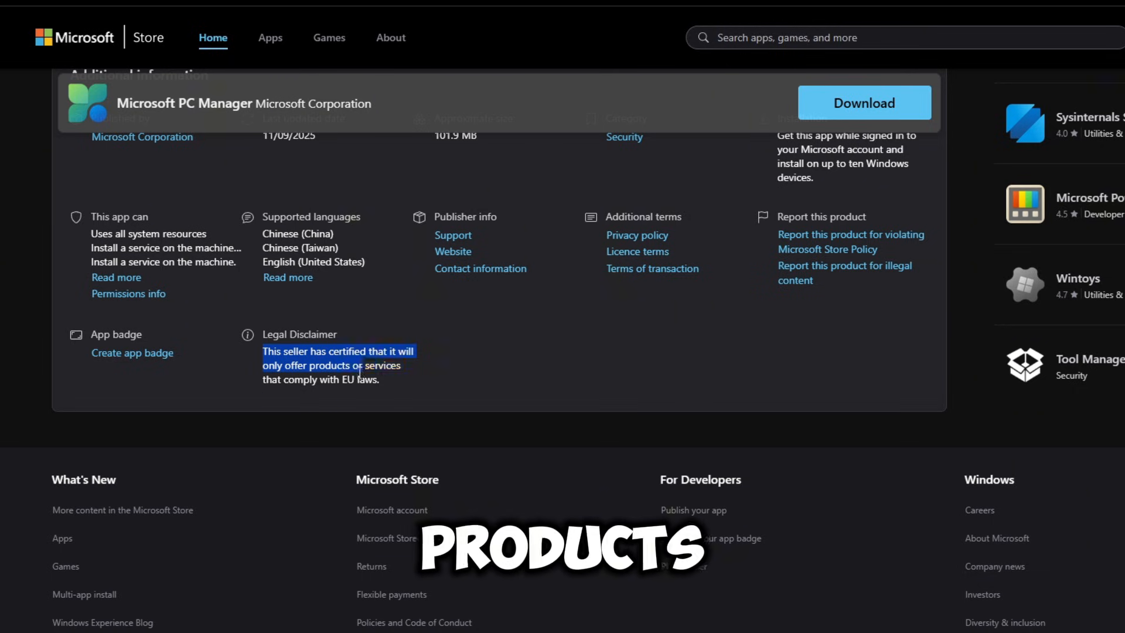
scroll("up", 3)
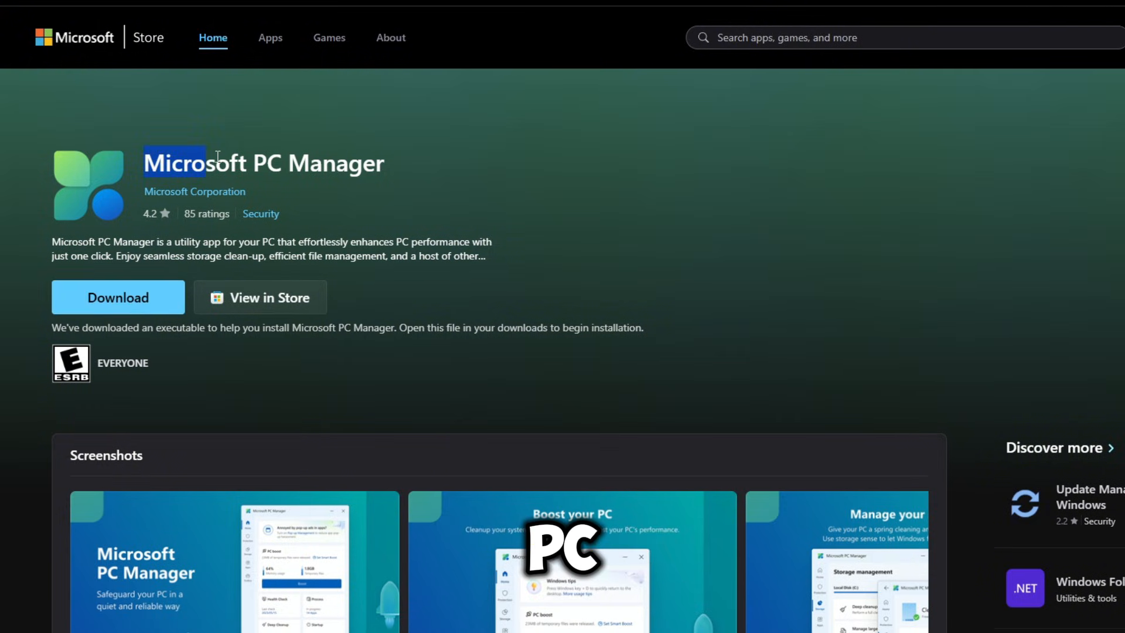
left_click(117, 297)
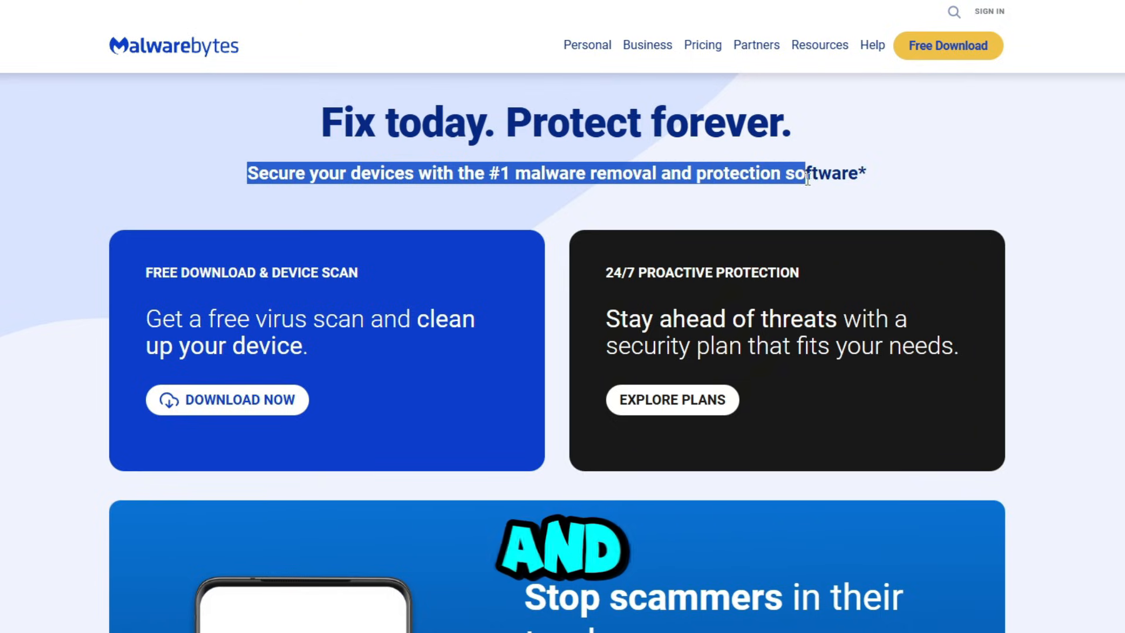
scroll("down", 3)
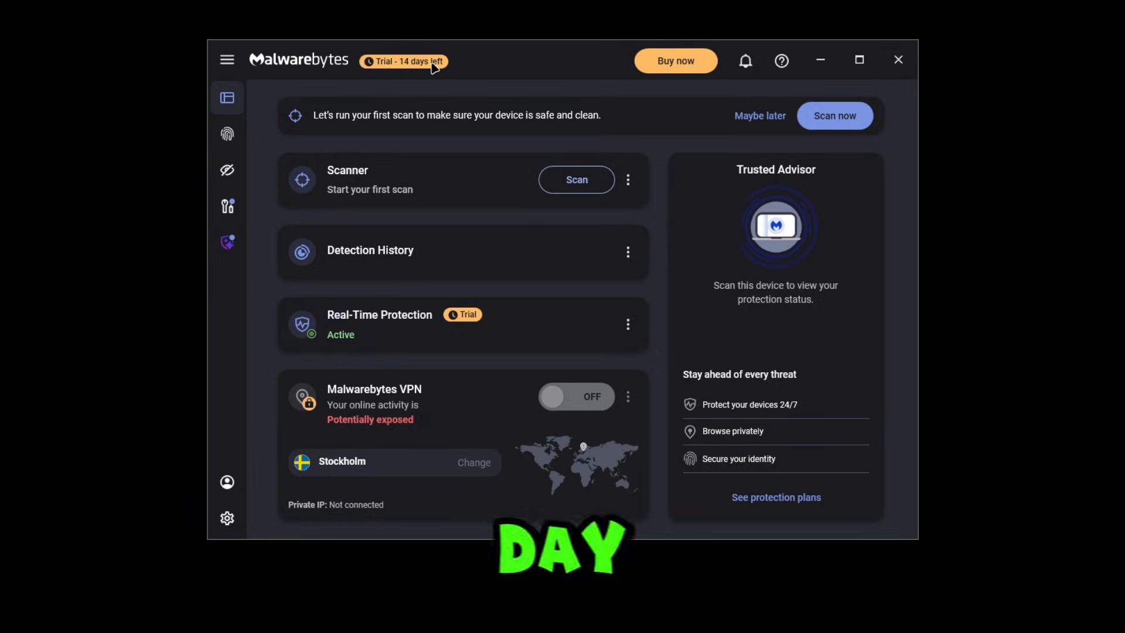
mouse_move(675, 59)
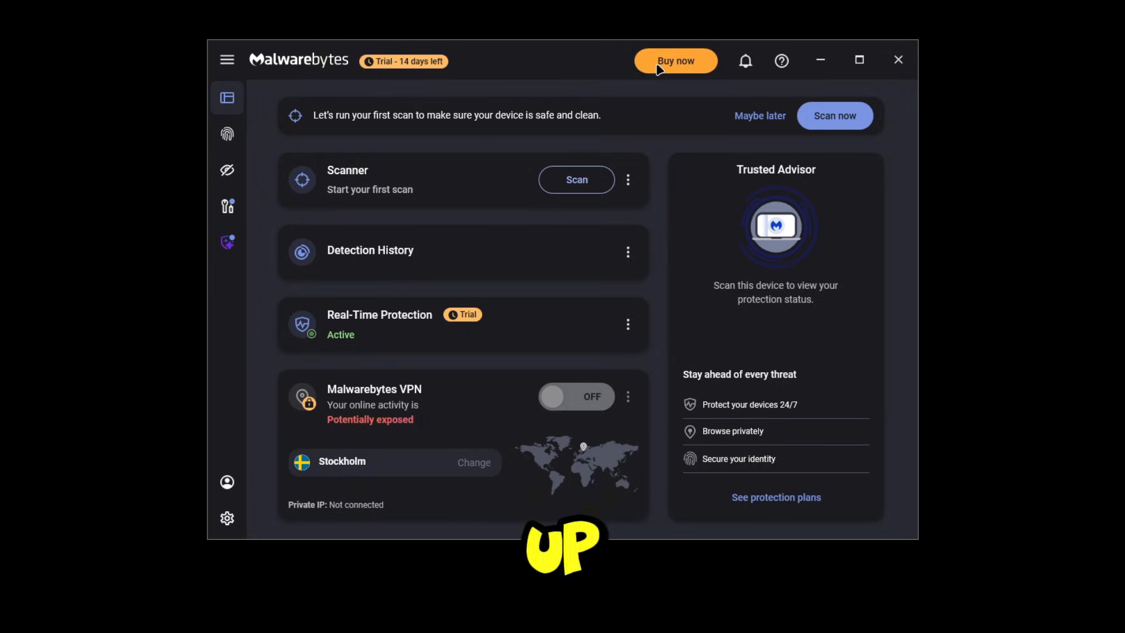
mouse_move(241, 279)
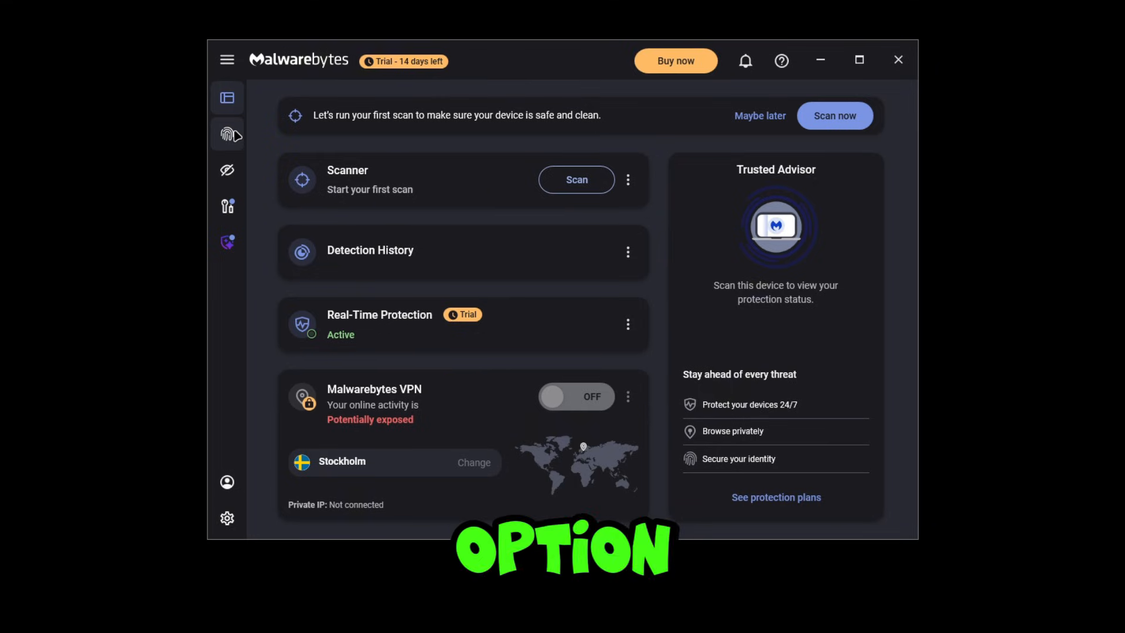
View Identity Protection and Privacy Controls, then reach the experimental Tools warning
left_click(226, 134)
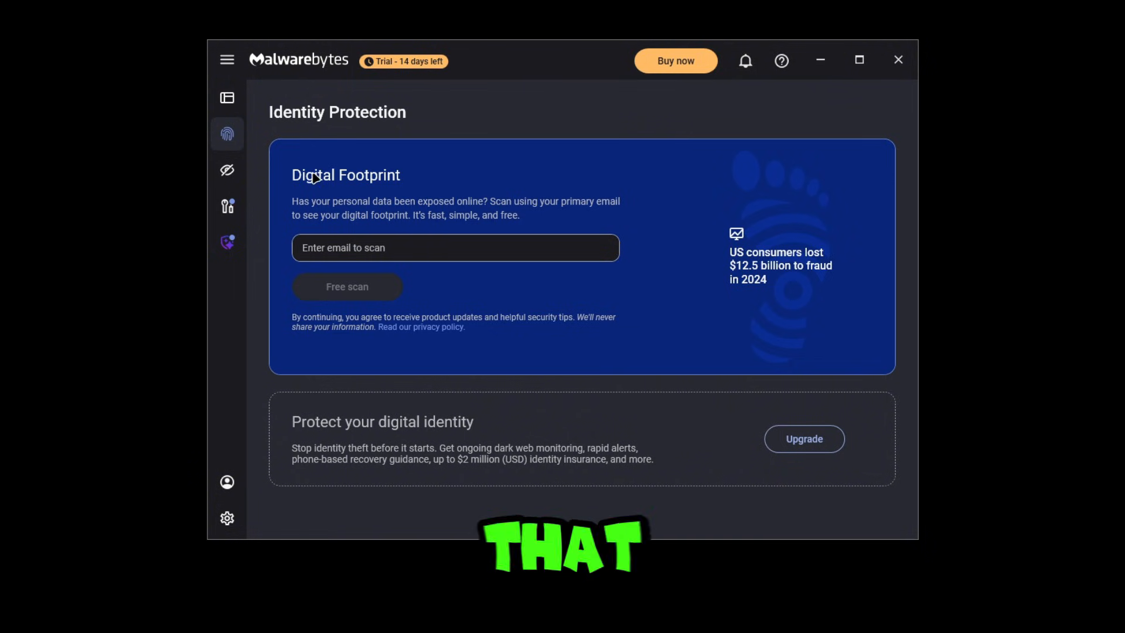
left_click(226, 170)
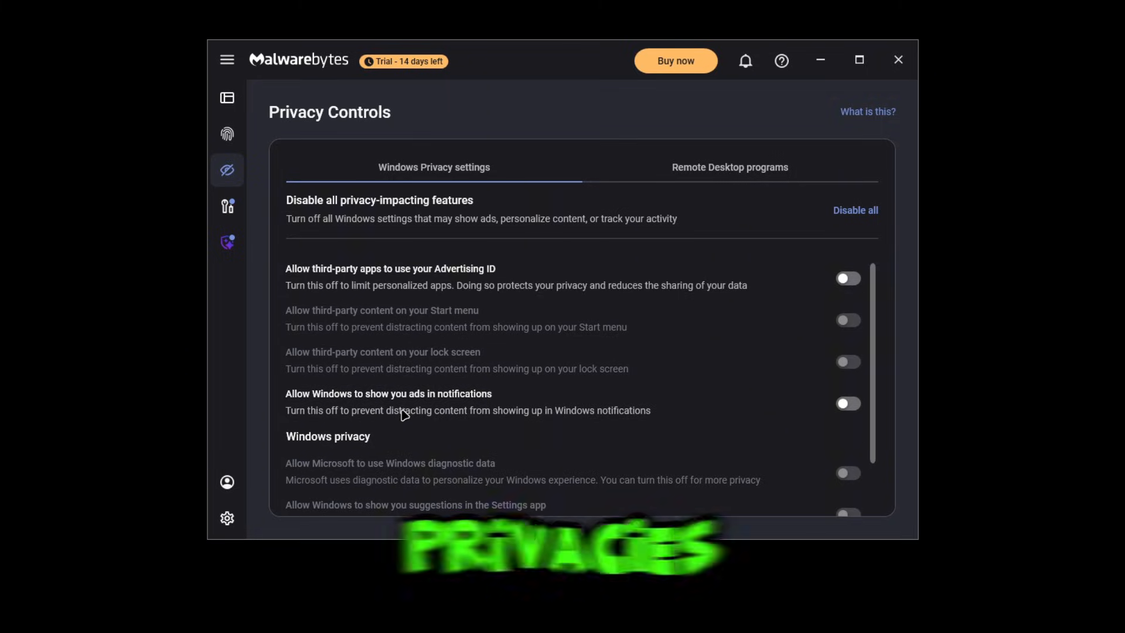
mouse_move(571, 204)
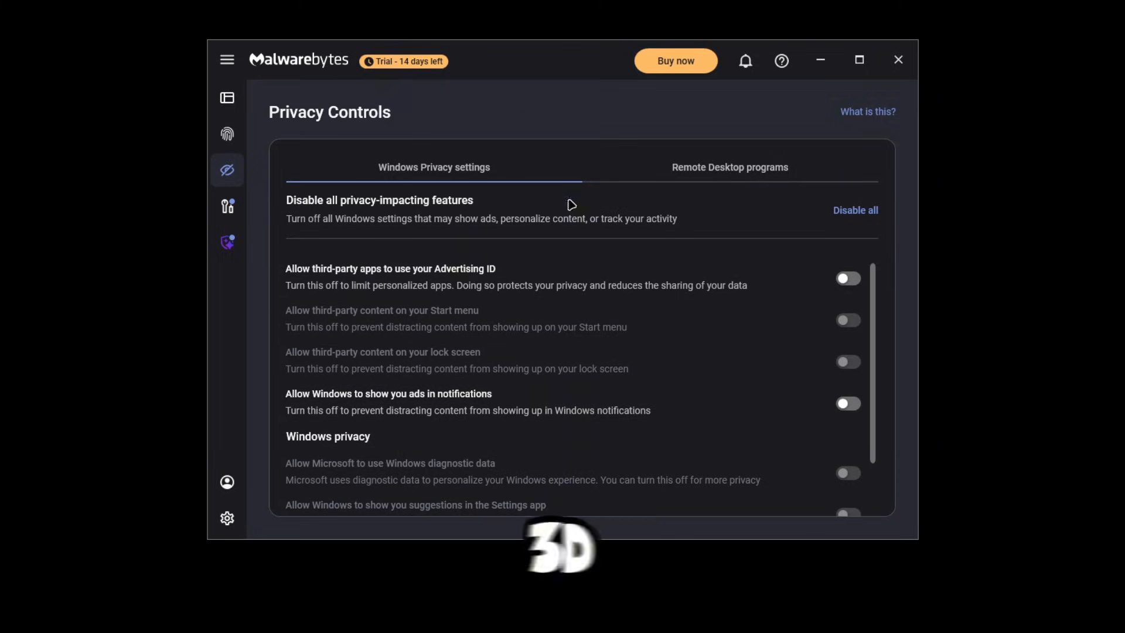
scroll("up", 3)
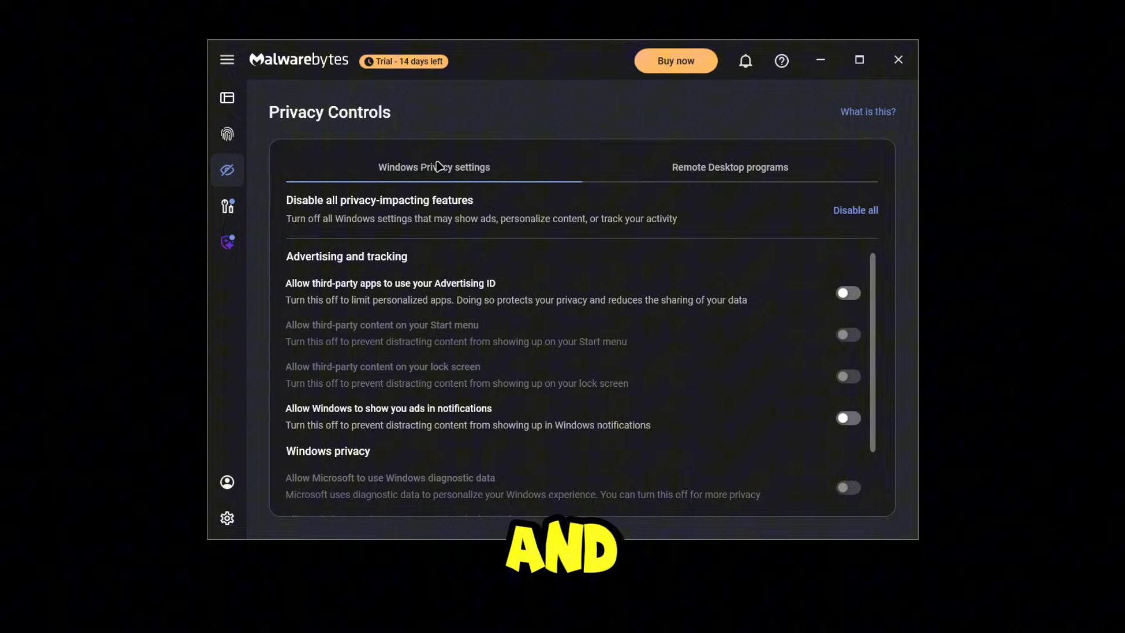
left_click(226, 206)
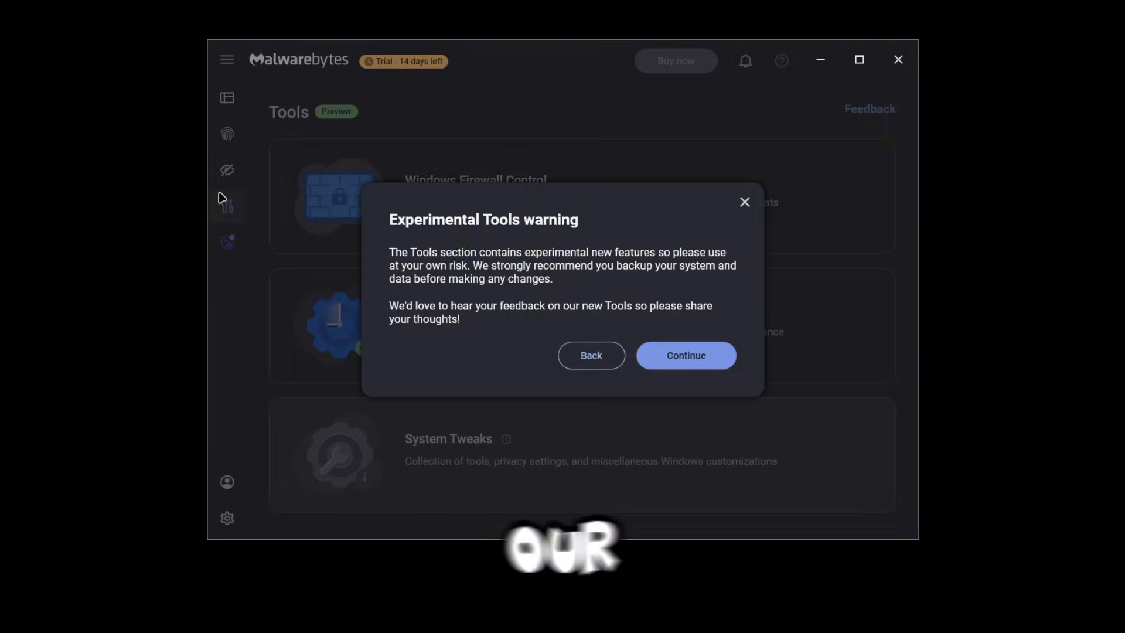
Continue past the experimental warning and restore-point prompt to the Tools list
left_click(685, 355)
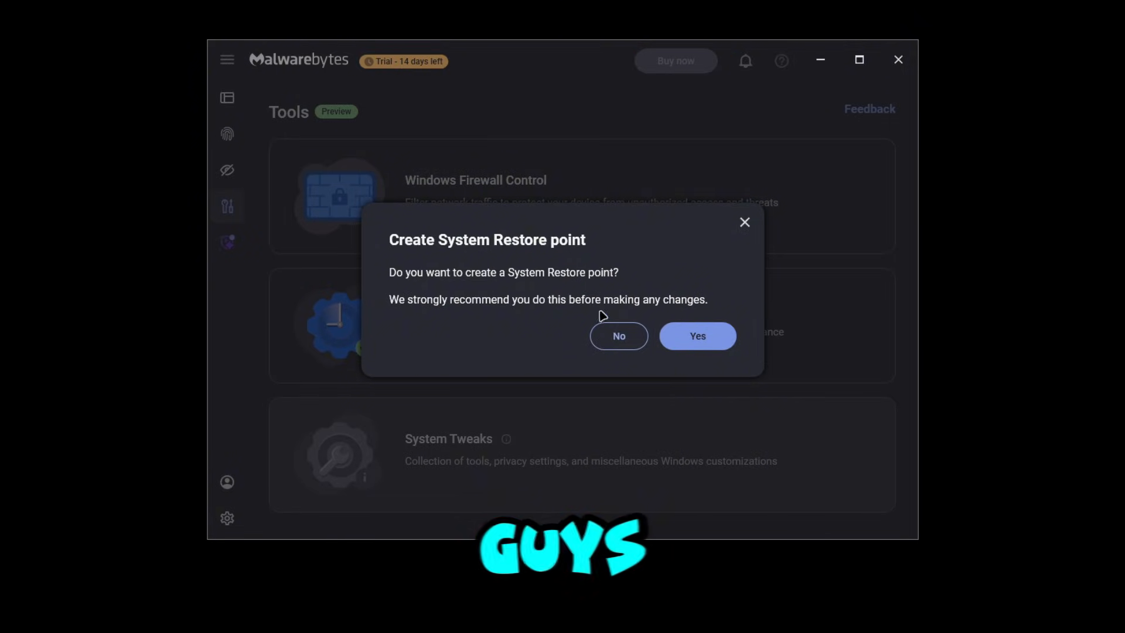
mouse_move(617, 364)
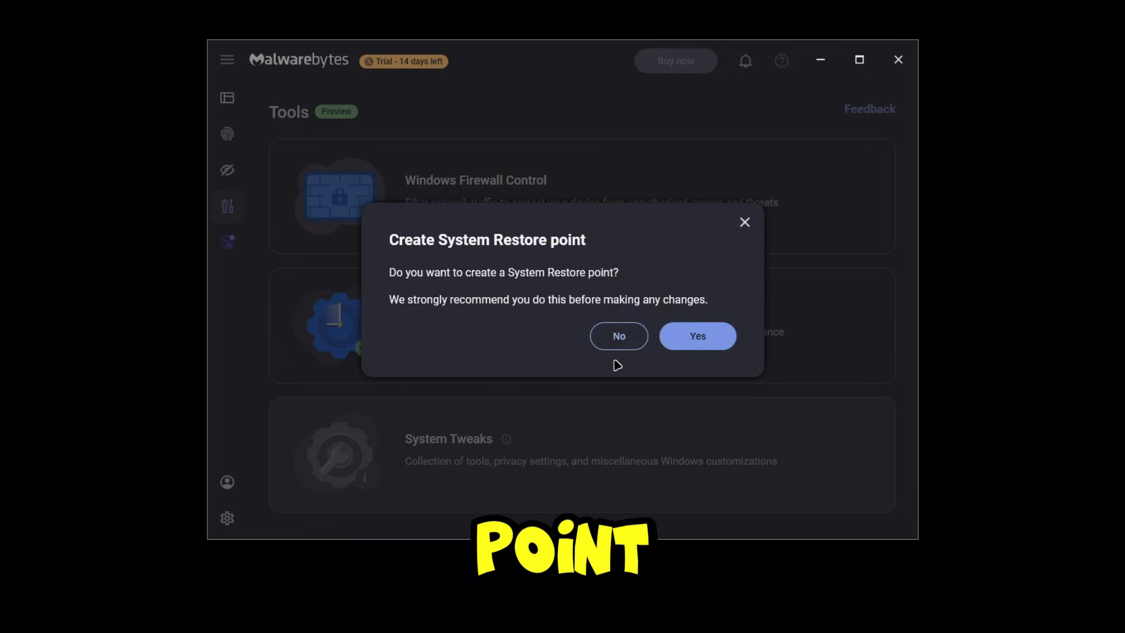
left_click(617, 335)
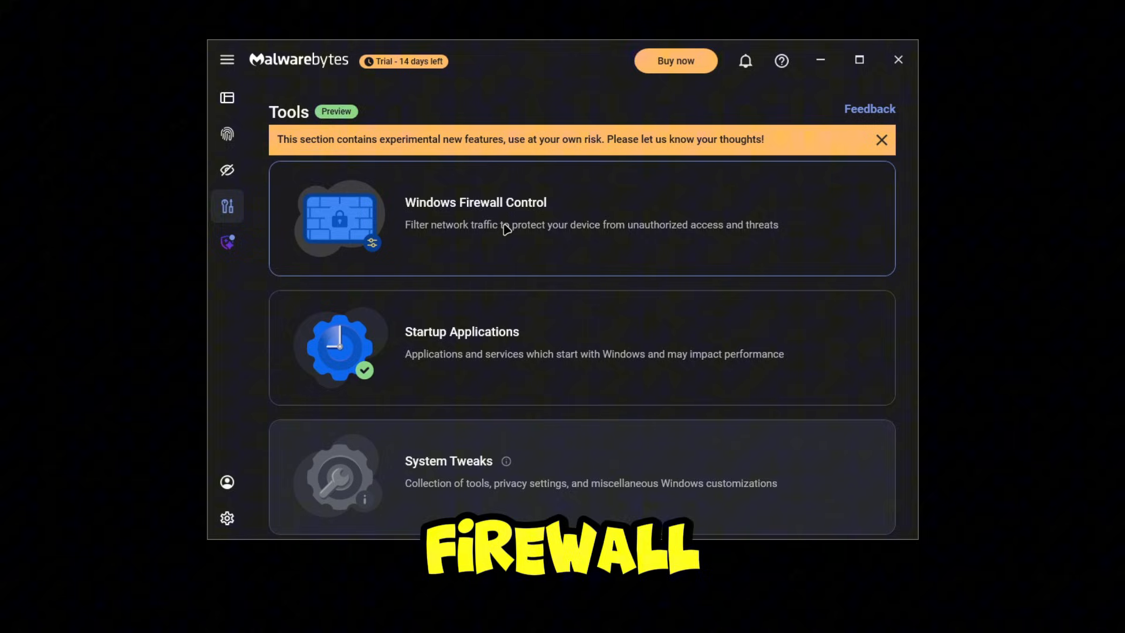
mouse_move(441, 342)
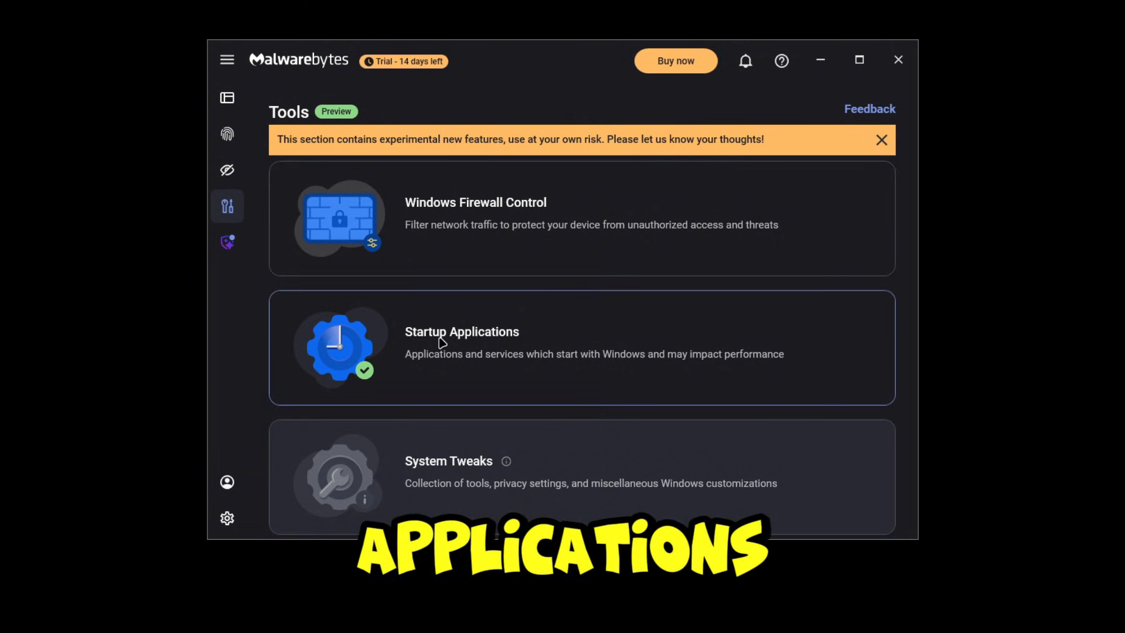
mouse_move(506, 462)
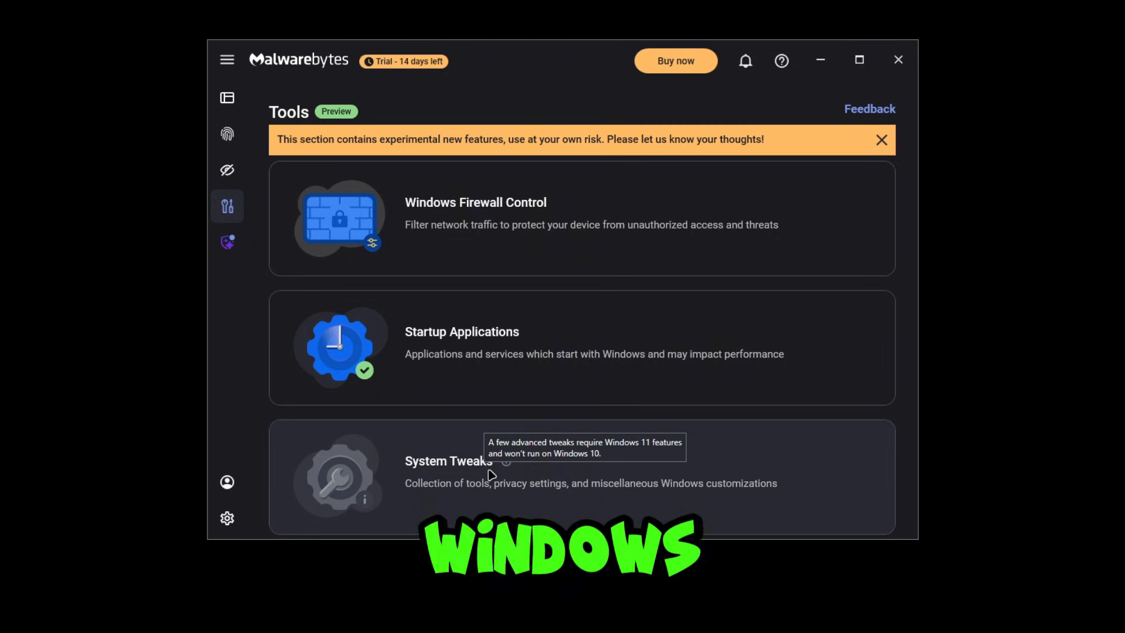
left_click(226, 97)
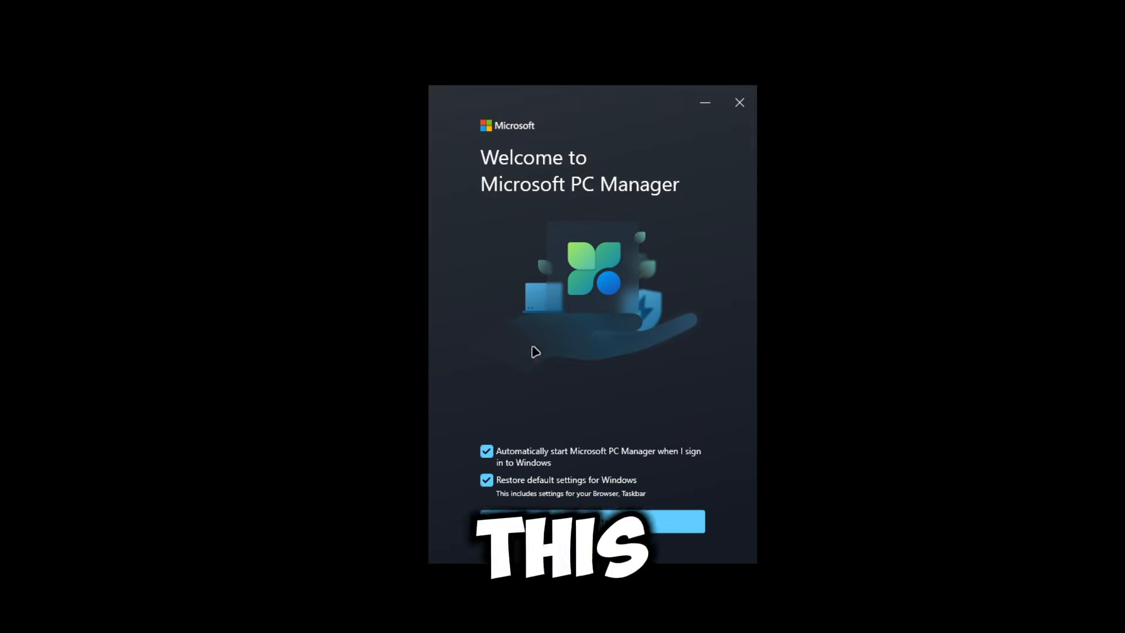
Turn off automatic start at sign-in and finish setup, reaching the Home dashboard
left_click(486, 450)
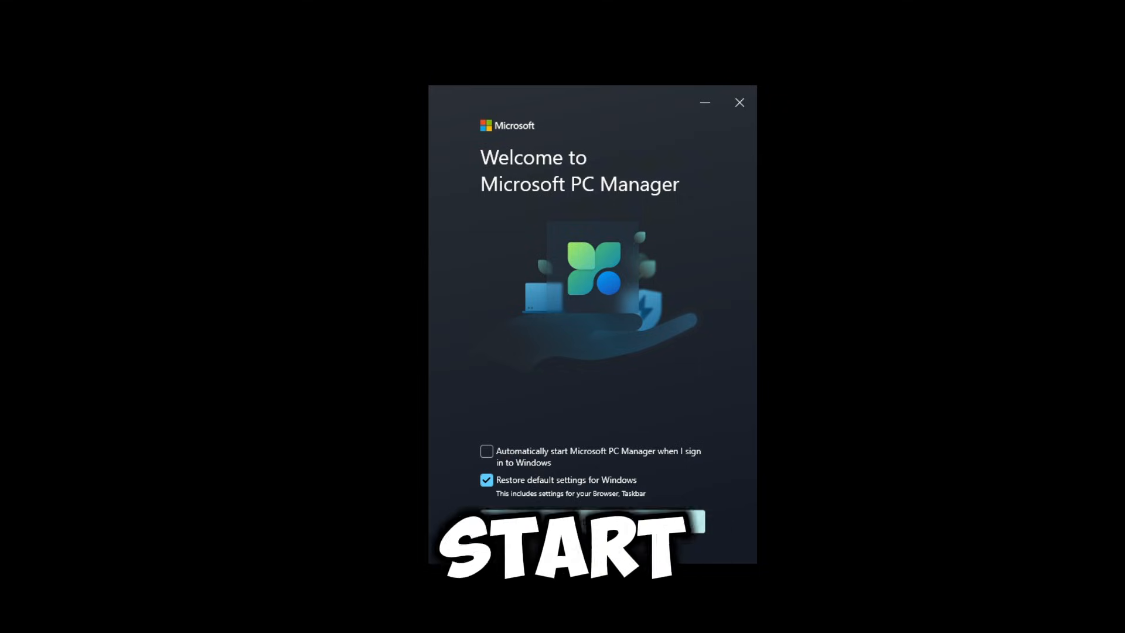
left_click(588, 534)
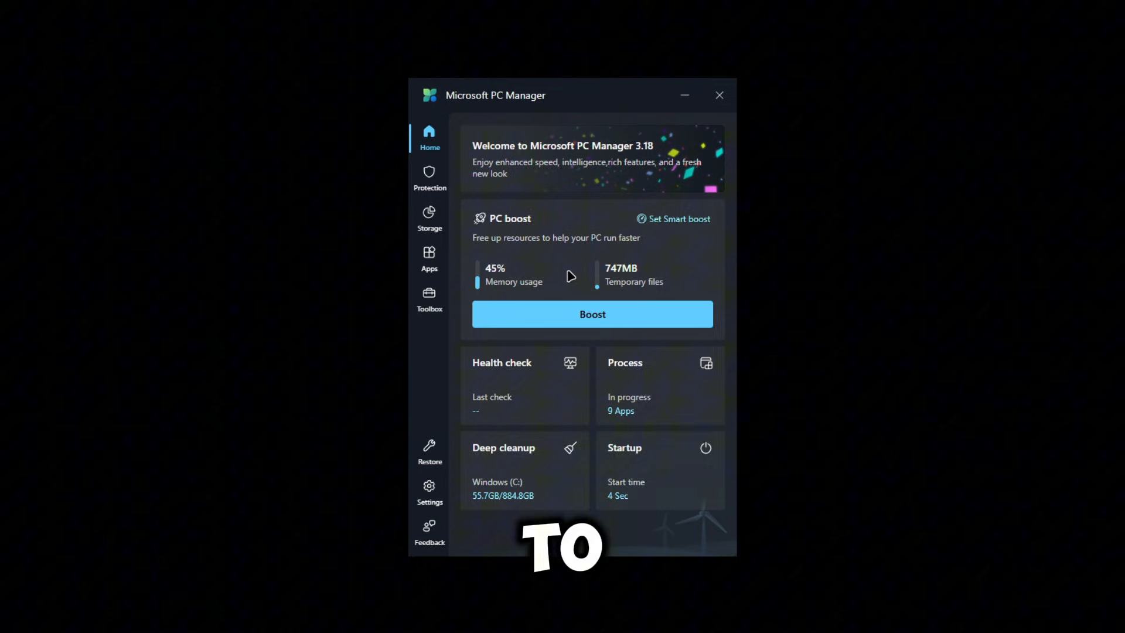
mouse_move(501, 290)
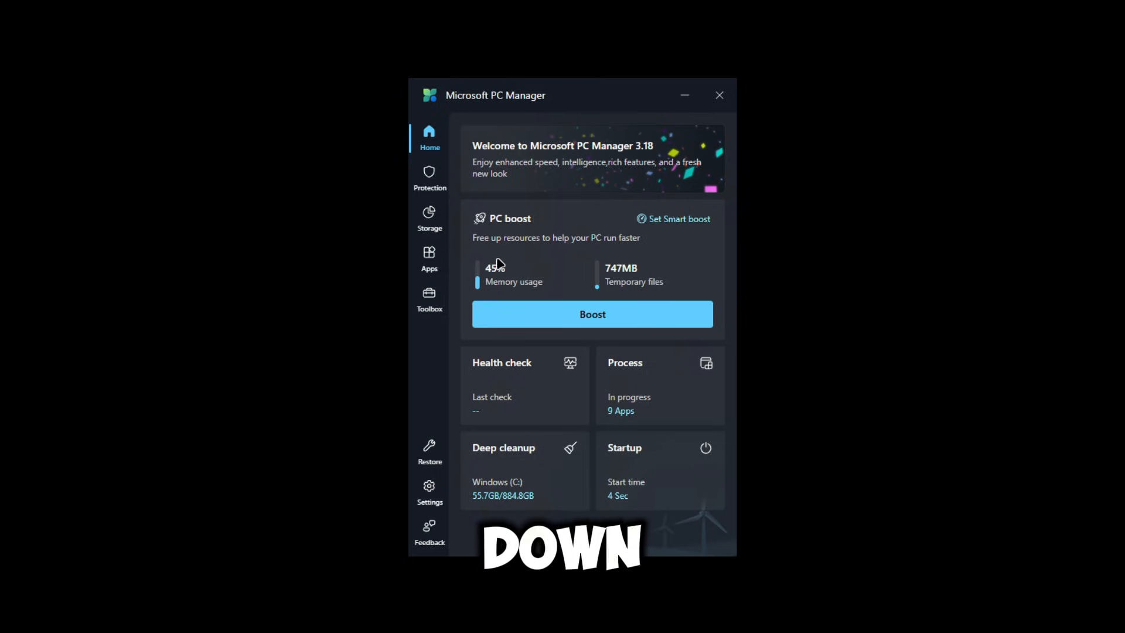
mouse_move(523, 246)
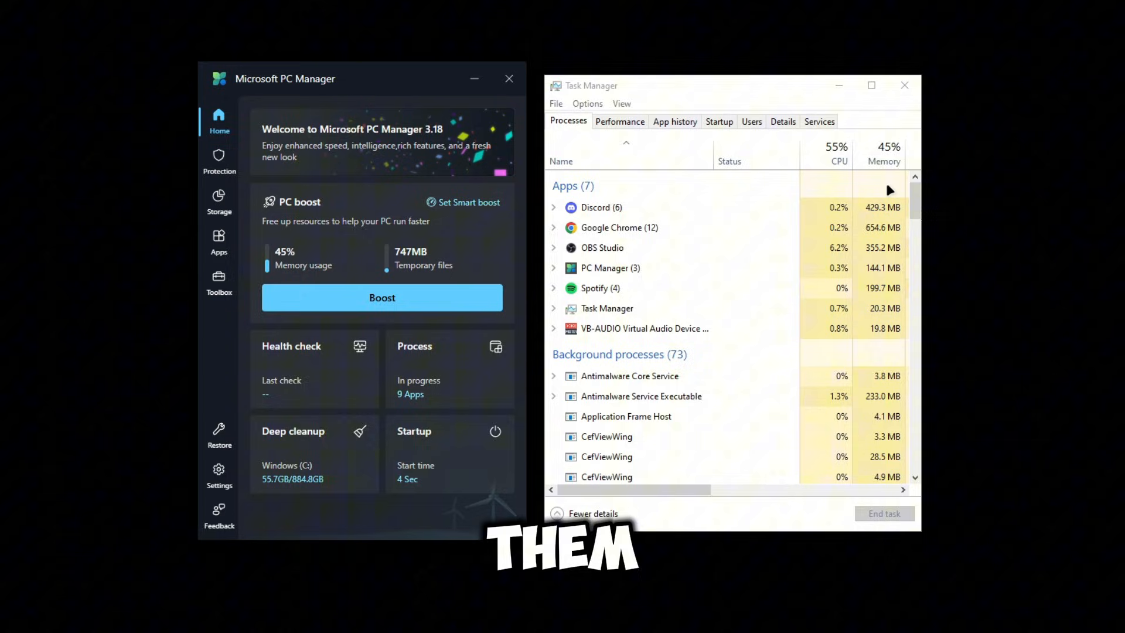
mouse_move(888, 151)
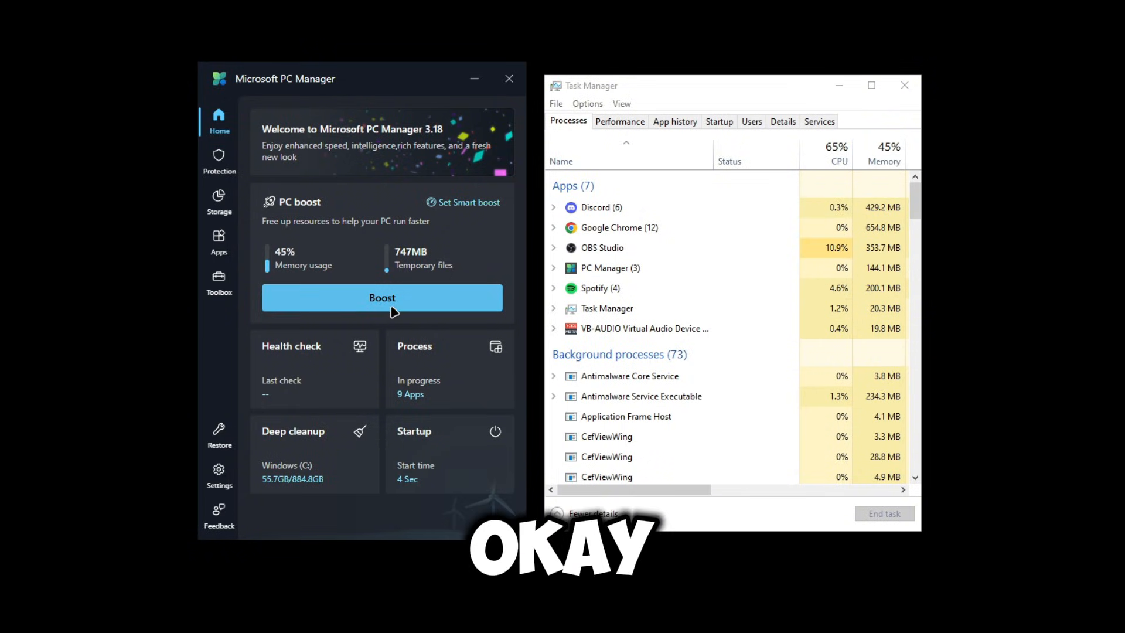
Run the boost to free 747MB of temporary files, then close Microsoft PC Manager
left_click(382, 298)
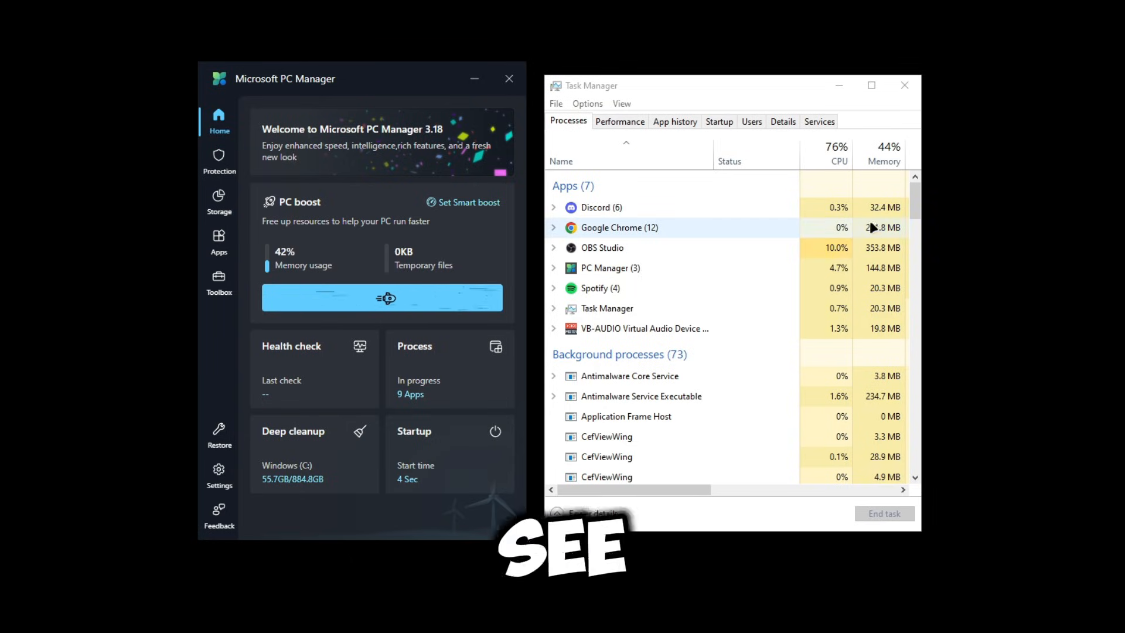
left_click(382, 296)
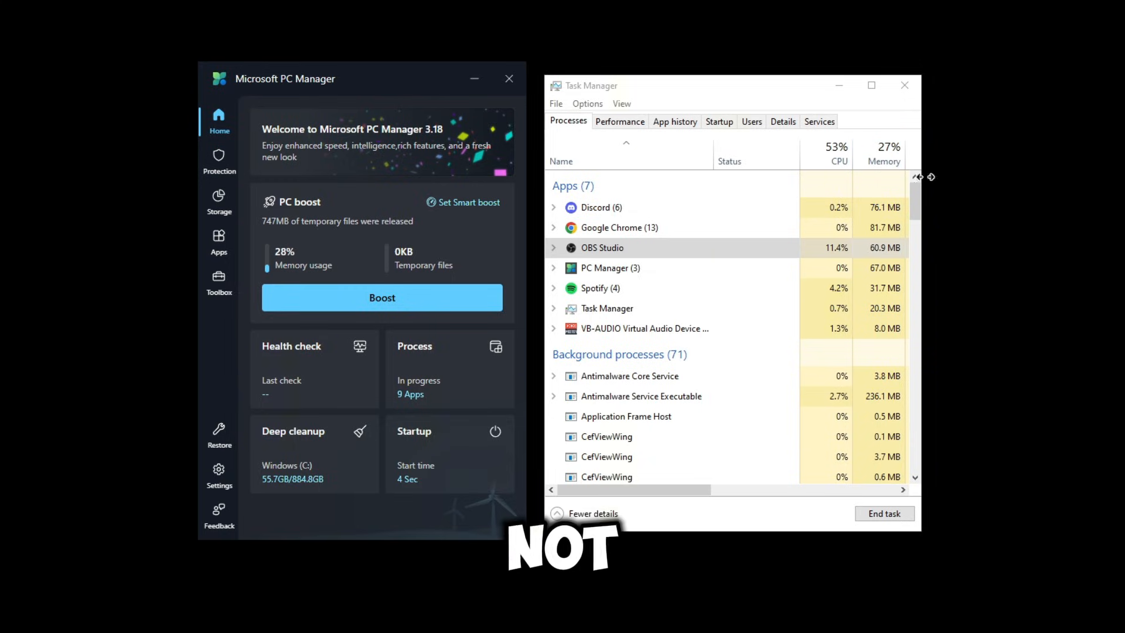
mouse_move(887, 149)
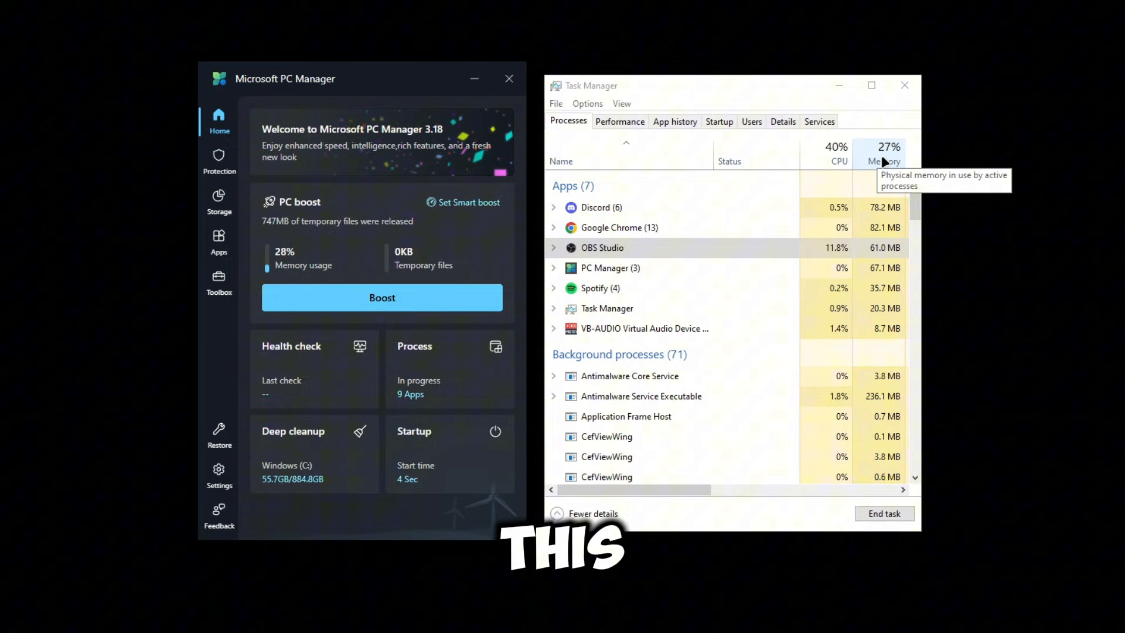
right_click(888, 160)
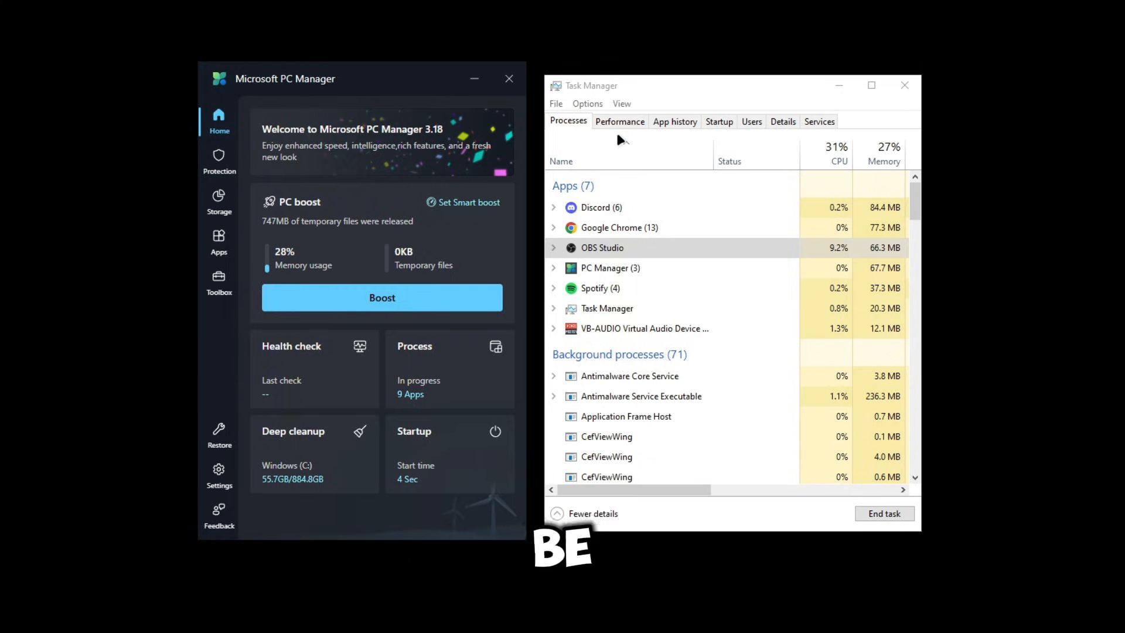
mouse_move(493, 93)
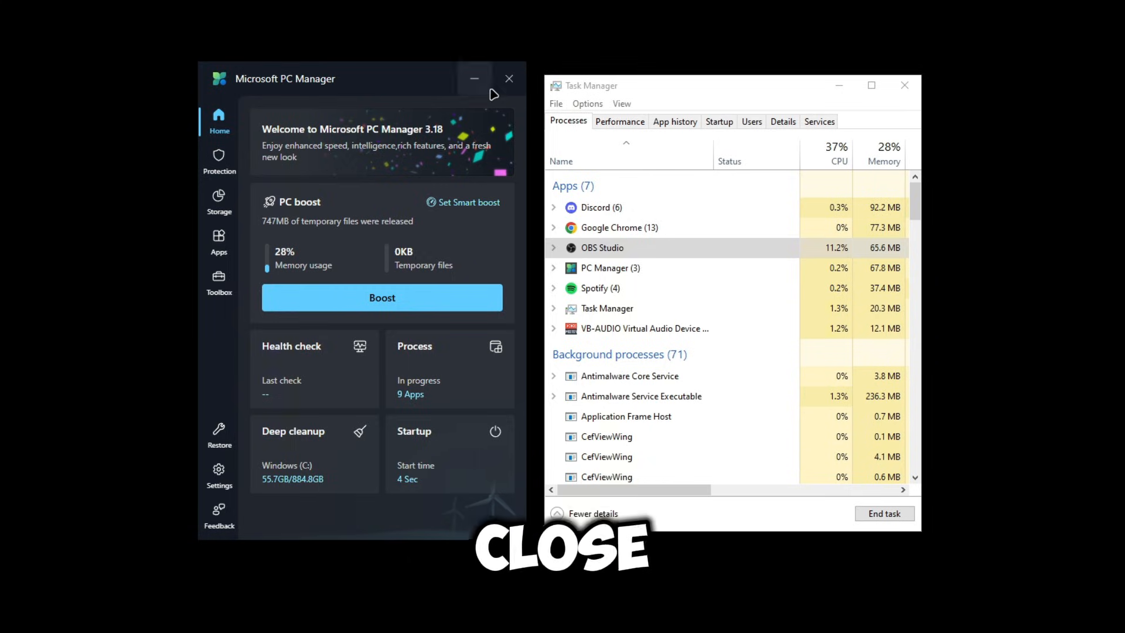
left_click(508, 78)
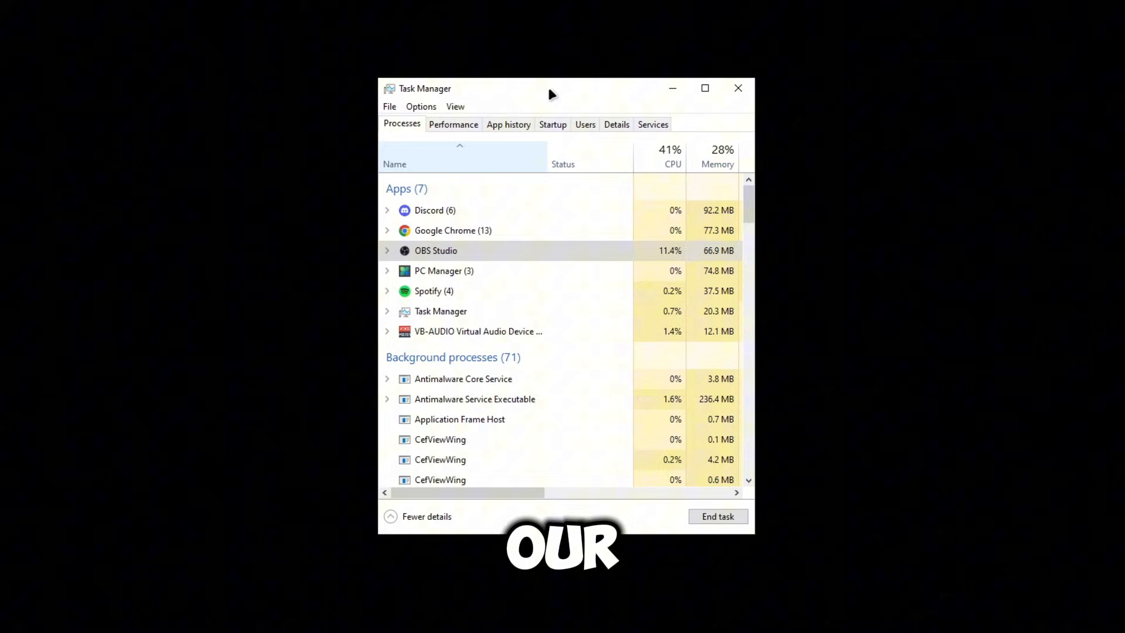
Show the Startup apps sorted by status with enabled apps first
left_click(551, 124)
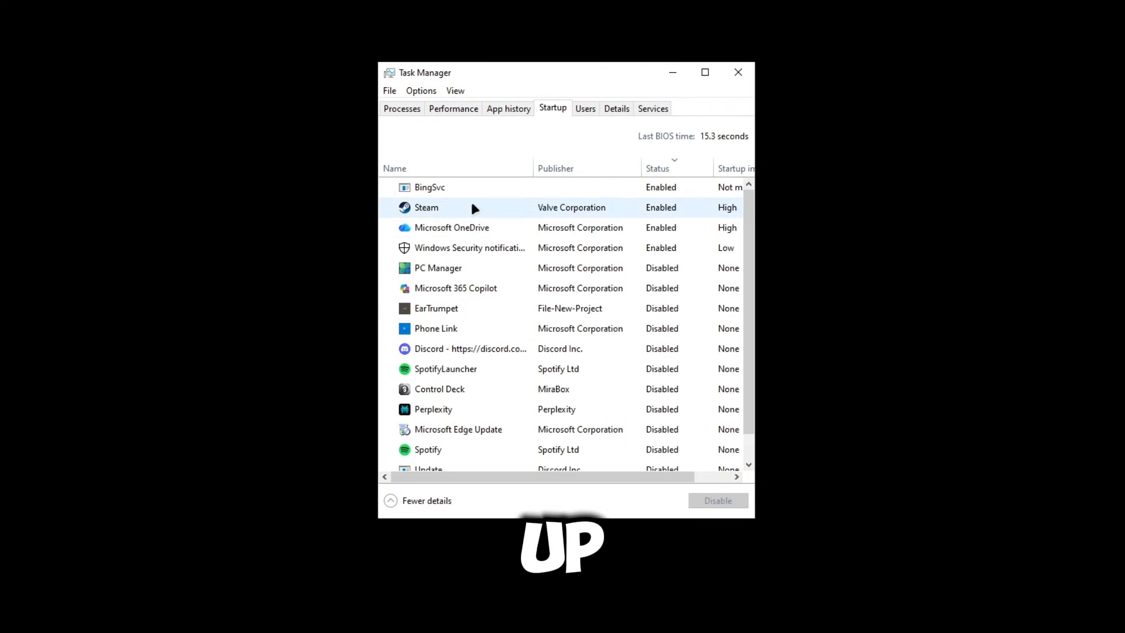
left_click(658, 167)
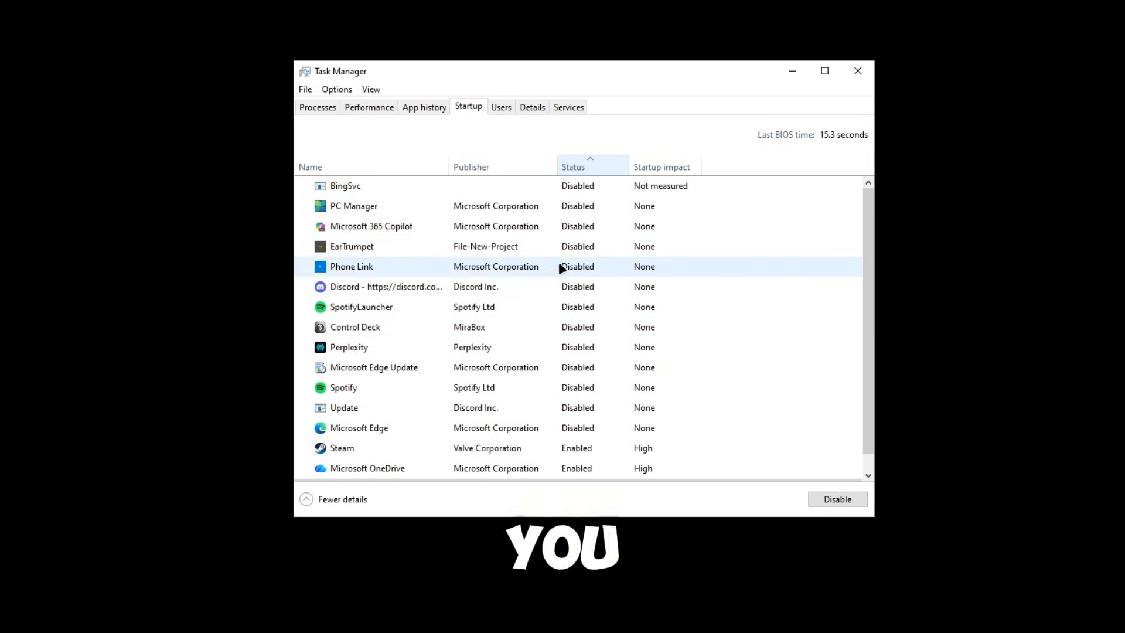
left_click(573, 166)
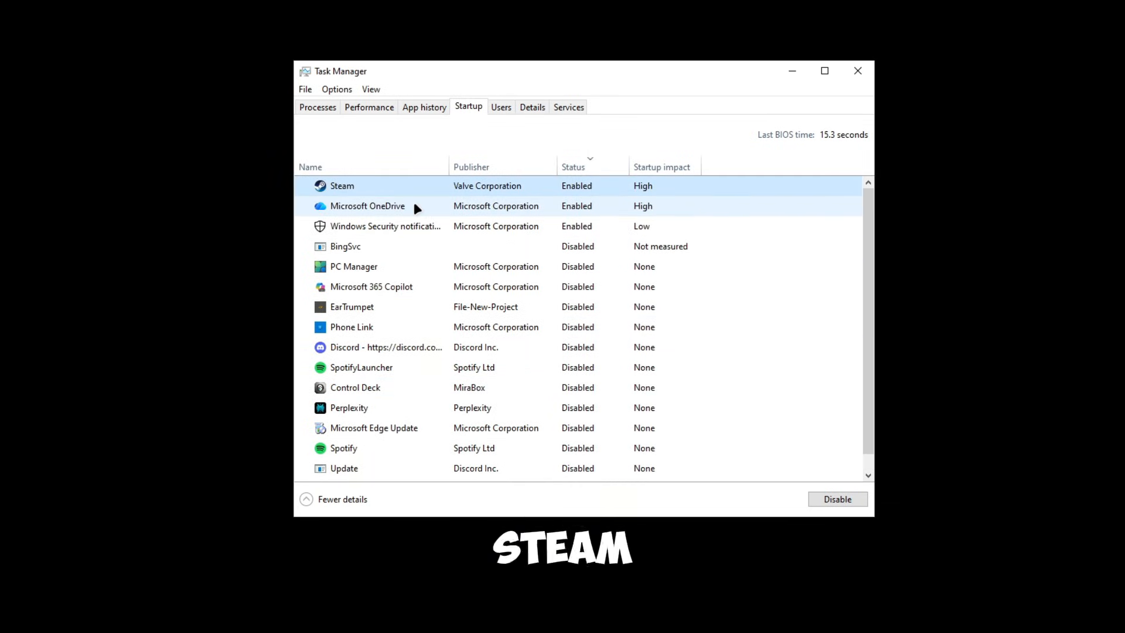
scroll("down", 3)
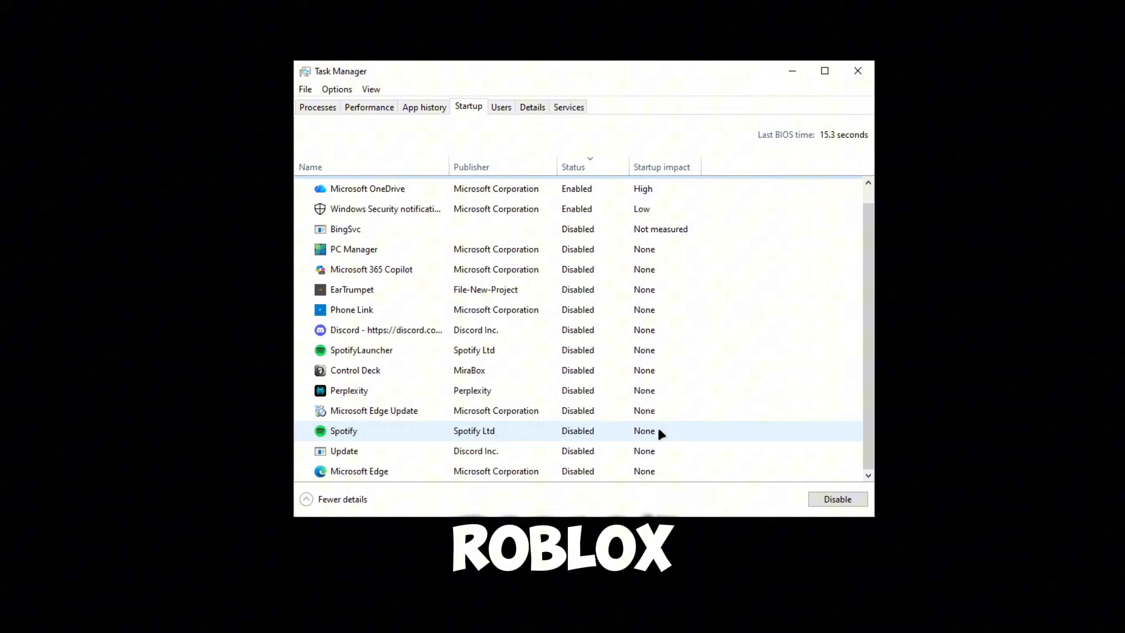
scroll("up", 3)
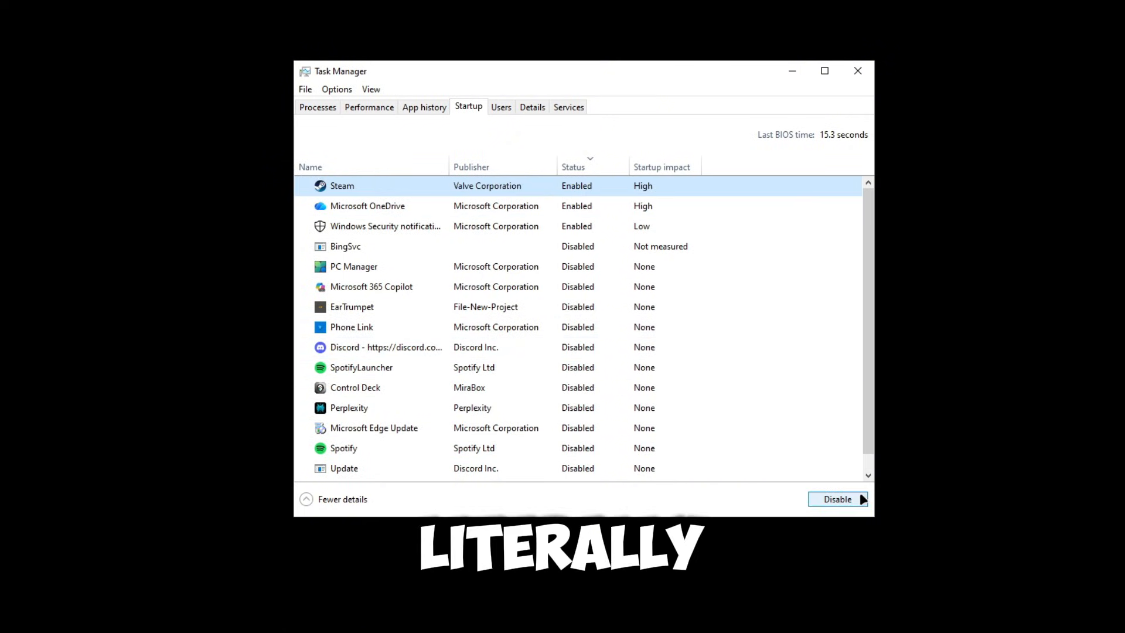
Disable Microsoft OneDrive and Steam from launching at startup
left_click(366, 206)
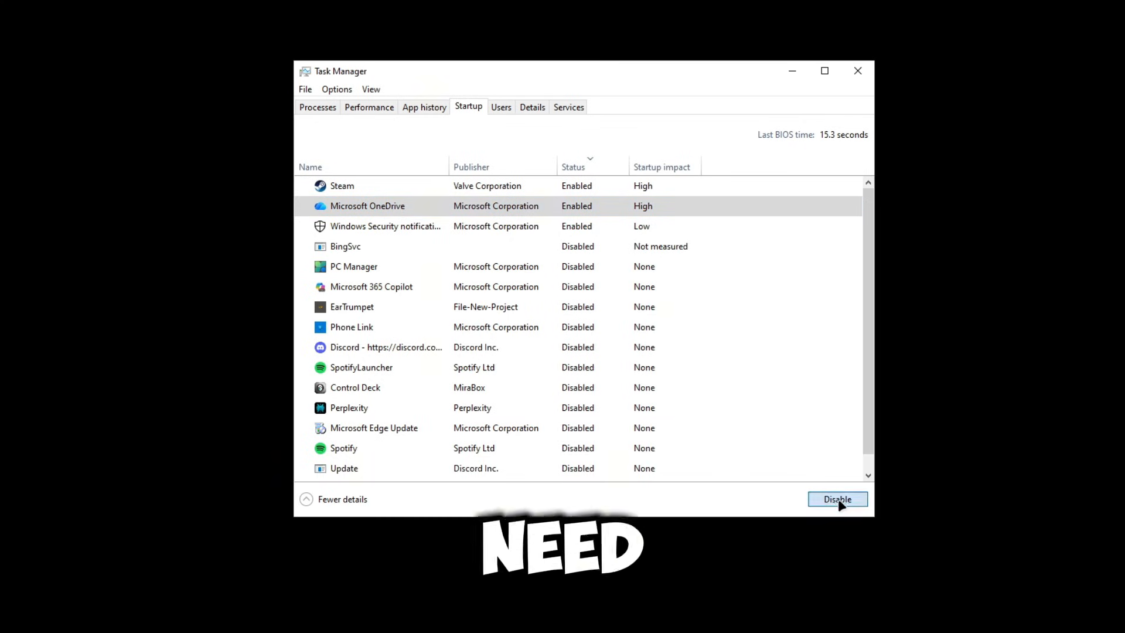
left_click(836, 499)
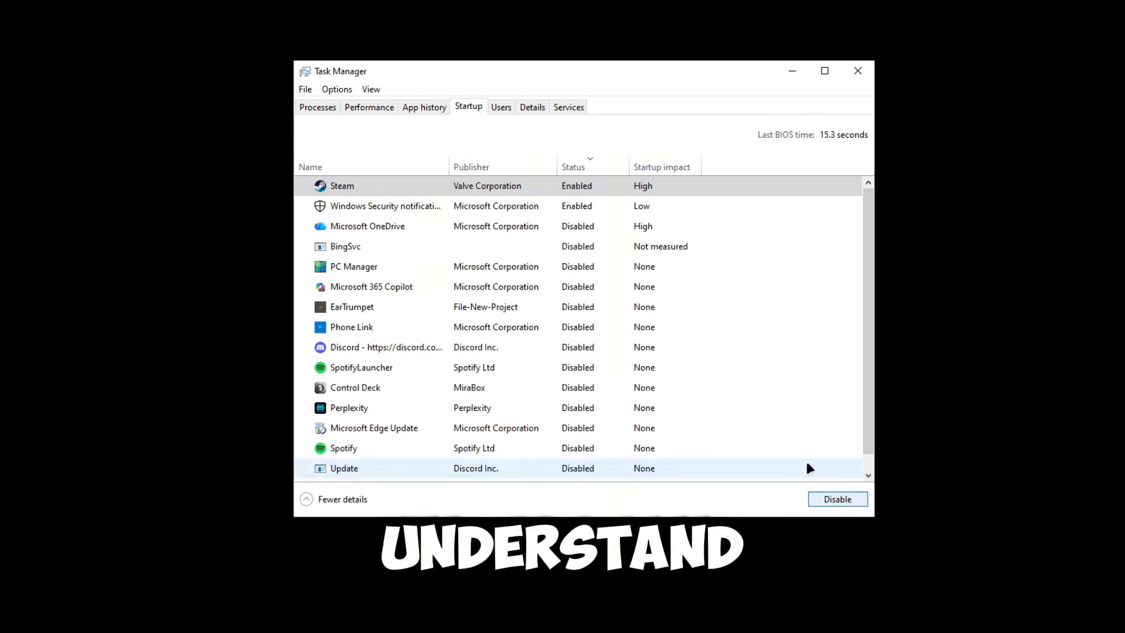
left_click(836, 499)
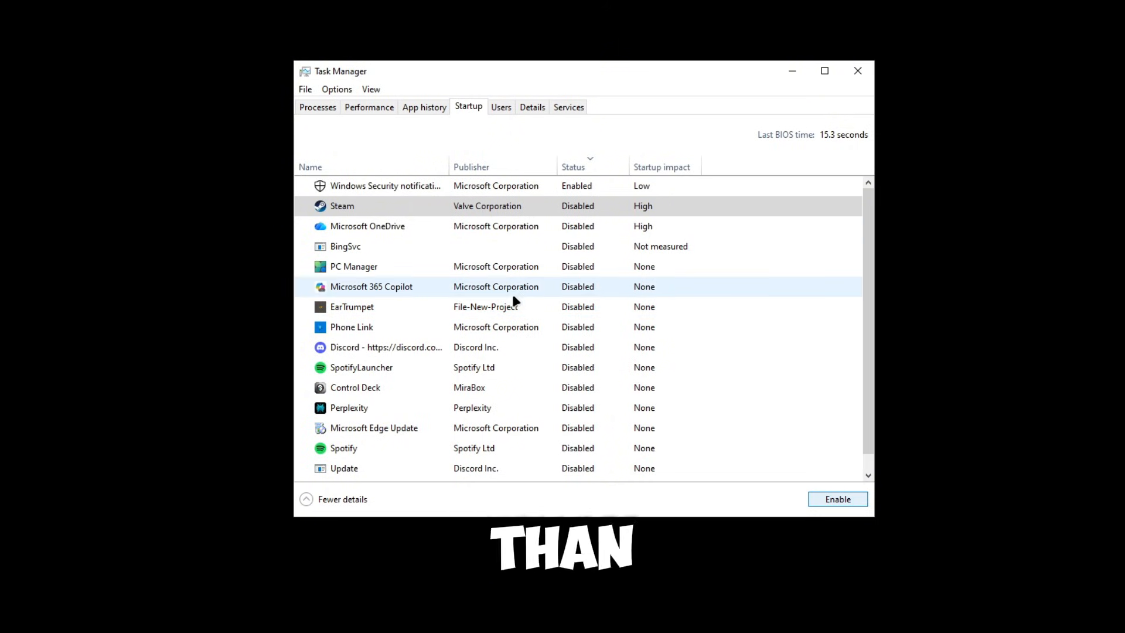
left_click(352, 305)
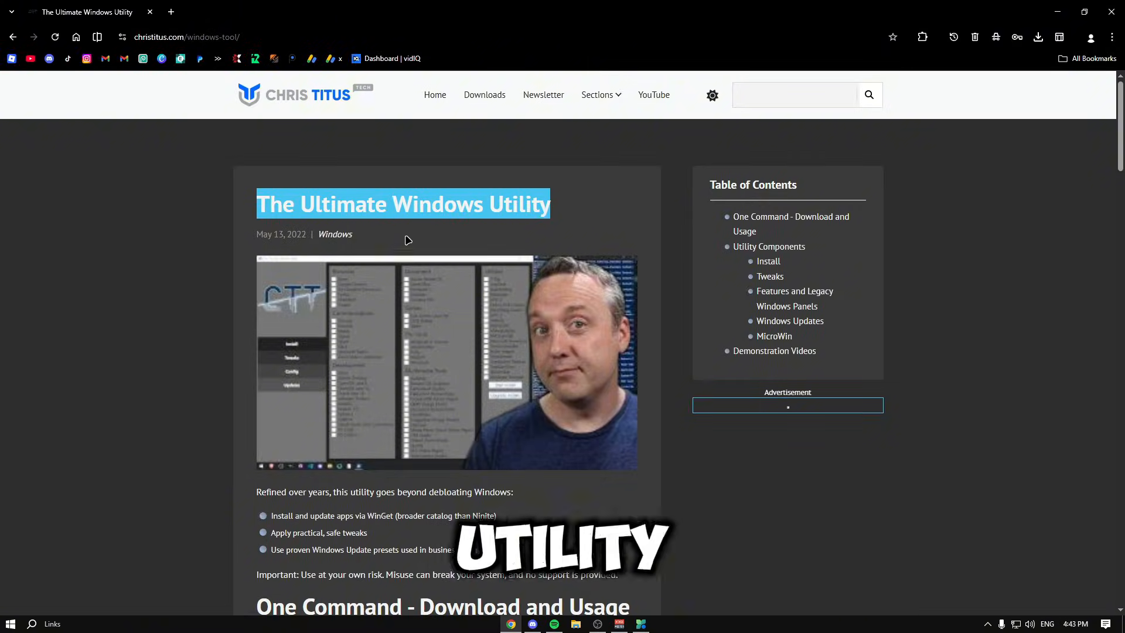
Copy the one-line iwr command from the 'One Command - Download and Usage' section
scroll("down", 3)
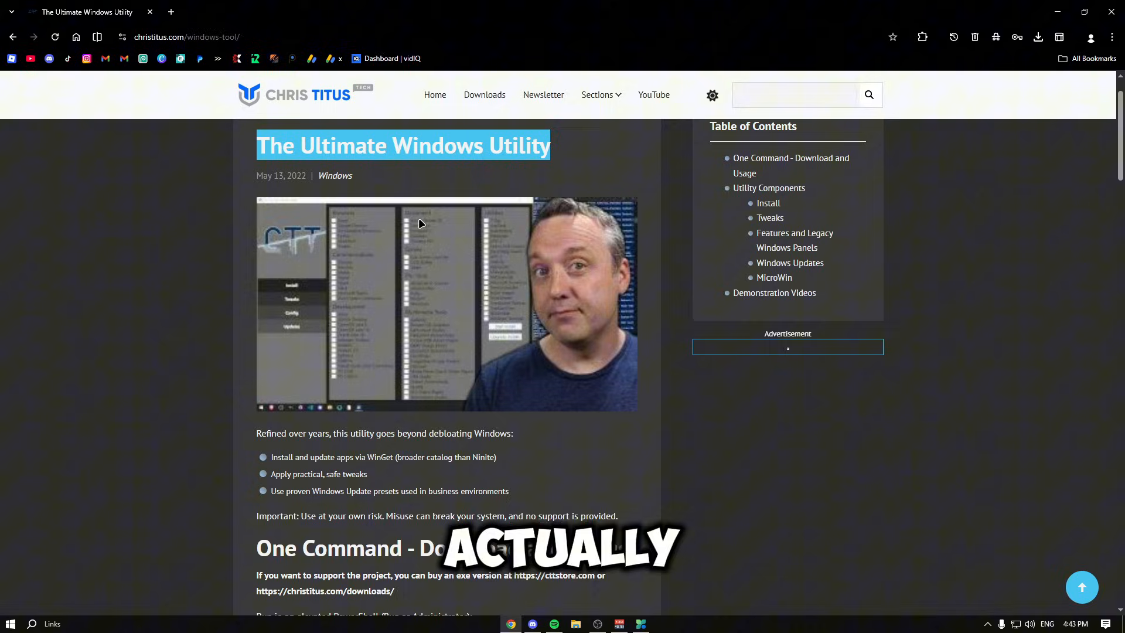
scroll("down", 3)
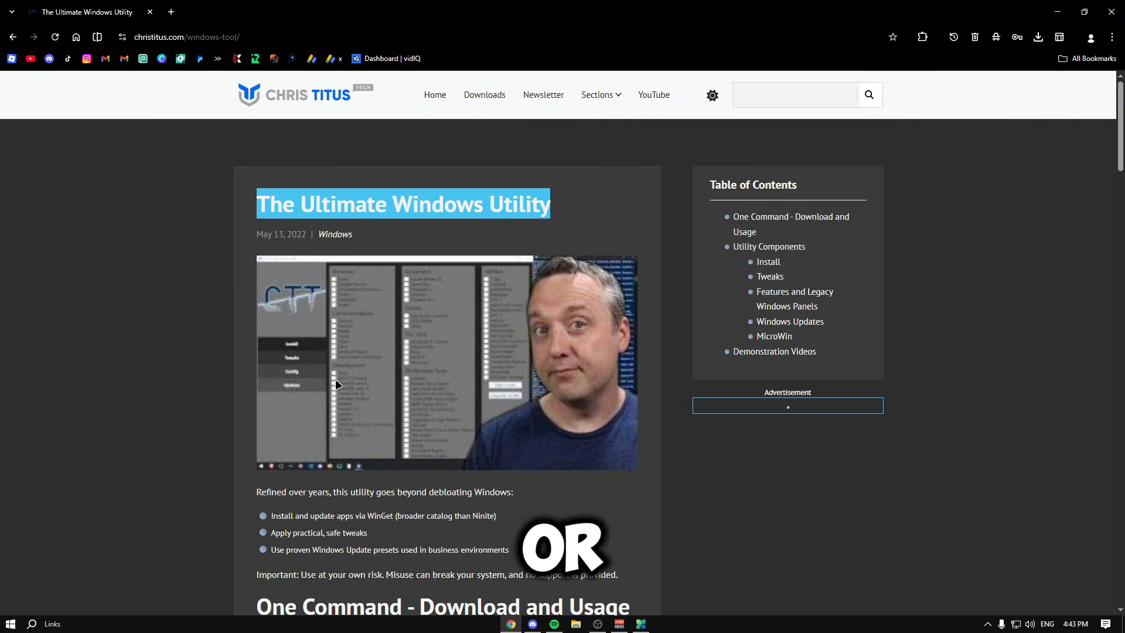
scroll("down", 3)
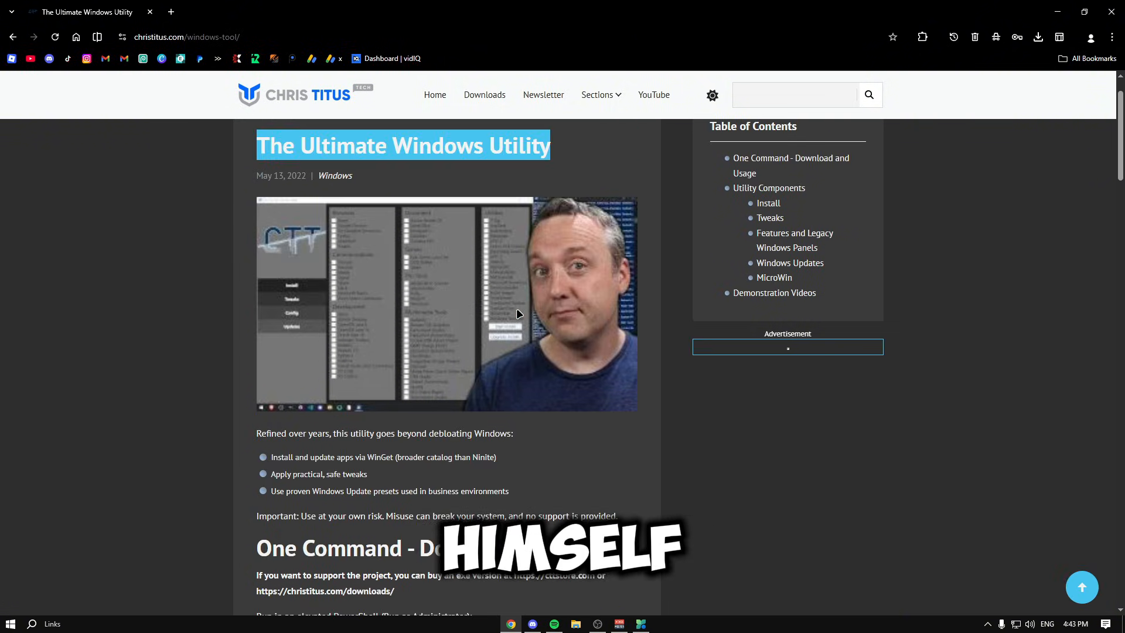
scroll("down", 3)
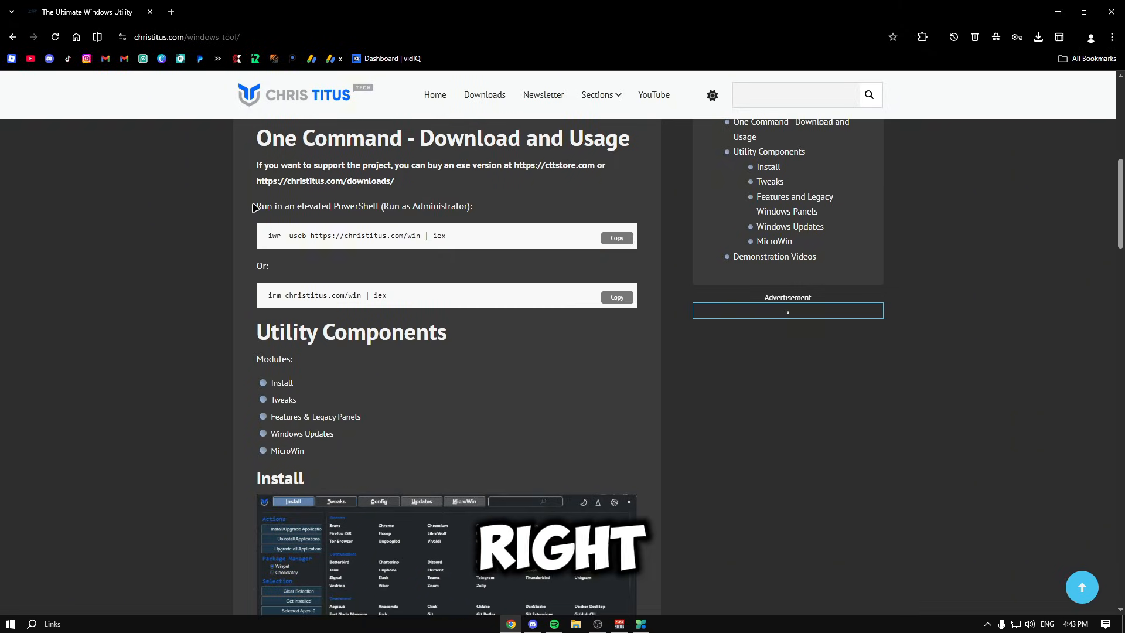
left_click(615, 355)
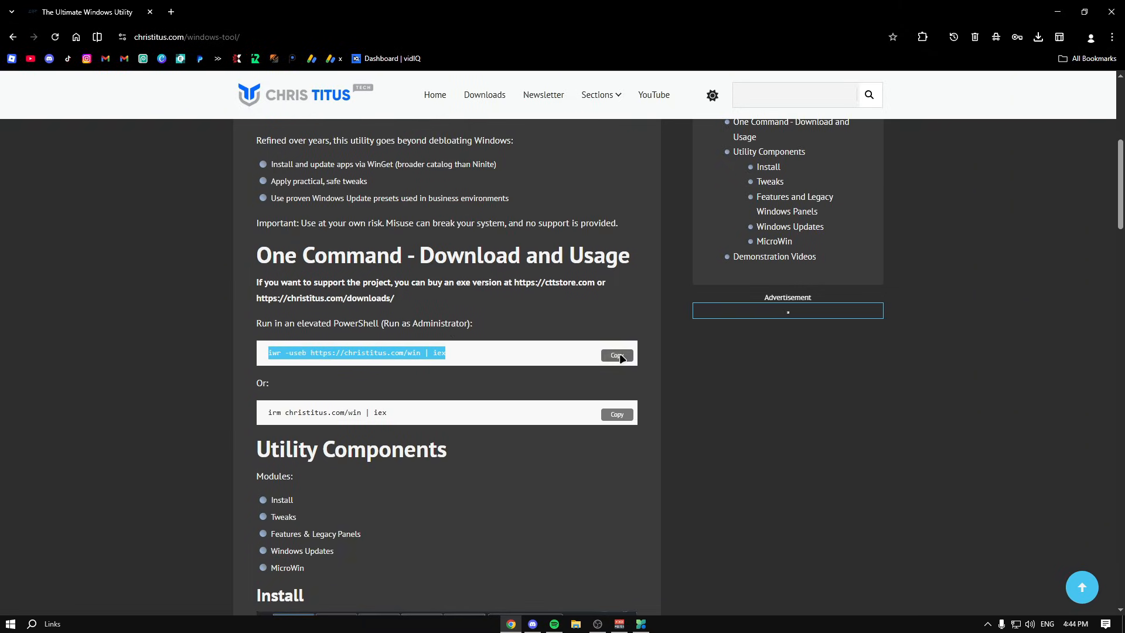
left_click(615, 355)
type("power")
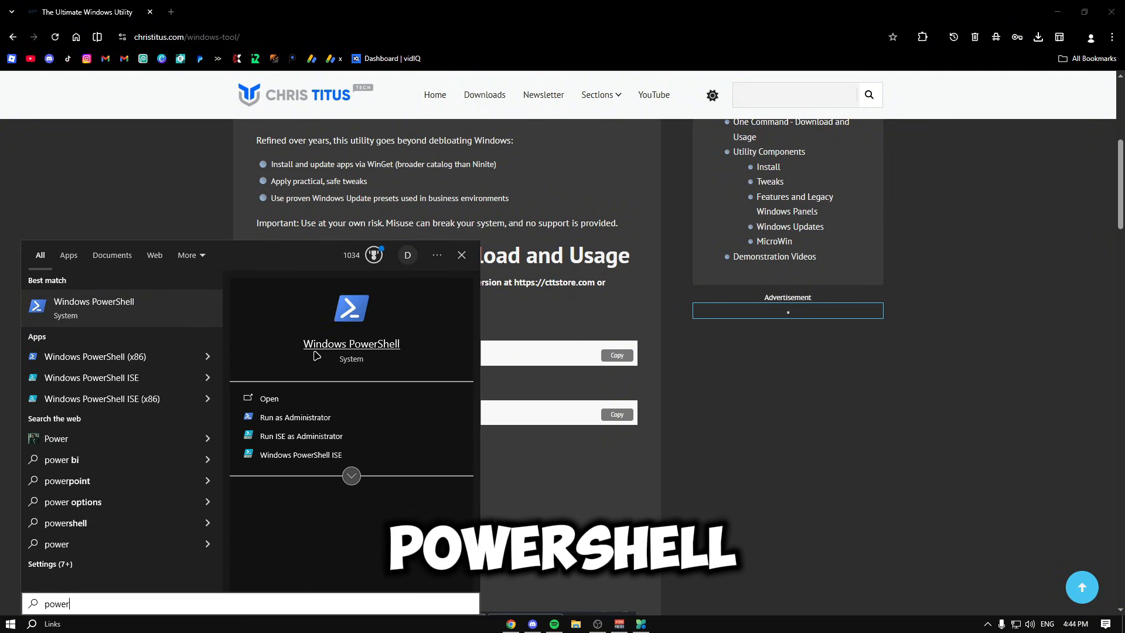
mouse_move(293, 417)
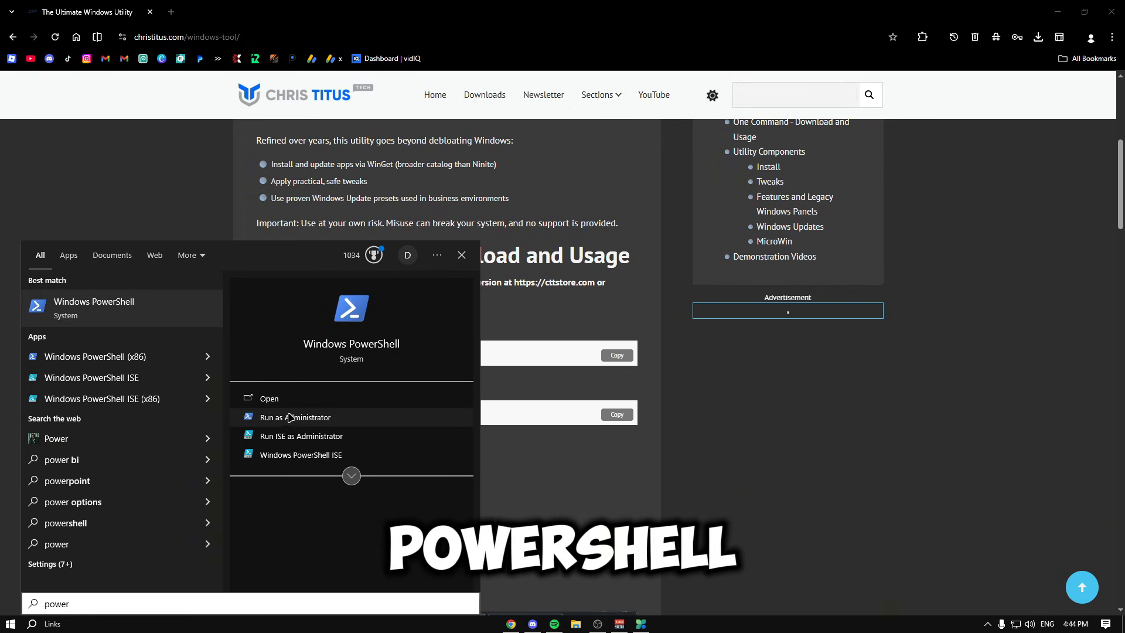
Launch Windows PowerShell as Administrator and run the copied command to bring up WinUtil
left_click(270, 398)
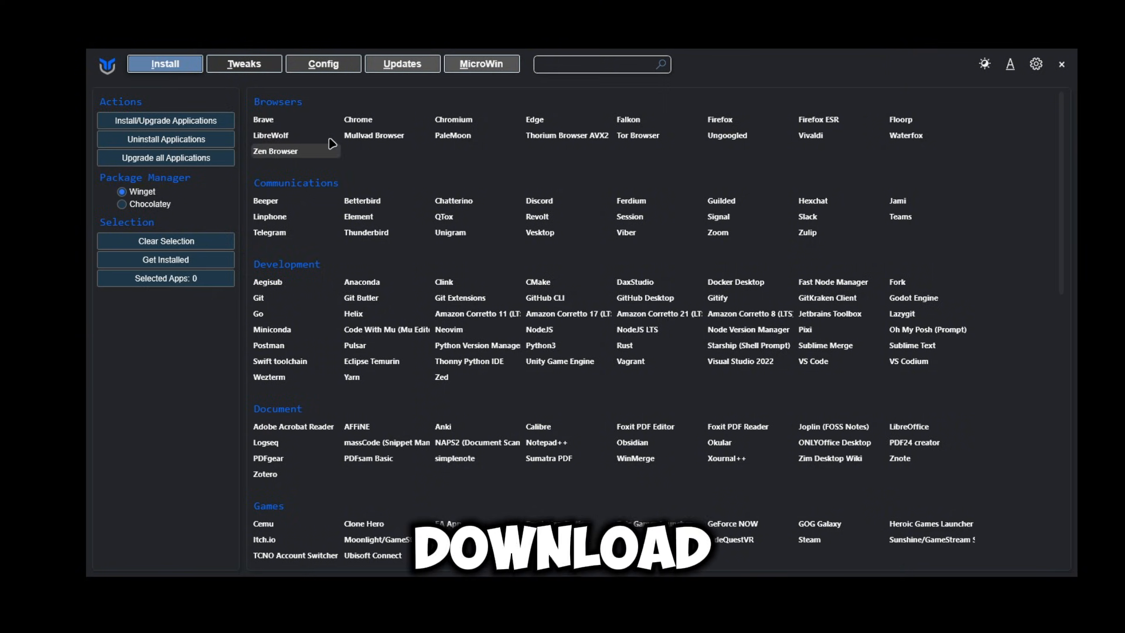
Scroll through the Install app catalog and switch WinUtil to the Tweaks section
scroll("down", 3)
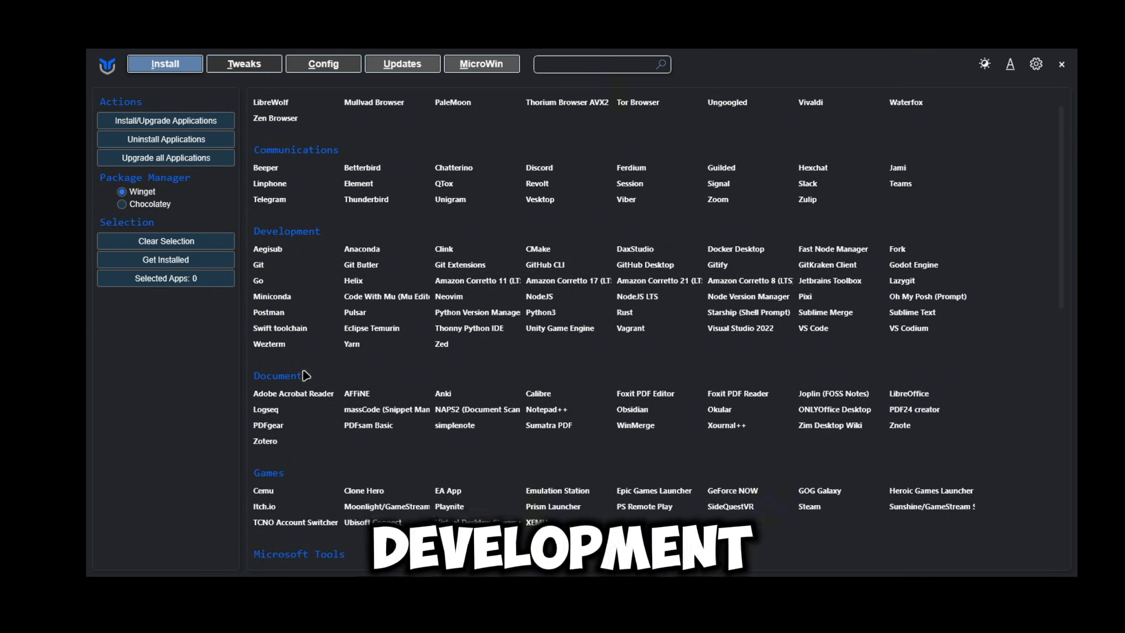
scroll("down", 3)
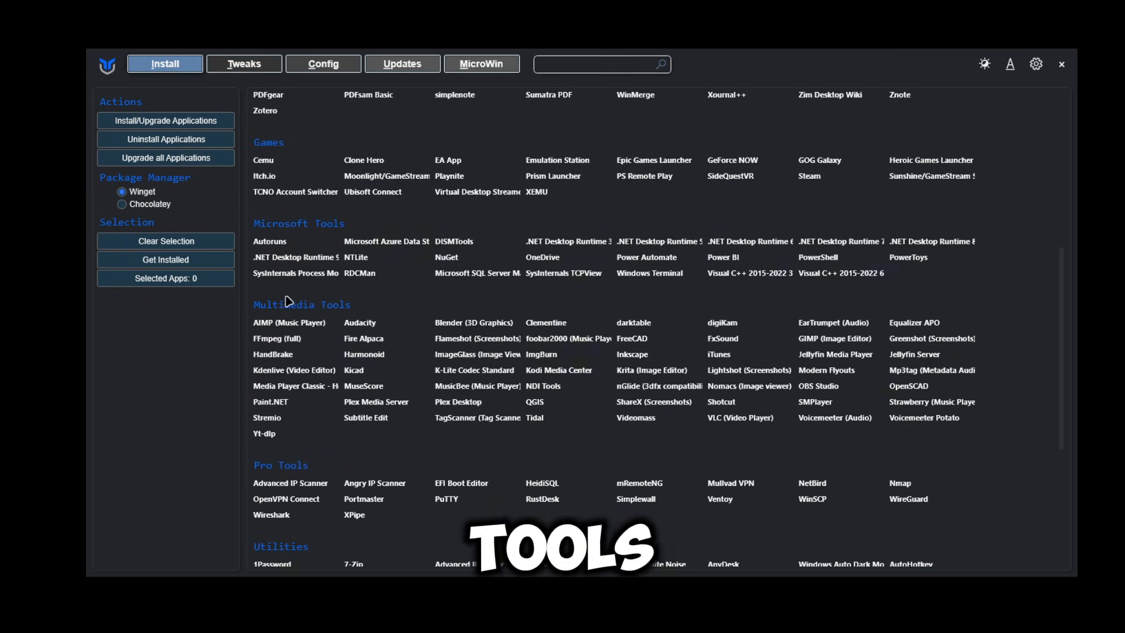
scroll("down", 3)
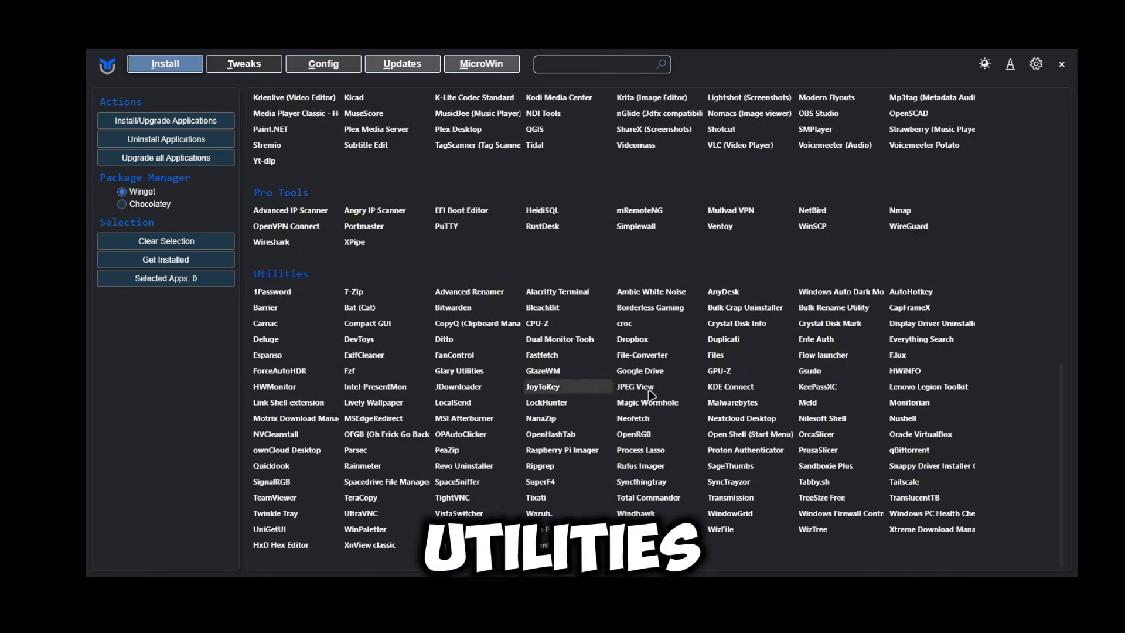
left_click(243, 64)
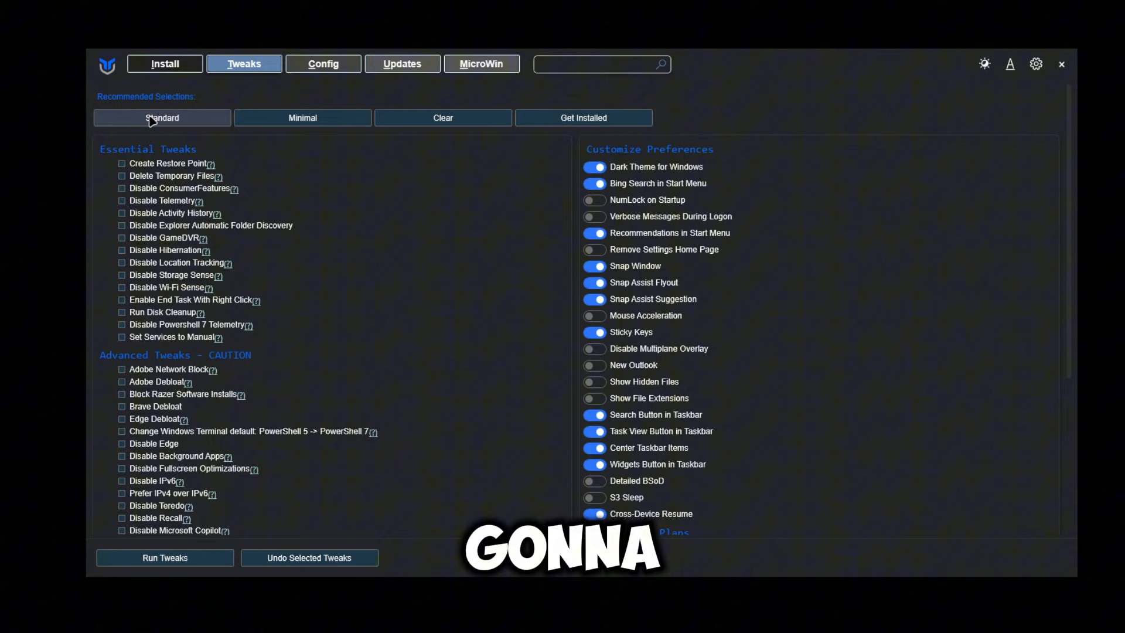
Select the Standard essential tweaks with Create Restore Point and Delete Temporary Files unticked
left_click(162, 117)
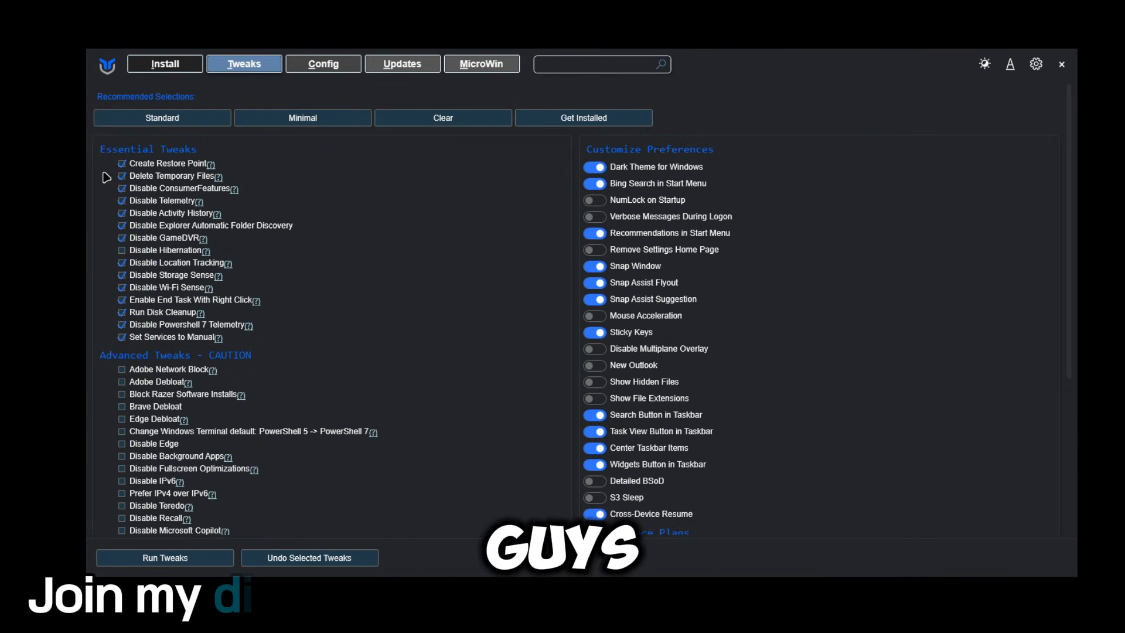
left_click(443, 118)
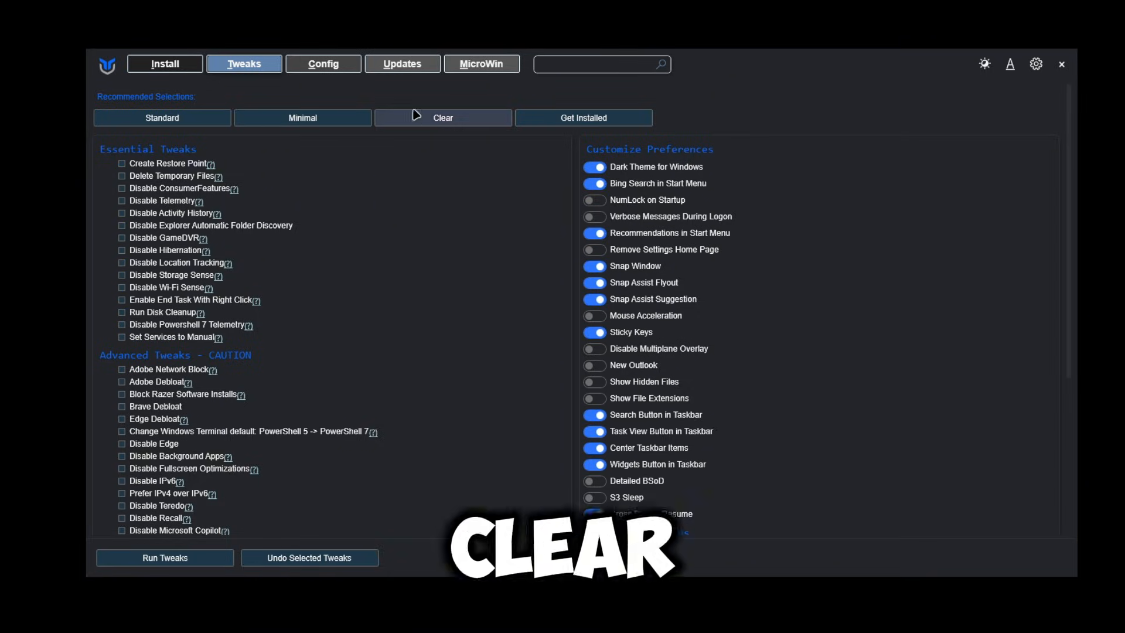
mouse_move(122, 169)
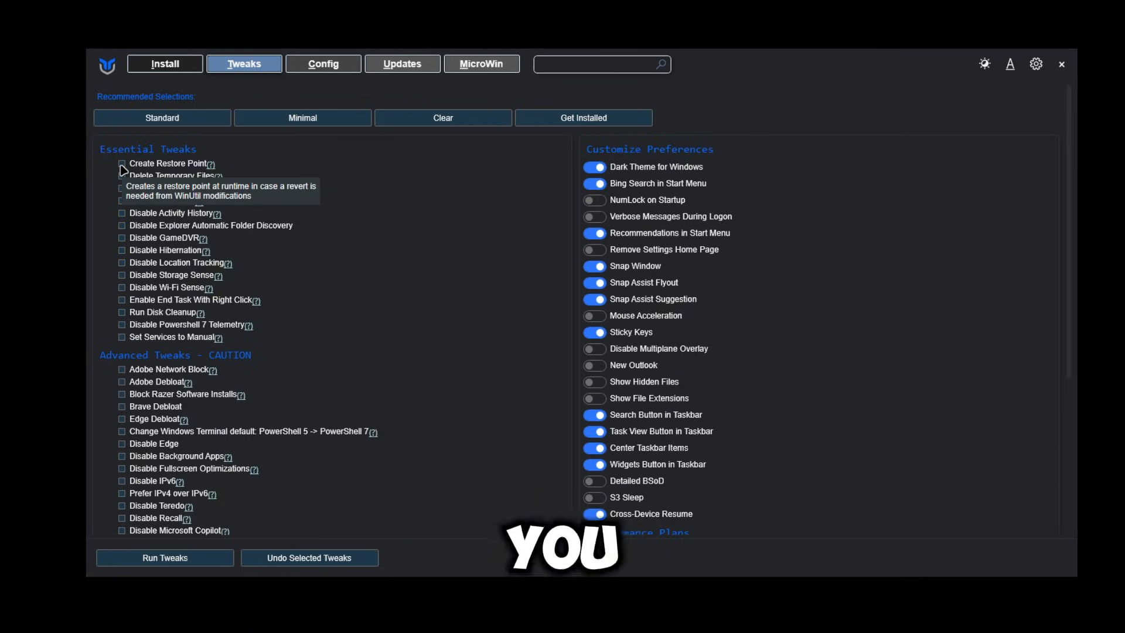
left_click(120, 164)
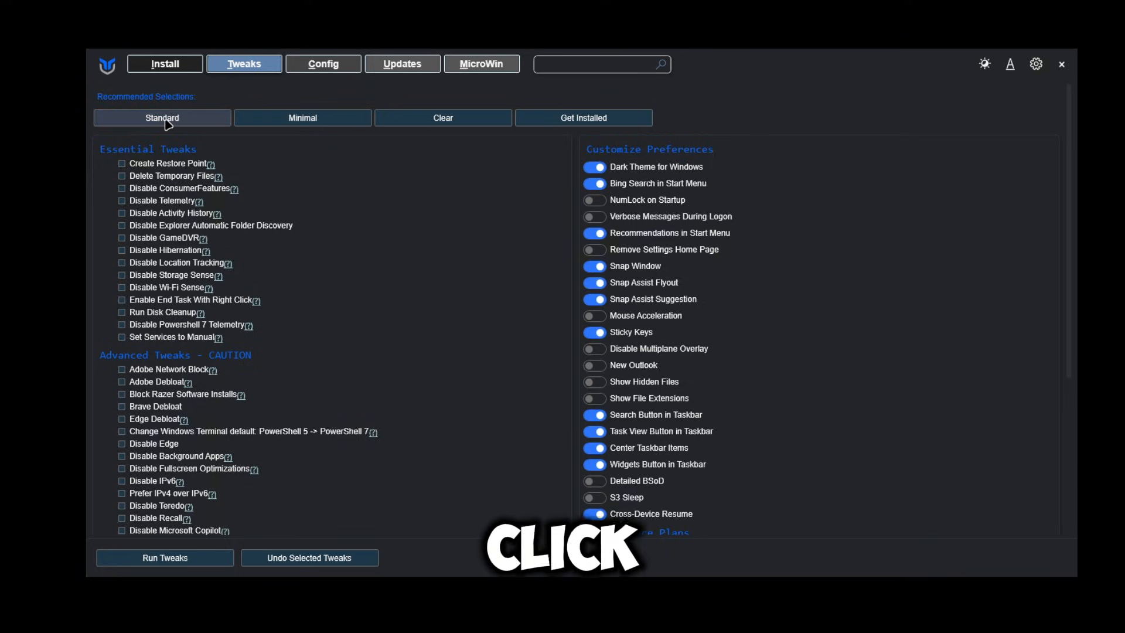
left_click(162, 117)
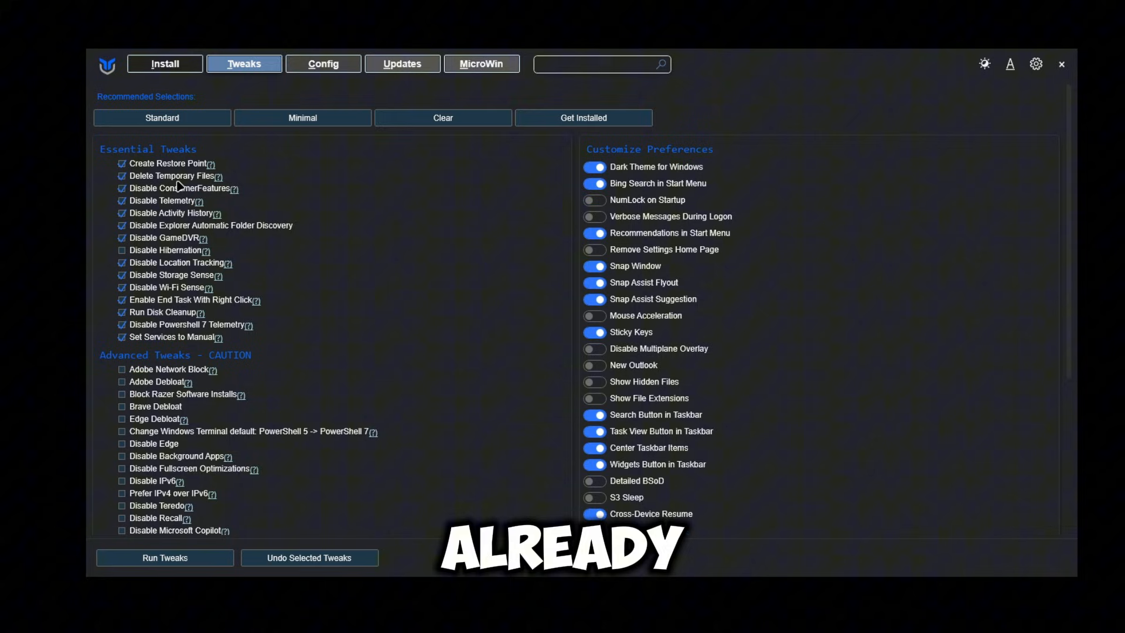
left_click(122, 164)
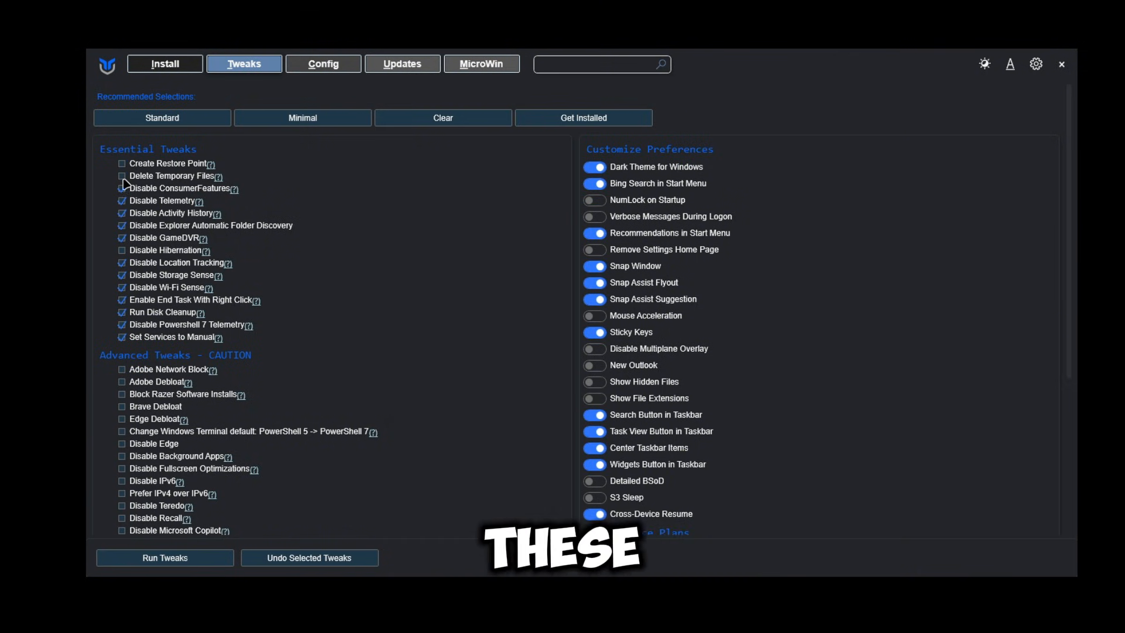
scroll("down", 3)
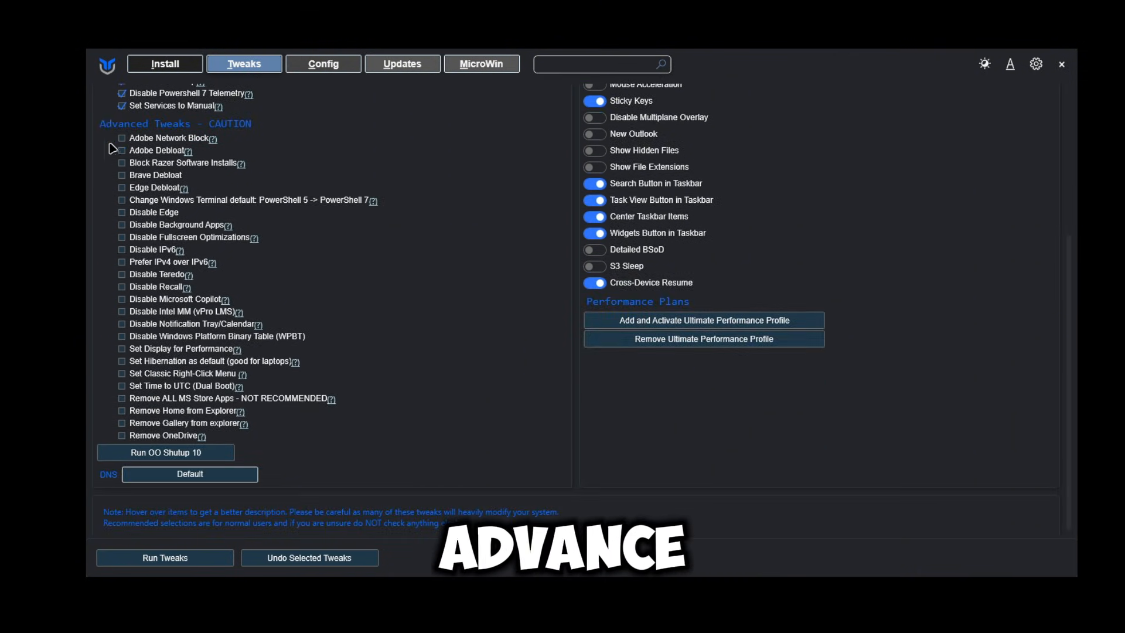
mouse_move(341, 130)
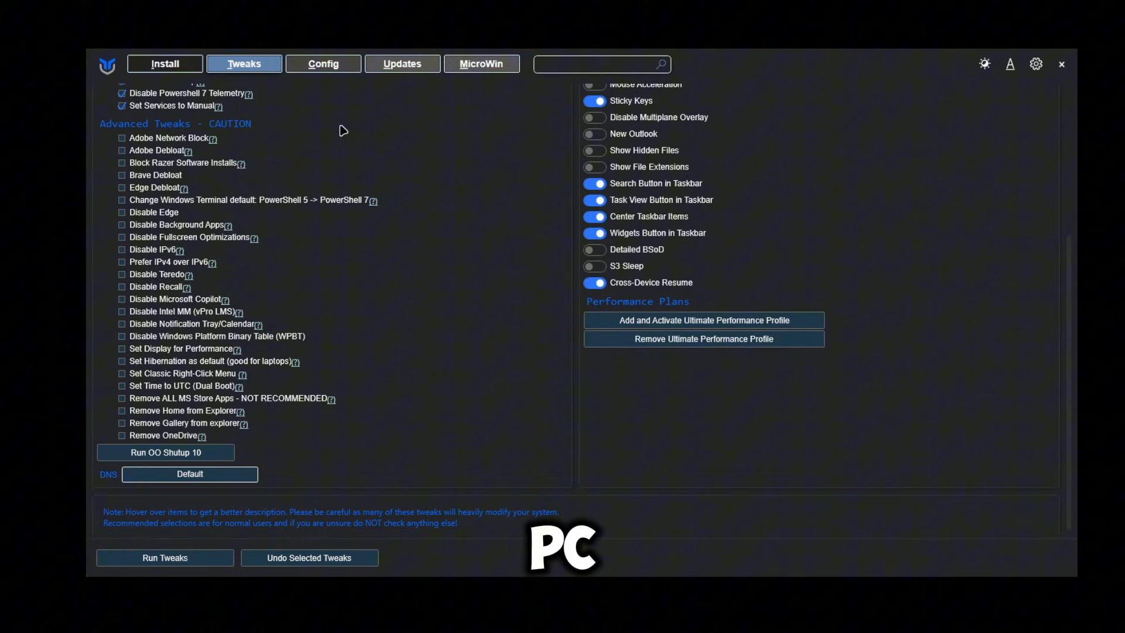
mouse_move(238, 137)
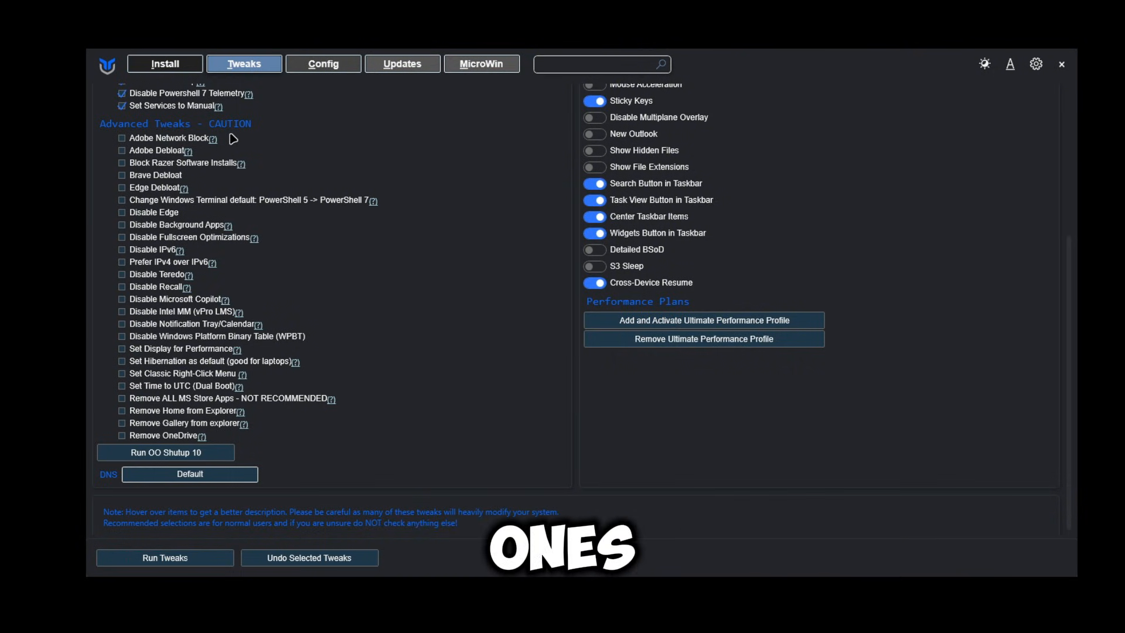
mouse_move(126, 229)
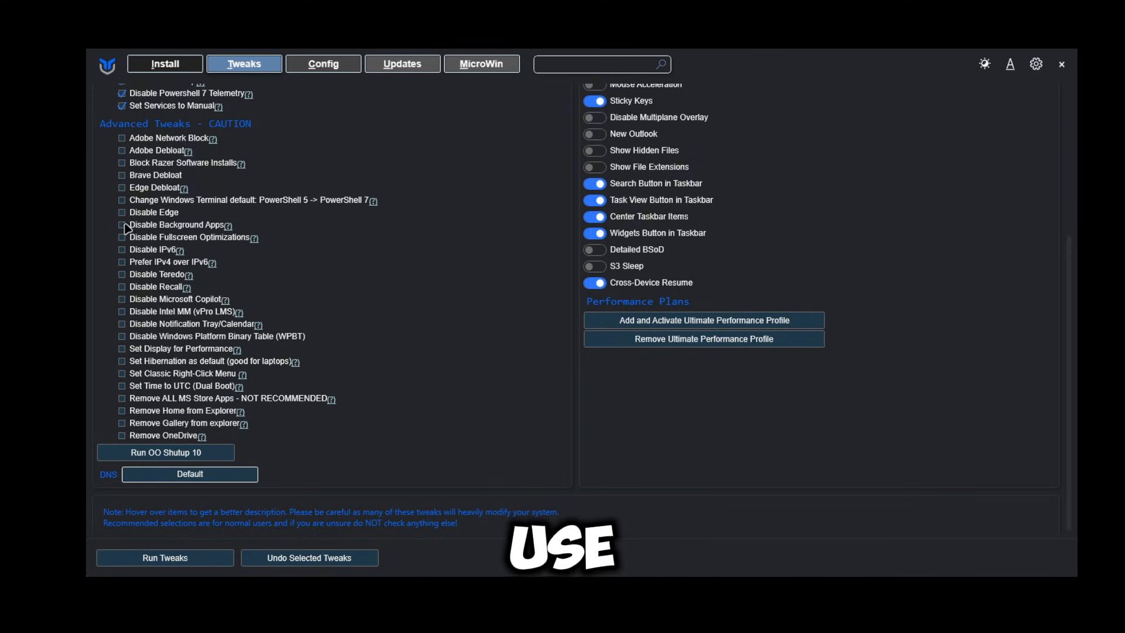
Tick Block Razer Software Installs, Disable Background Apps and Disable Microsoft Copilot, leaving Edge Debloat unticked
left_click(120, 224)
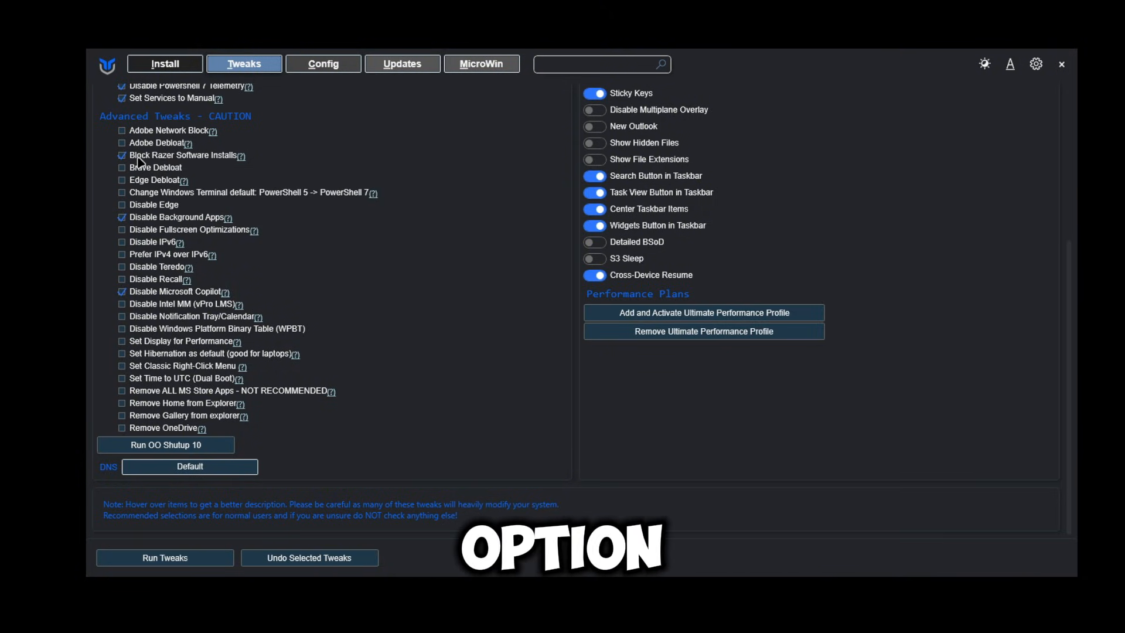
mouse_move(148, 156)
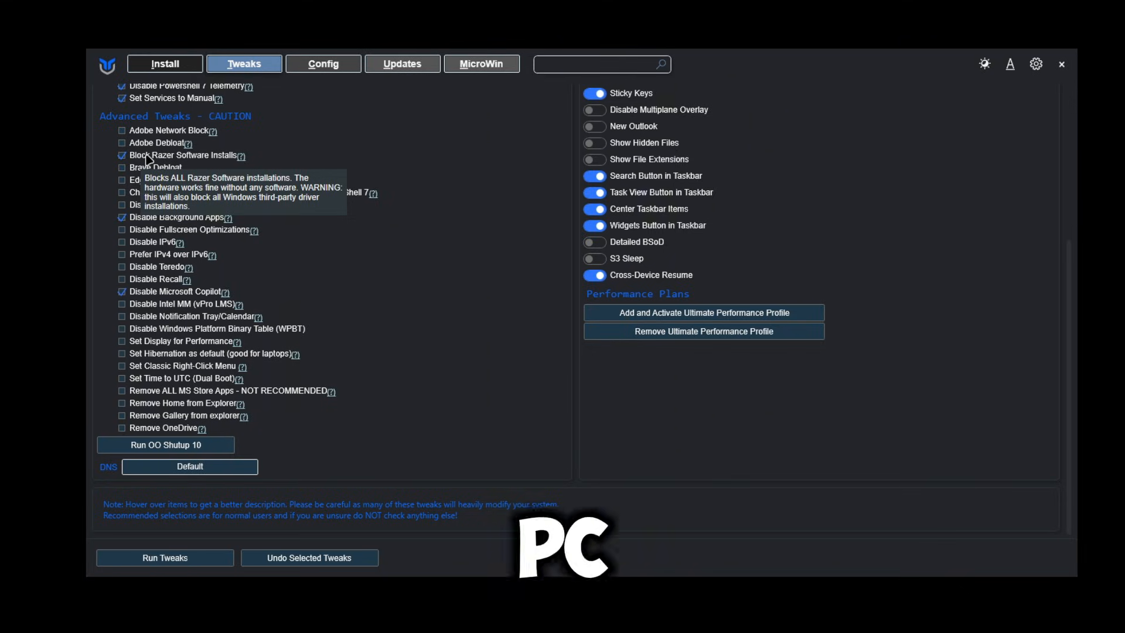
mouse_move(372, 140)
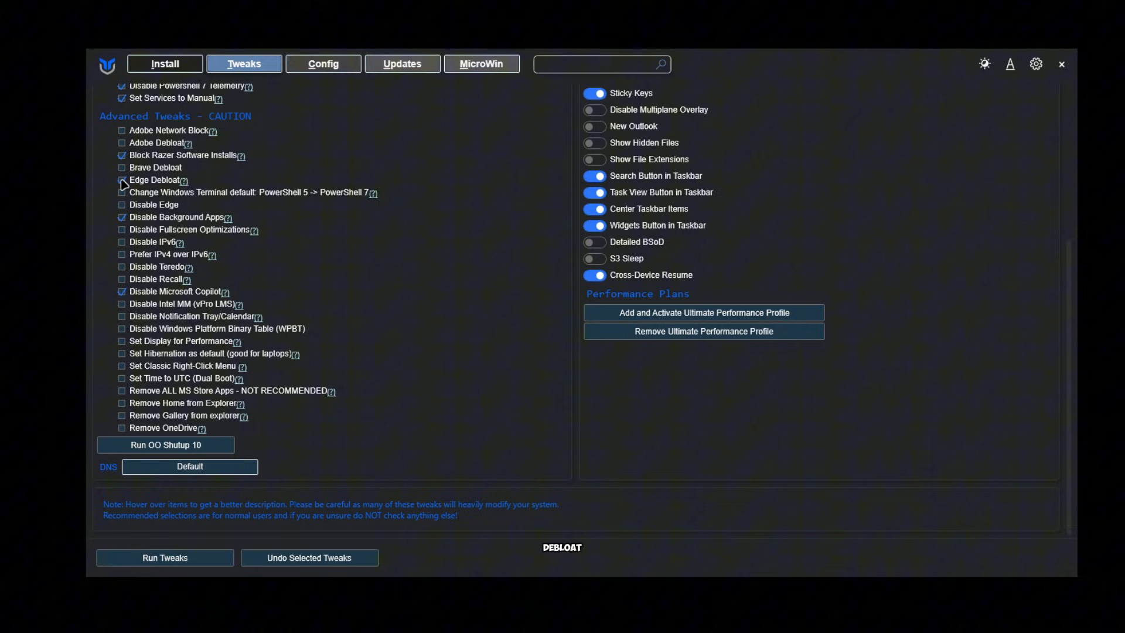
left_click(122, 167)
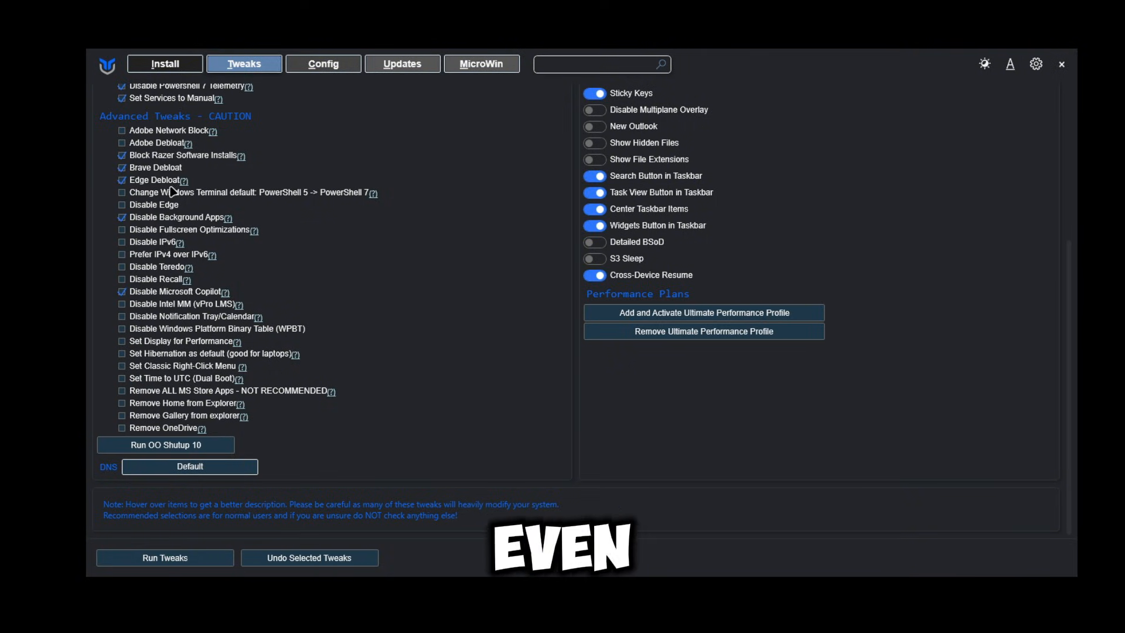
mouse_move(154, 204)
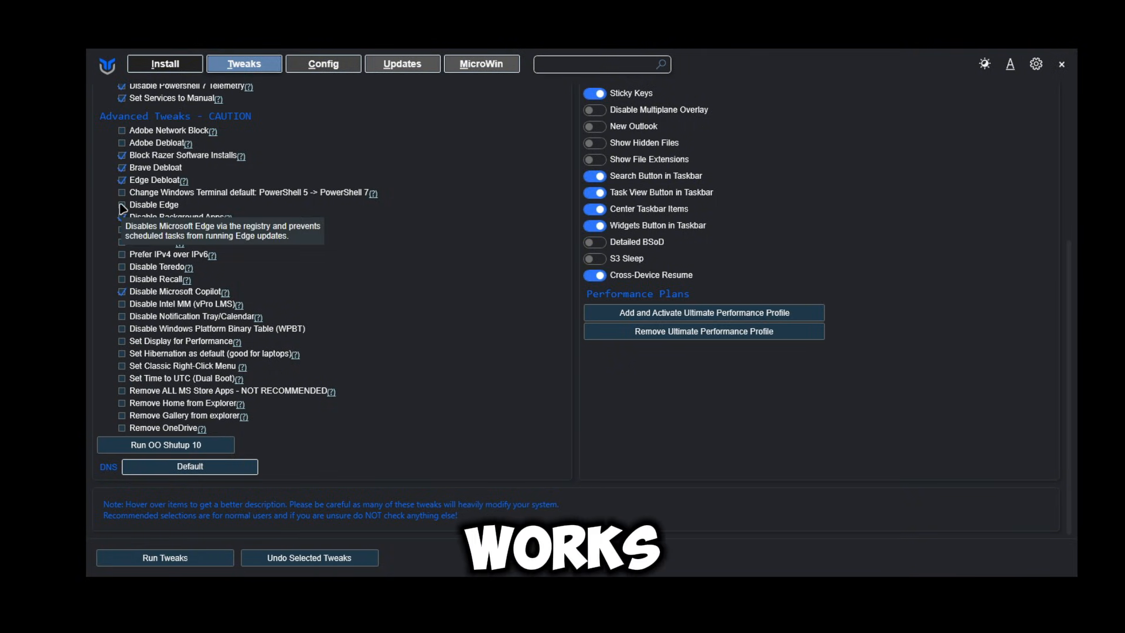
mouse_move(443, 196)
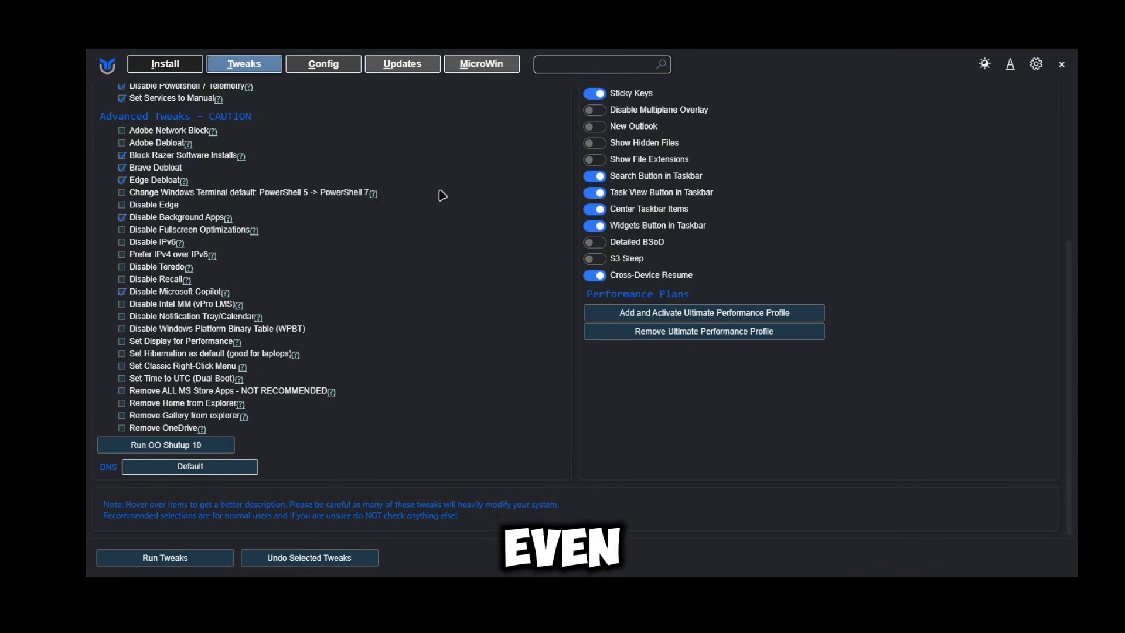
scroll("up", 3)
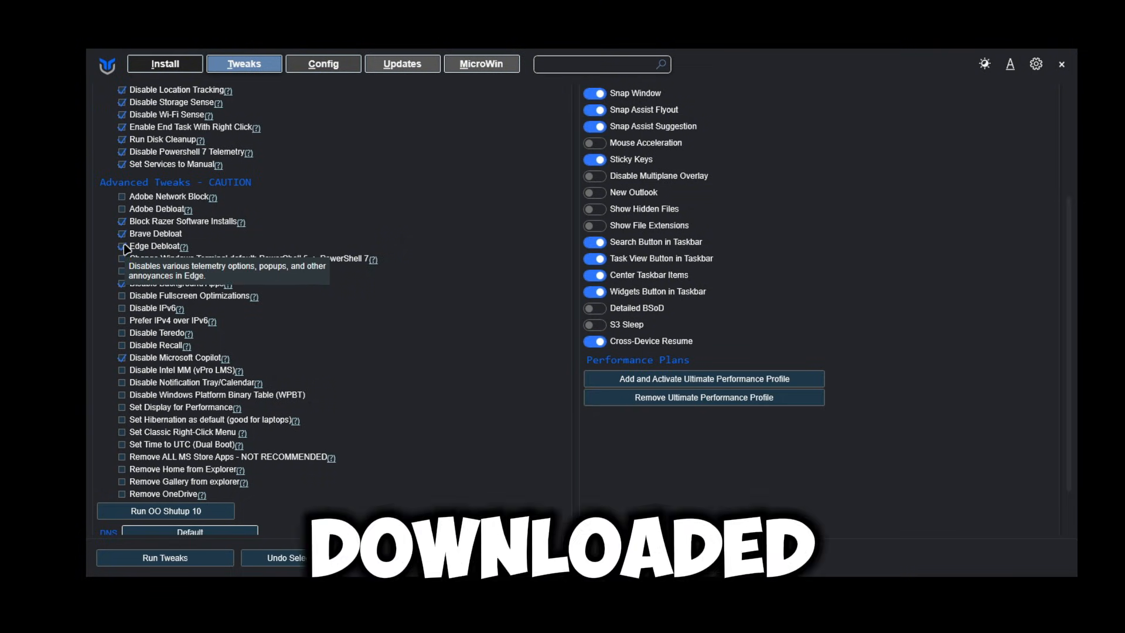
left_click(121, 233)
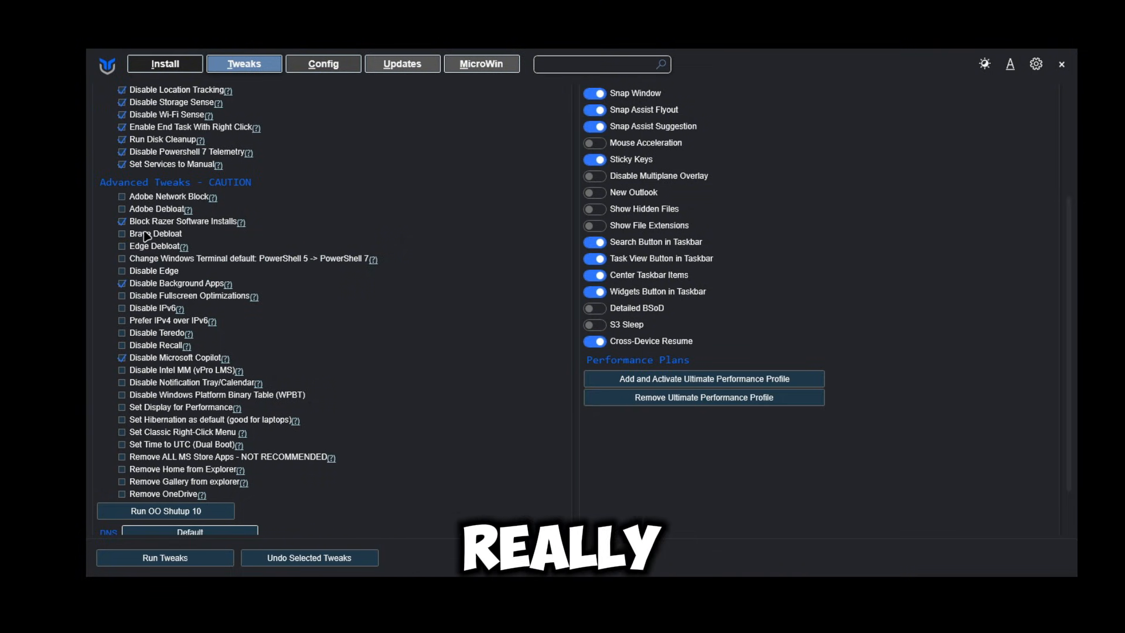
scroll("up", 3)
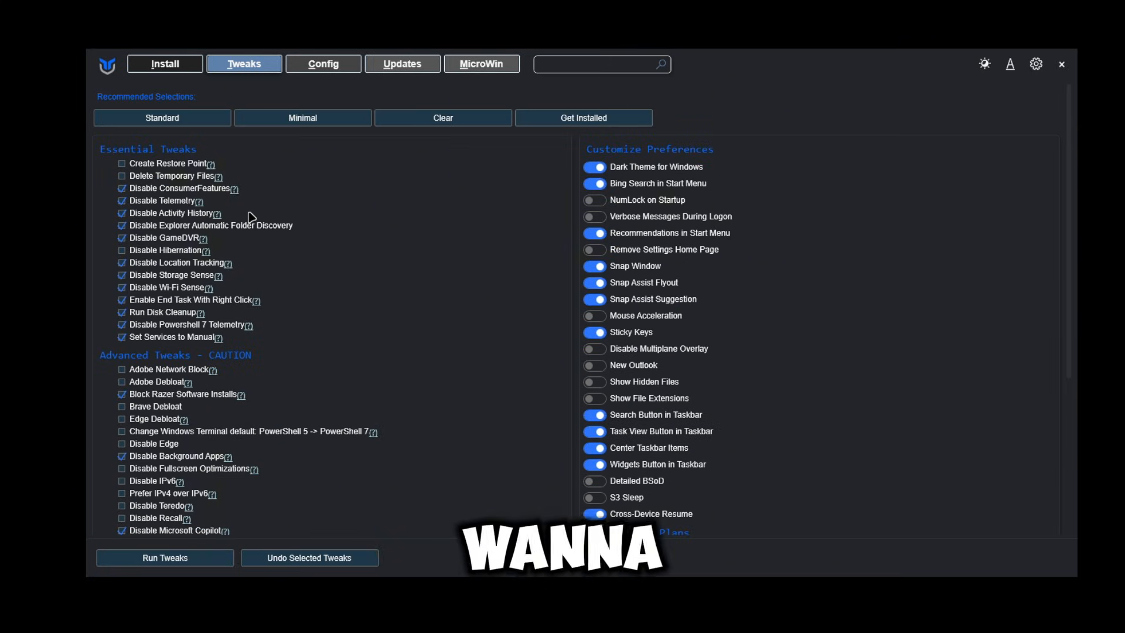
Run the selected tweaks so the admin console begins writing the registry changes
scroll("down", 3)
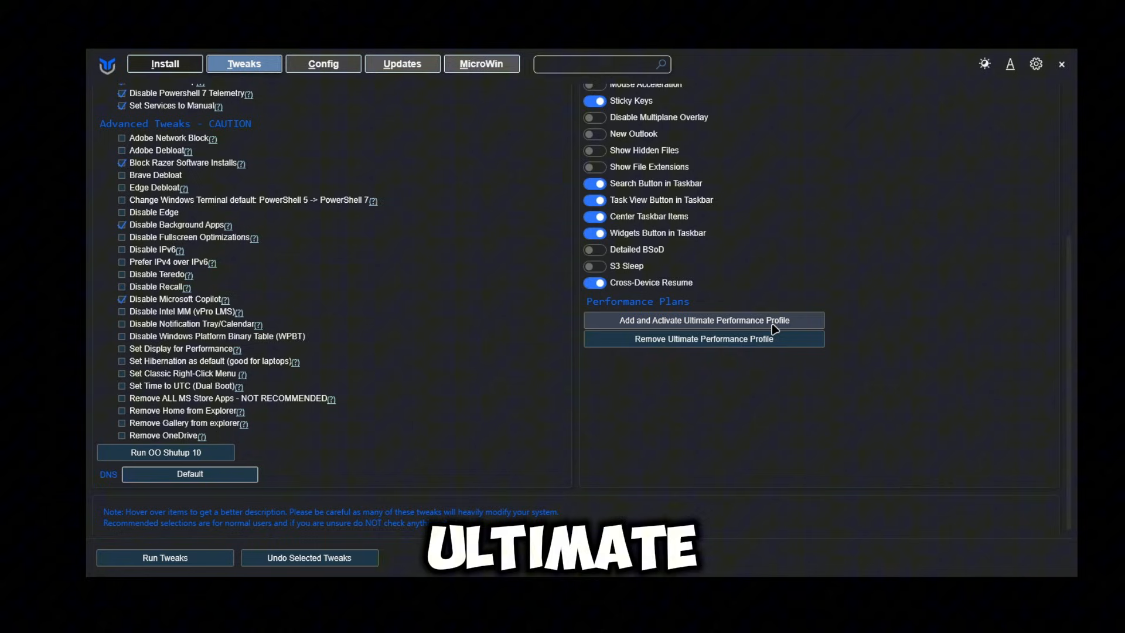
scroll("up", 3)
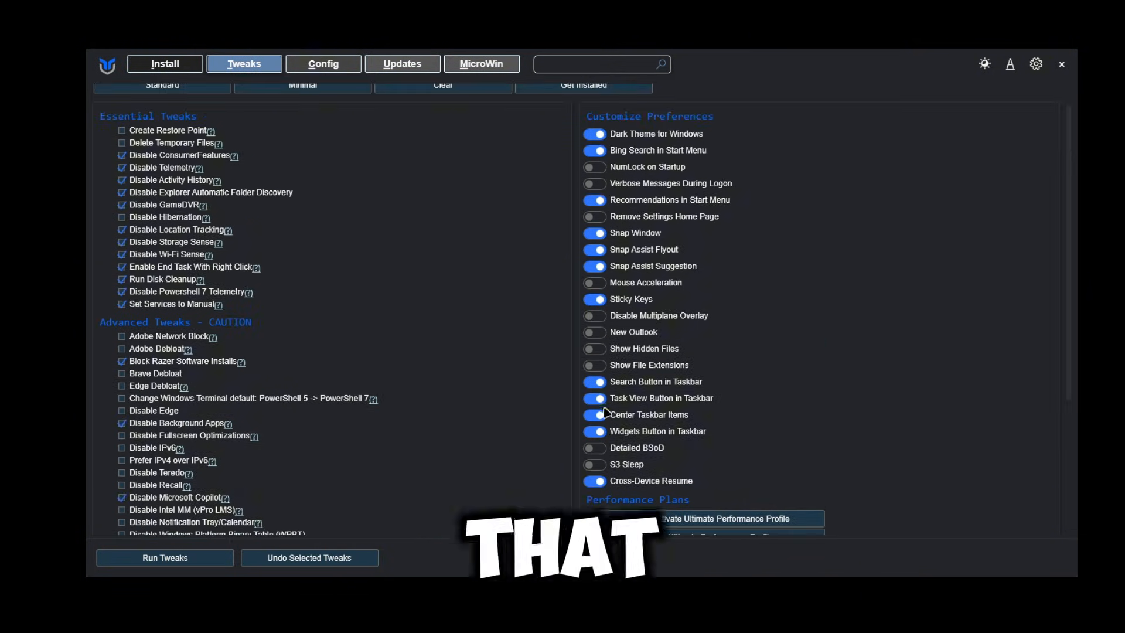
scroll("down", 3)
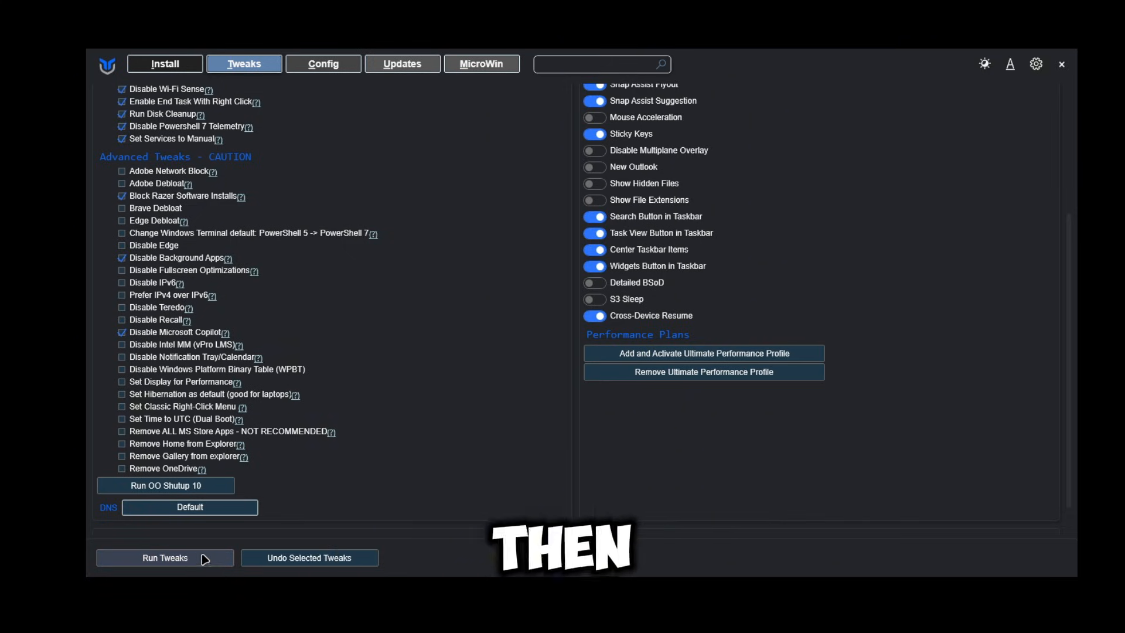
mouse_move(861, 73)
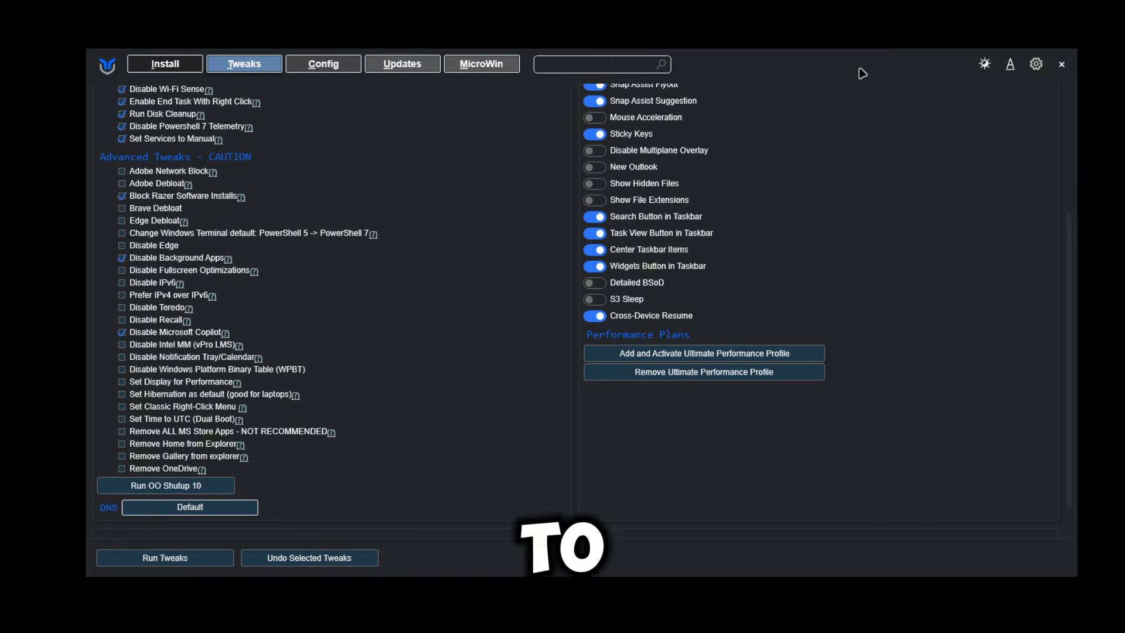
mouse_move(728, 65)
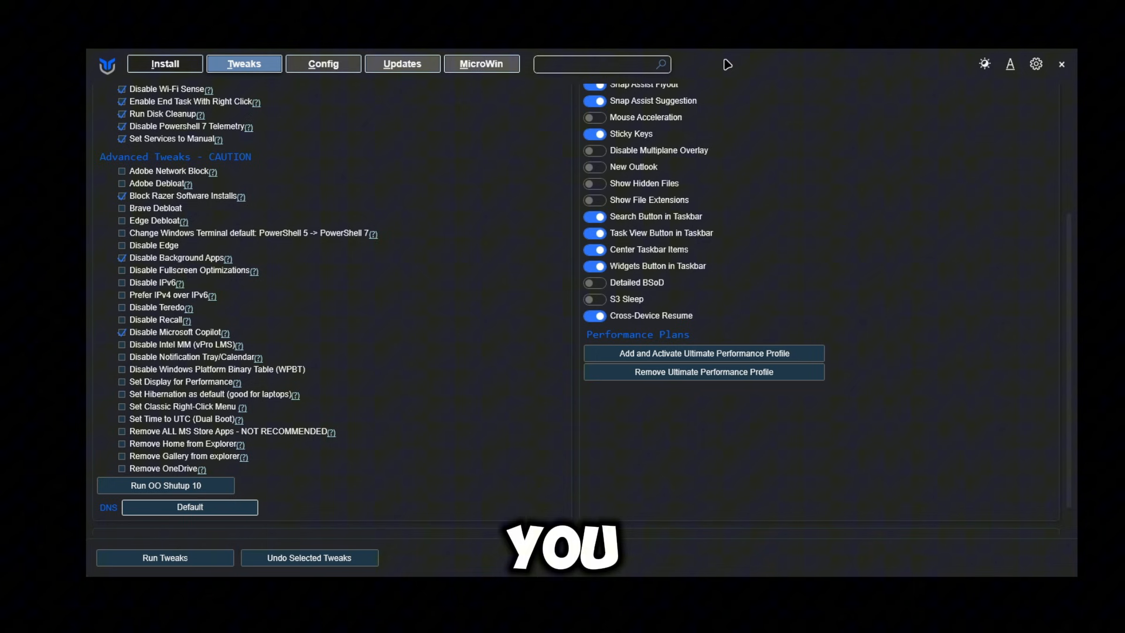
left_click(164, 558)
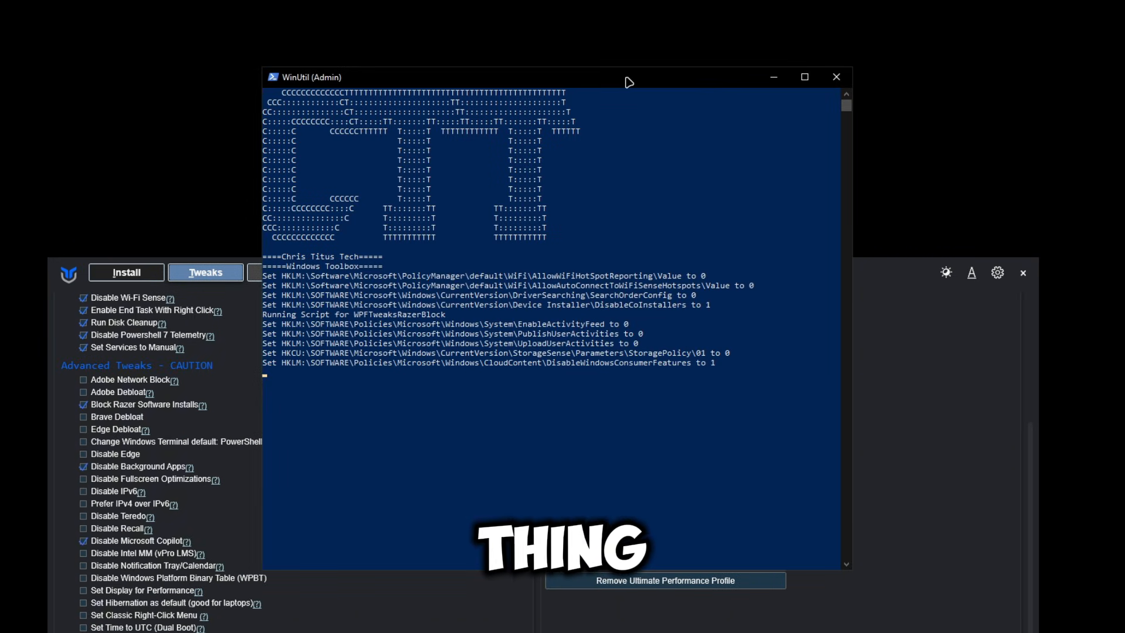